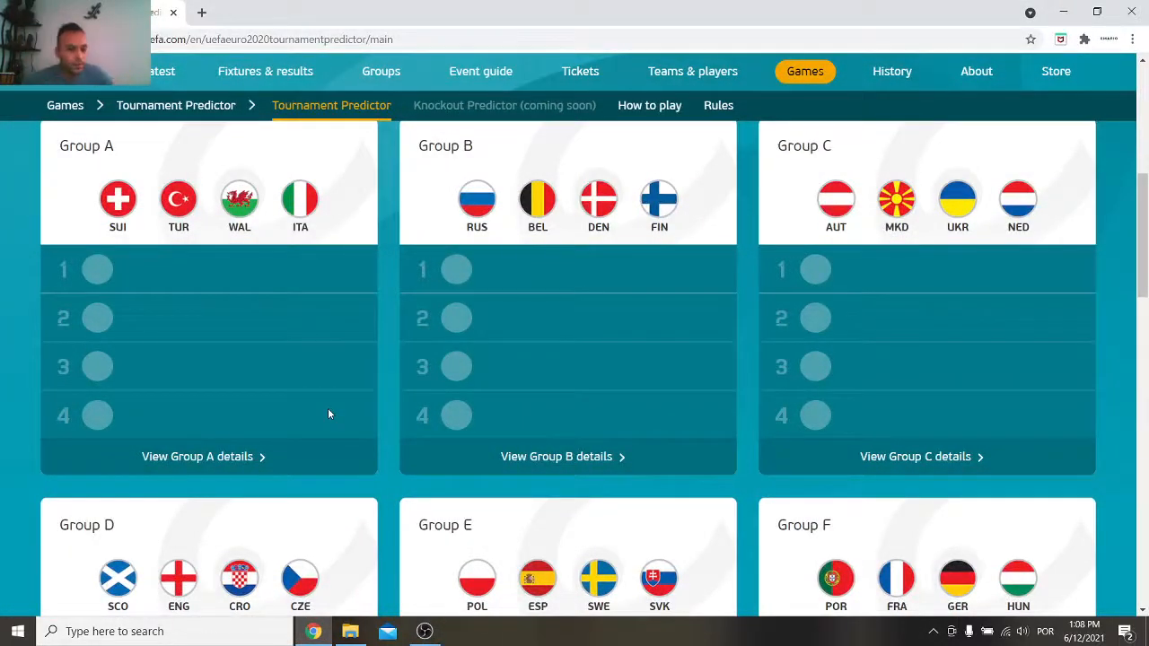
{"action": "mouse_move", "coordinate": [341, 357]}
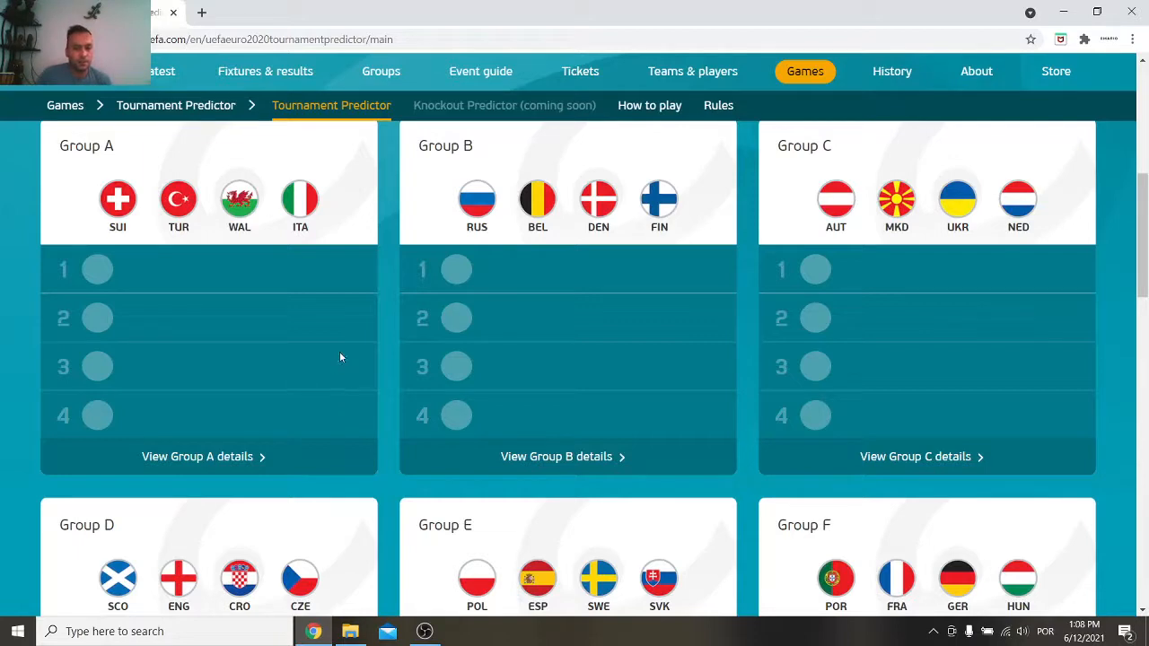
{"action": "mouse_move", "coordinate": [118, 200]}
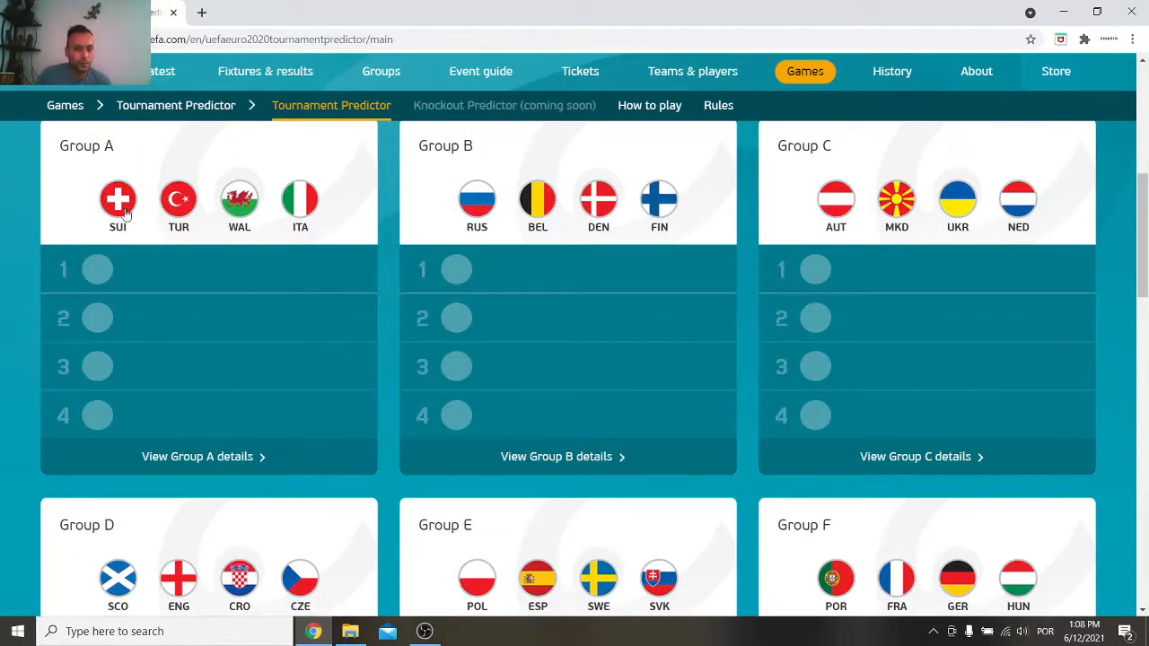
Scroll the group stage page to the Group A ranking slots (Italy, Switzerland, Turkey, Wales).
{"action": "scroll", "scroll_direction": "down", "scroll_amount": 3}
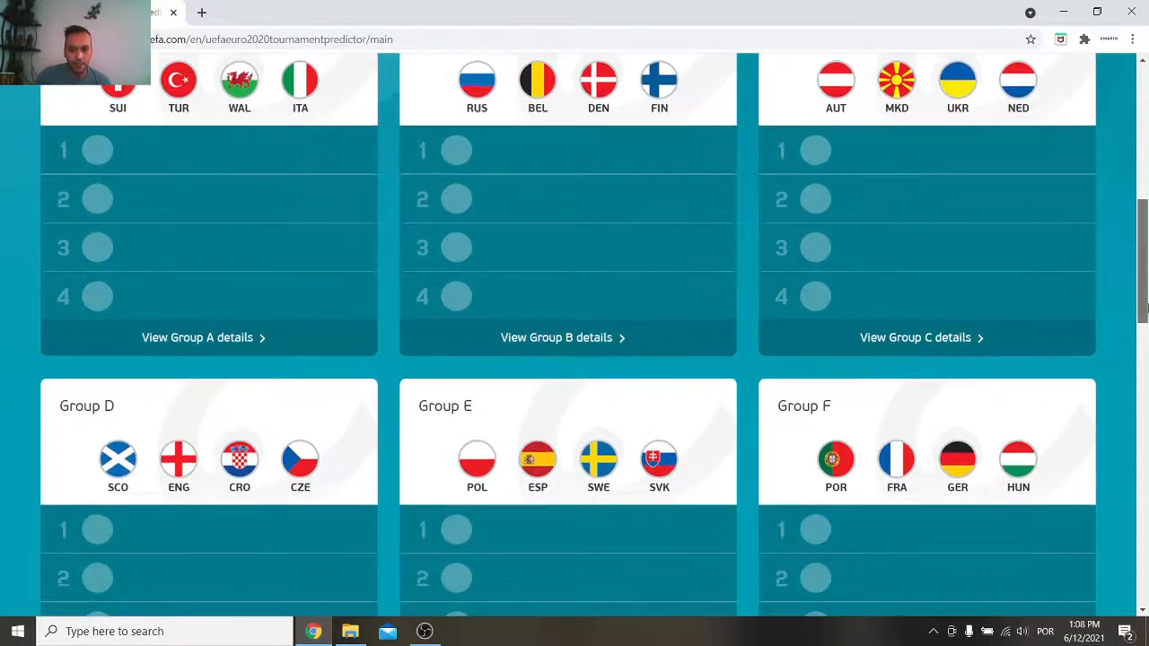
{"action": "scroll", "scroll_direction": "up", "scroll_amount": 3}
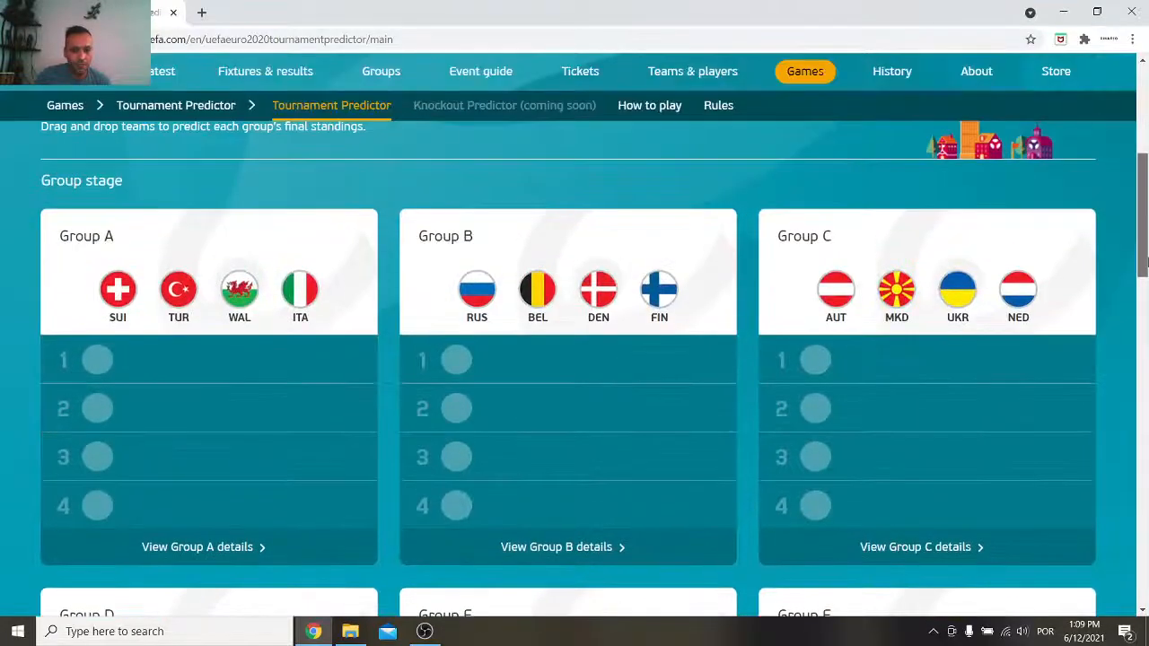
{"action": "scroll", "scroll_direction": "down", "scroll_amount": 3}
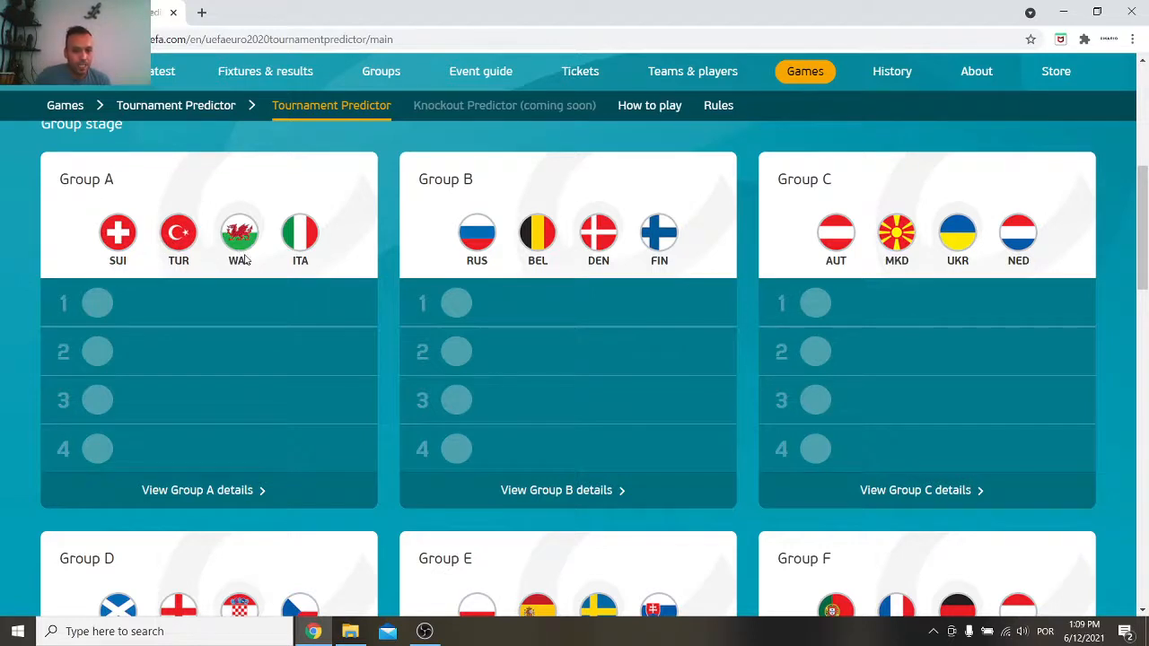
{"action": "mouse_move", "coordinate": [316, 253]}
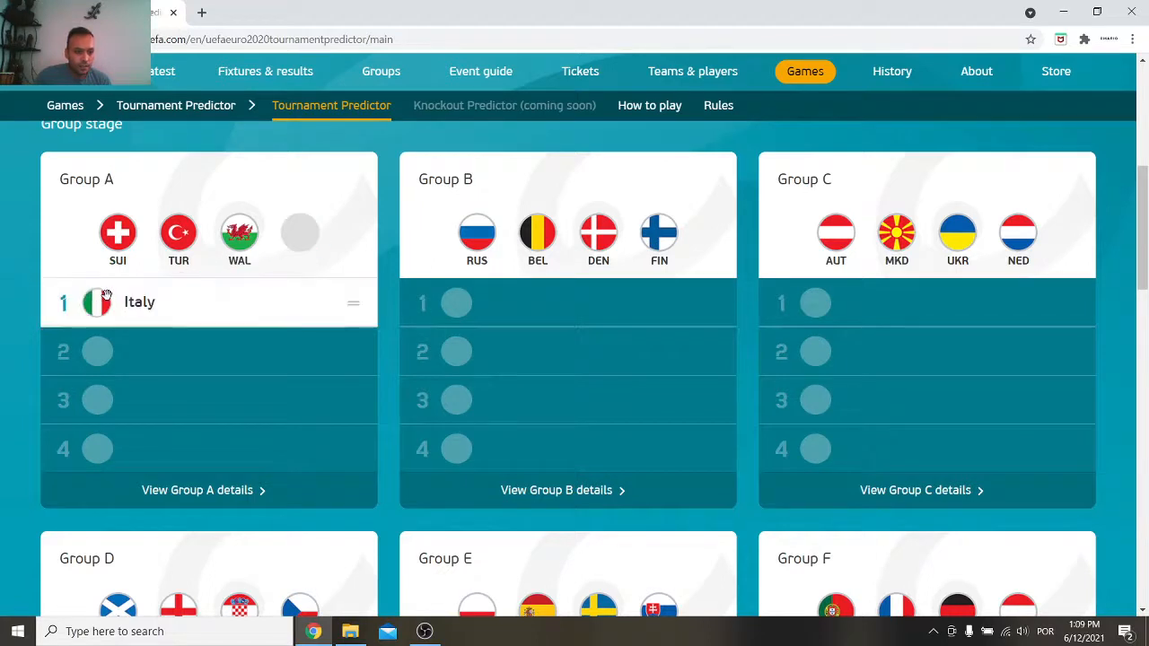
{"action": "mouse_move", "coordinate": [216, 243]}
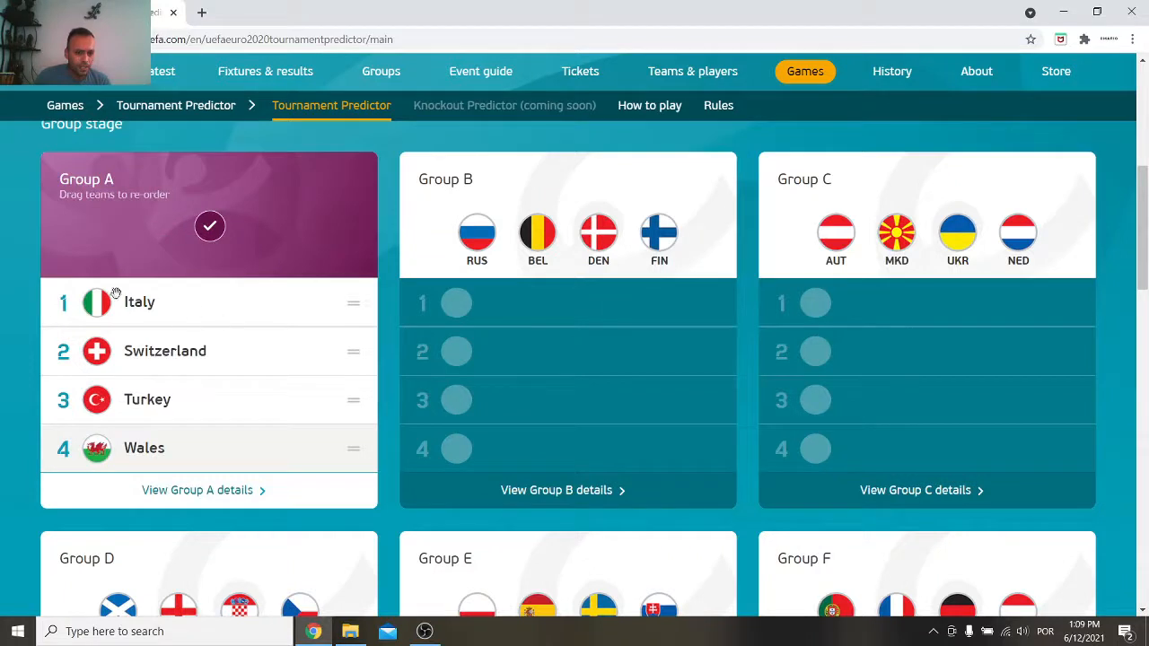
{"action": "mouse_move", "coordinate": [264, 350]}
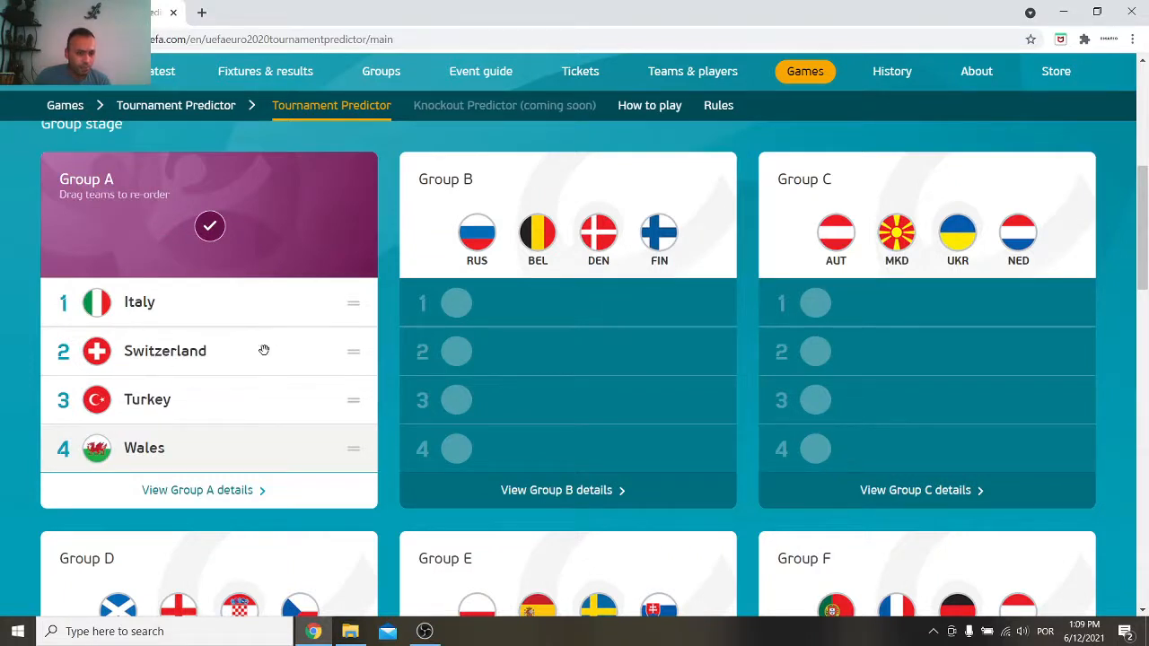
{"action": "mouse_move", "coordinate": [280, 304]}
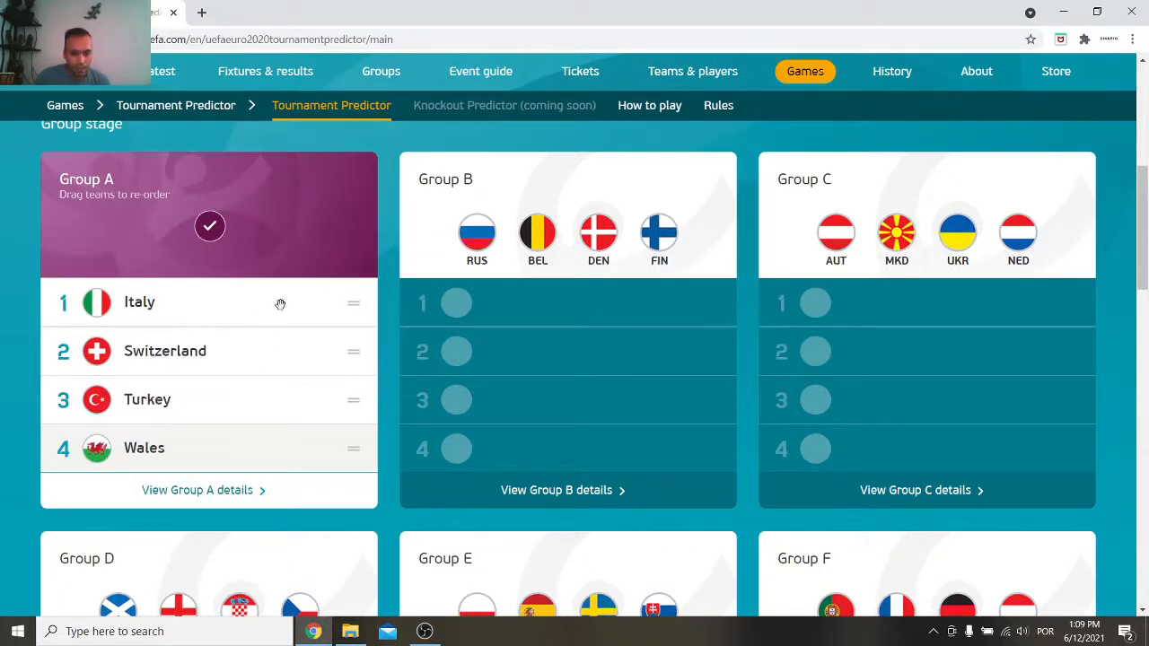
{"action": "mouse_move", "coordinate": [277, 399]}
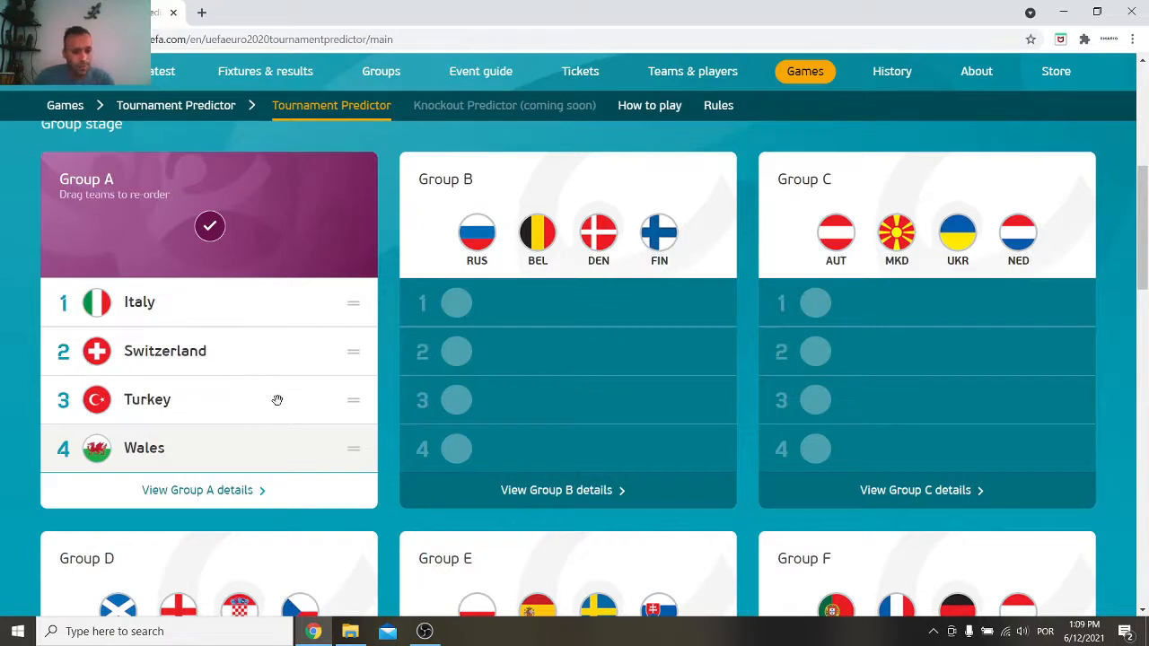
{"action": "mouse_move", "coordinate": [226, 308]}
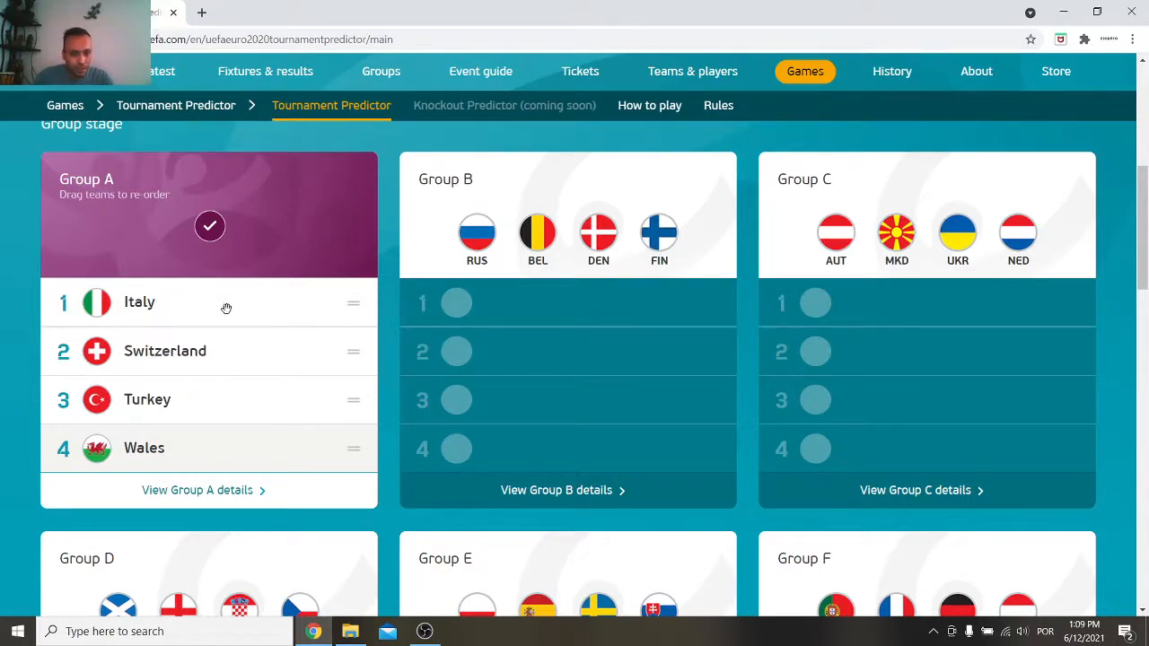
{"action": "mouse_move", "coordinate": [209, 375]}
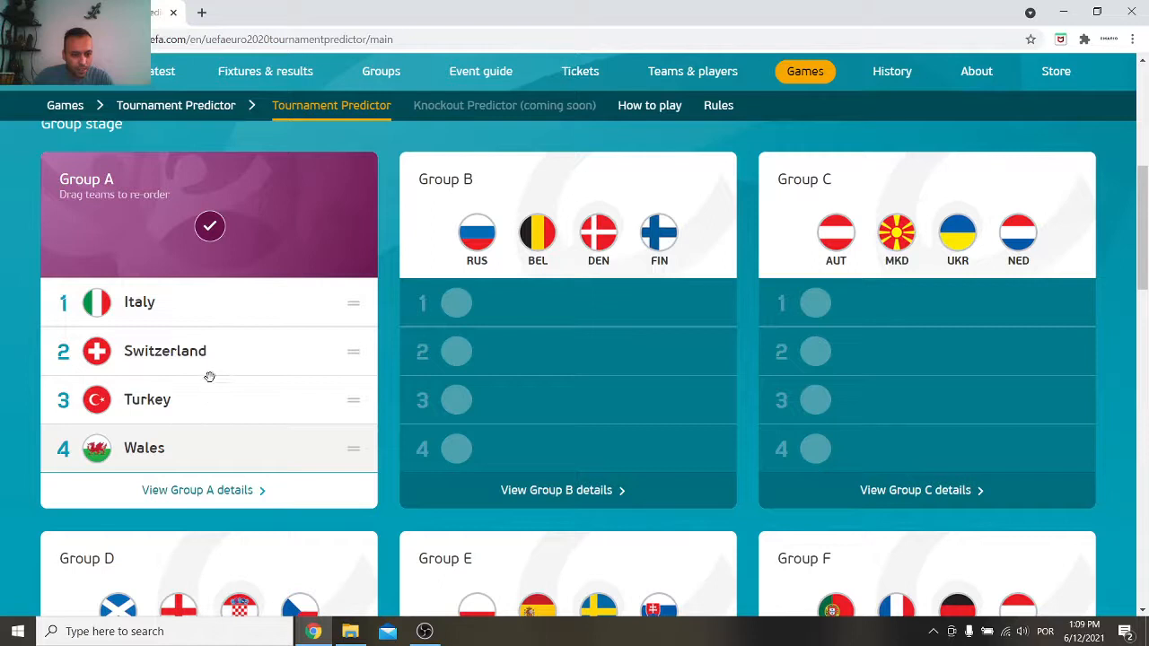
{"action": "mouse_move", "coordinate": [348, 317]}
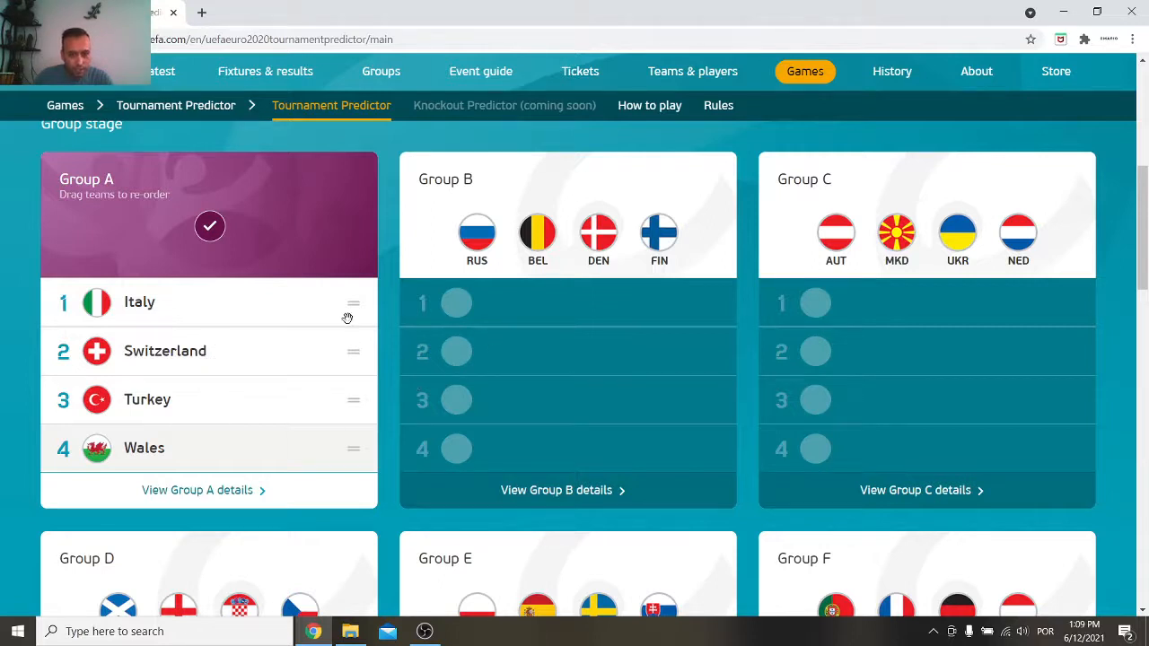
{"action": "mouse_move", "coordinate": [220, 365]}
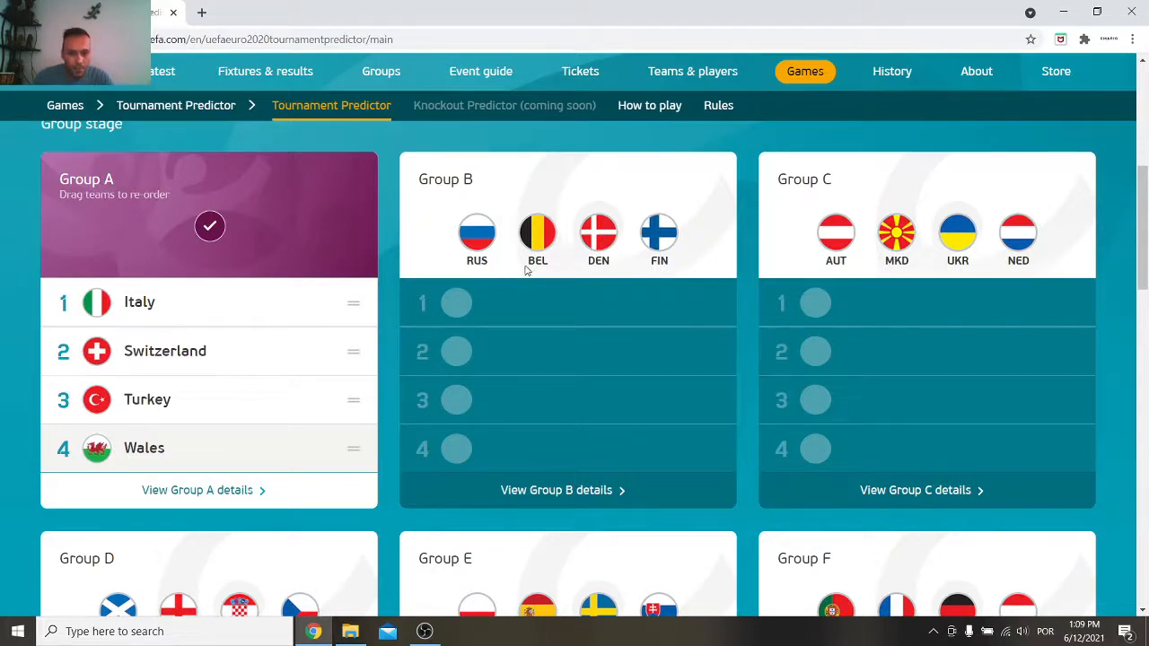
{"action": "mouse_move", "coordinate": [660, 264]}
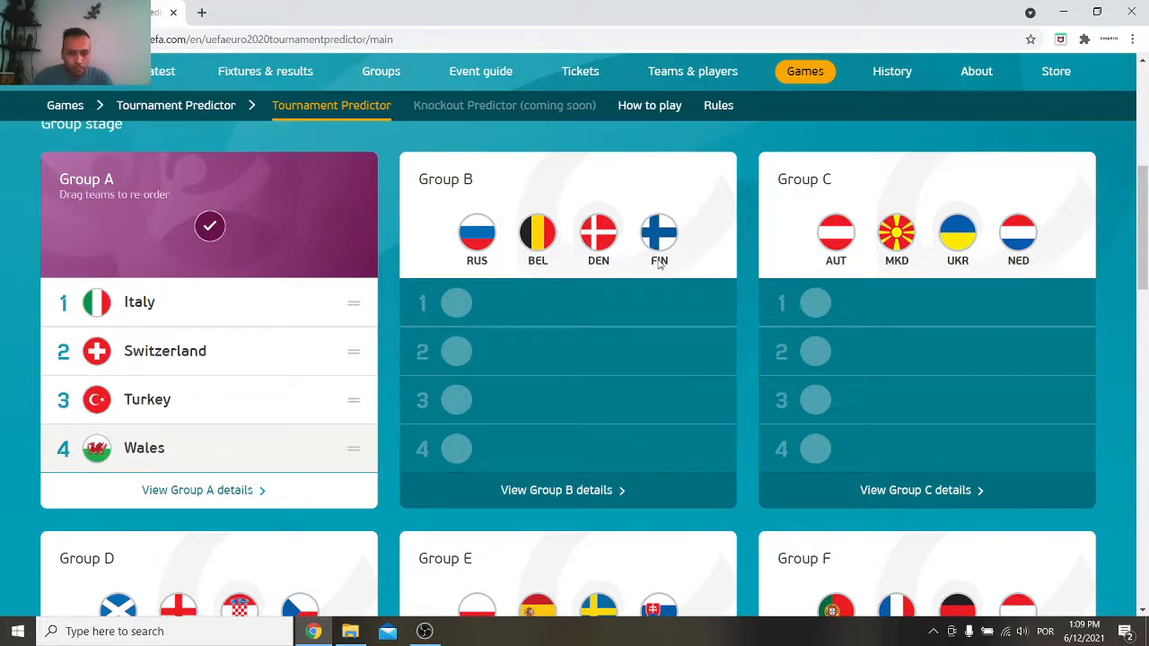
Place Belgium first and Russia third in Group B, leaving Denmark second and Finland fourth.
{"action": "left_click_drag", "start_coordinate": [659, 237], "coordinate": [465, 448]}
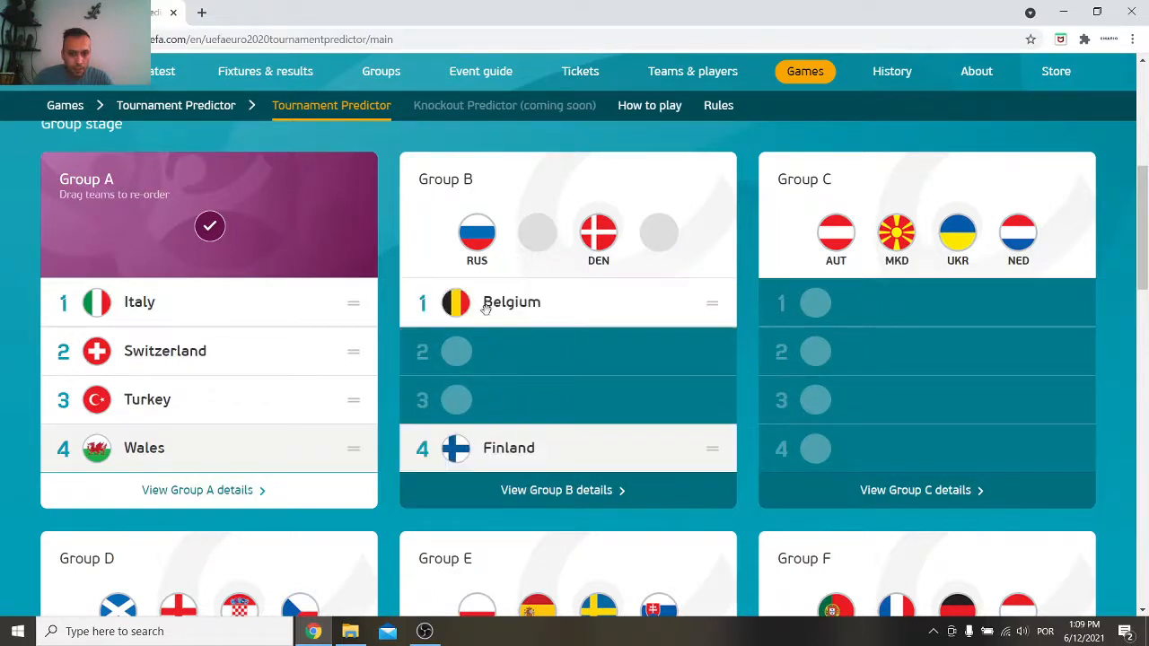
{"action": "mouse_move", "coordinate": [562, 258]}
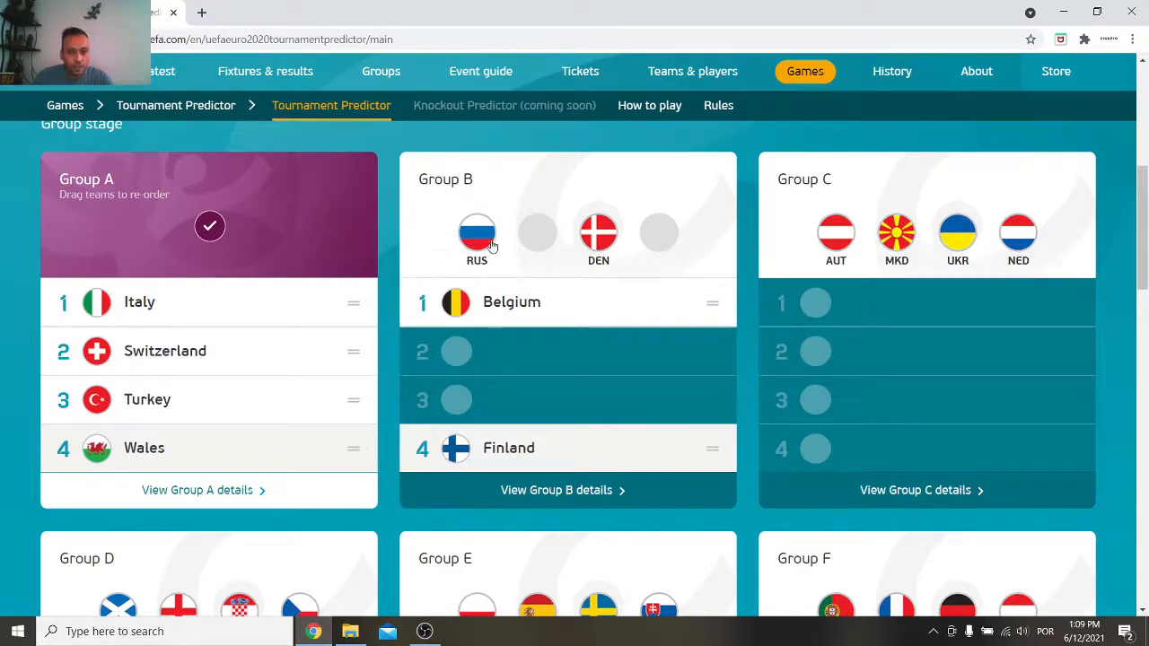
{"action": "left_click_drag", "start_coordinate": [476, 235], "coordinate": [506, 400]}
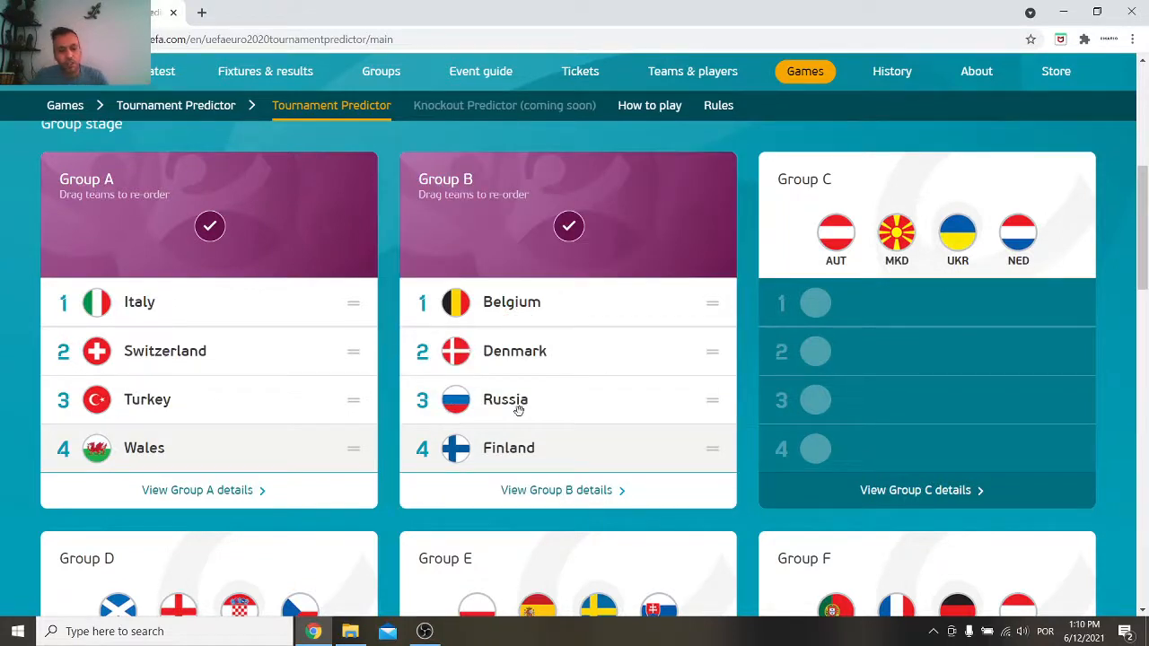
{"action": "scroll", "scroll_direction": "down", "scroll_amount": 3}
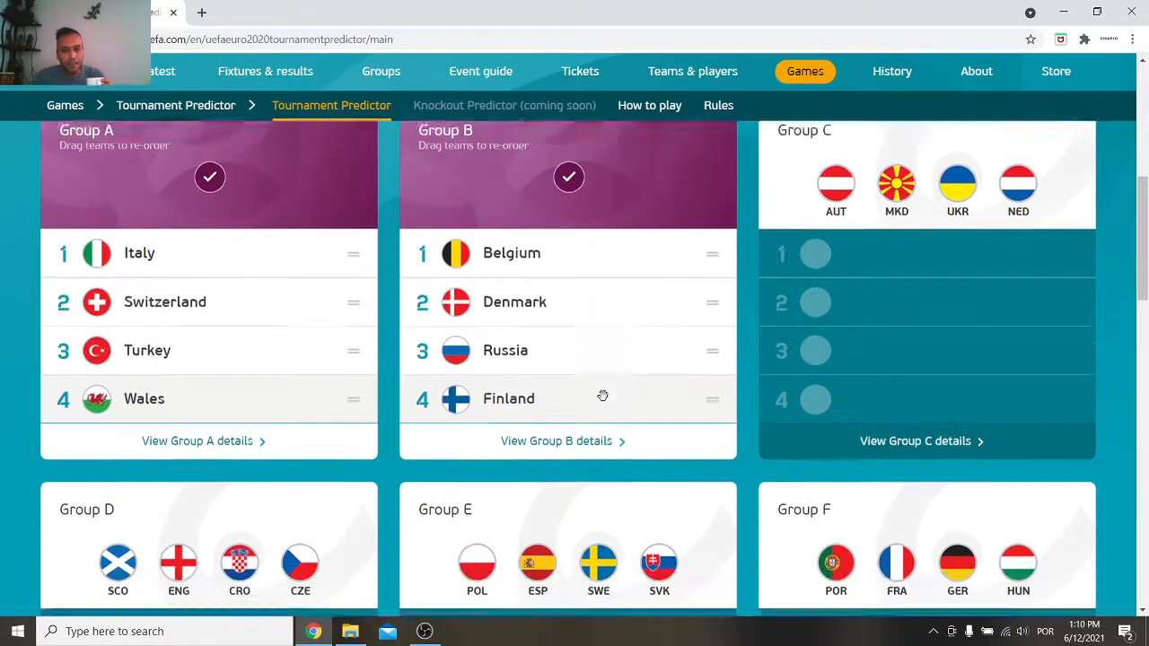
{"action": "scroll", "scroll_direction": "down", "scroll_amount": 3}
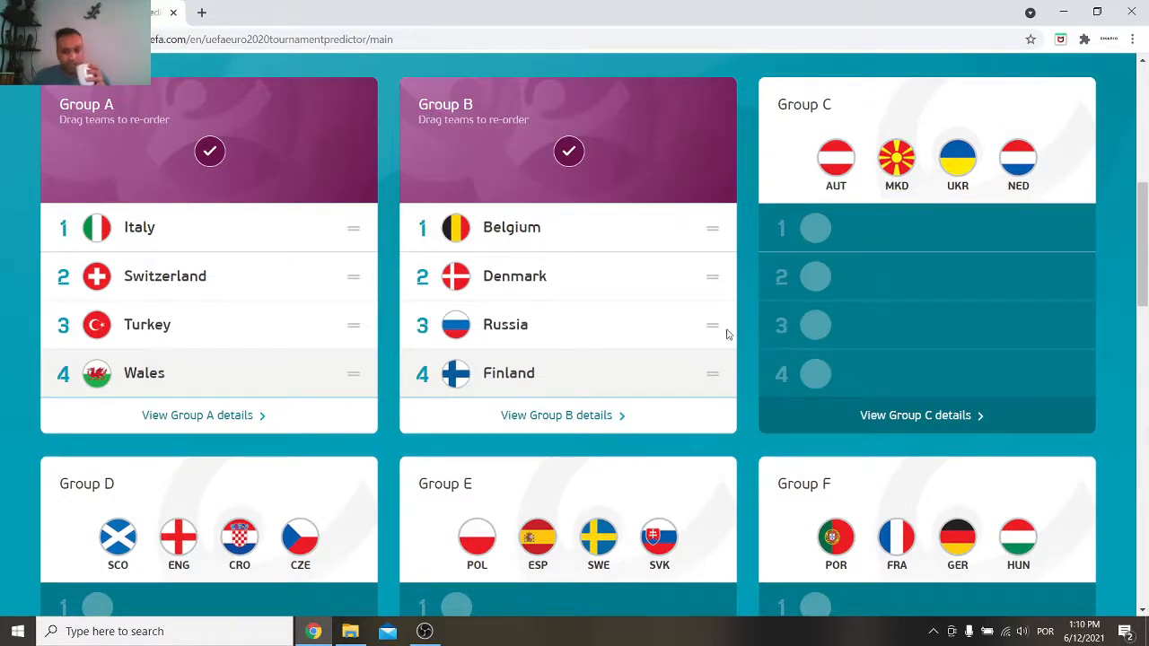
{"action": "mouse_move", "coordinate": [759, 276]}
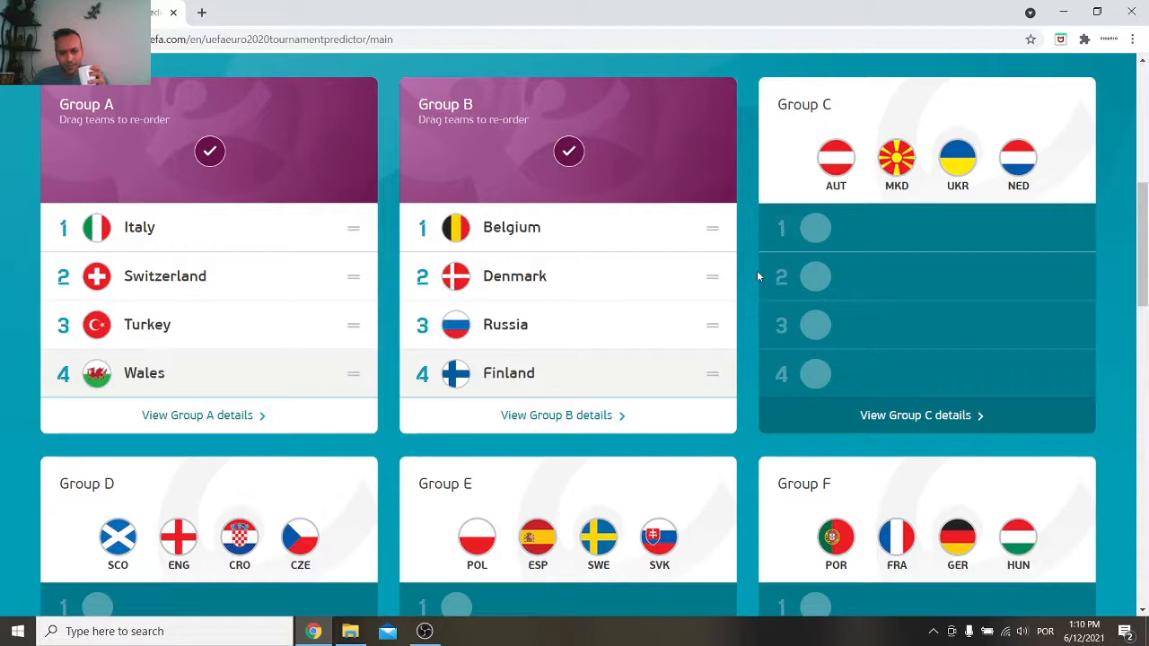
{"action": "mouse_move", "coordinate": [864, 215]}
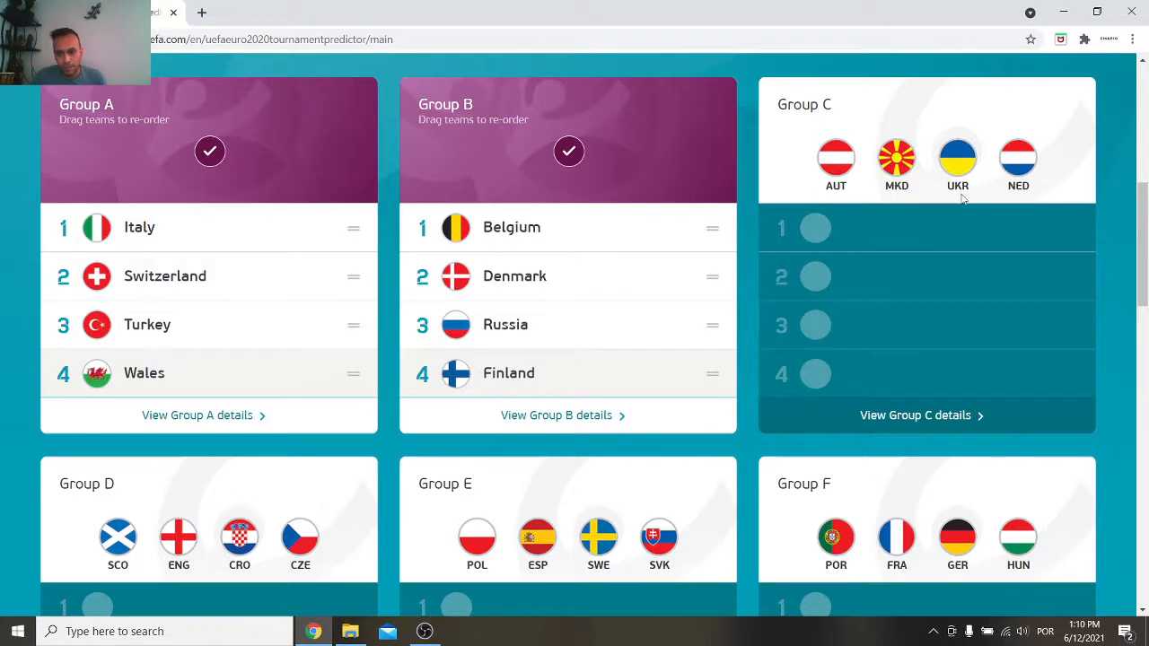
{"action": "mouse_move", "coordinate": [1001, 184]}
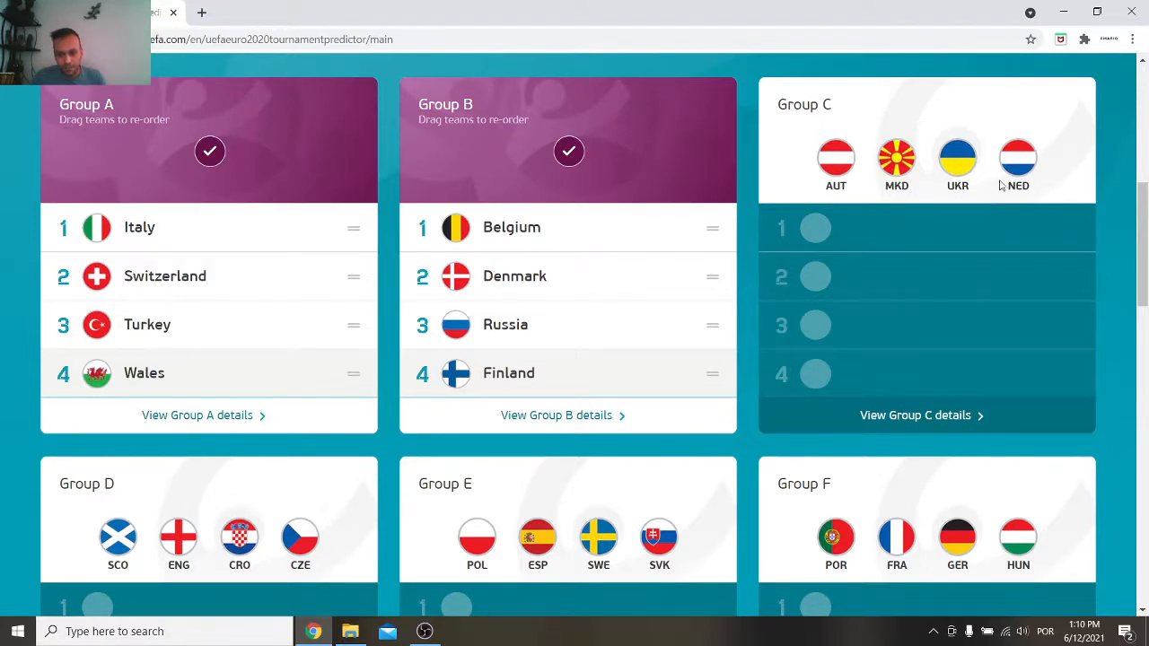
Put Netherlands top of Group C, with Ukraine, Austria and North Macedonia following.
{"action": "left_click_drag", "start_coordinate": [1018, 159], "coordinate": [897, 228]}
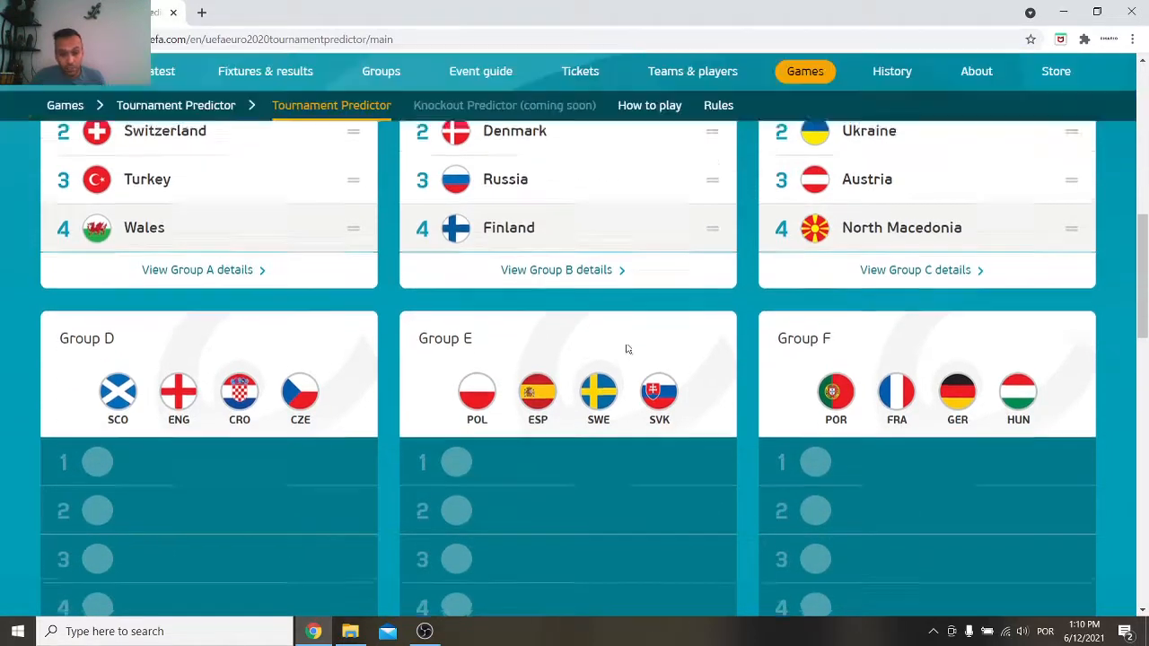
{"action": "scroll", "scroll_direction": "down", "scroll_amount": 3}
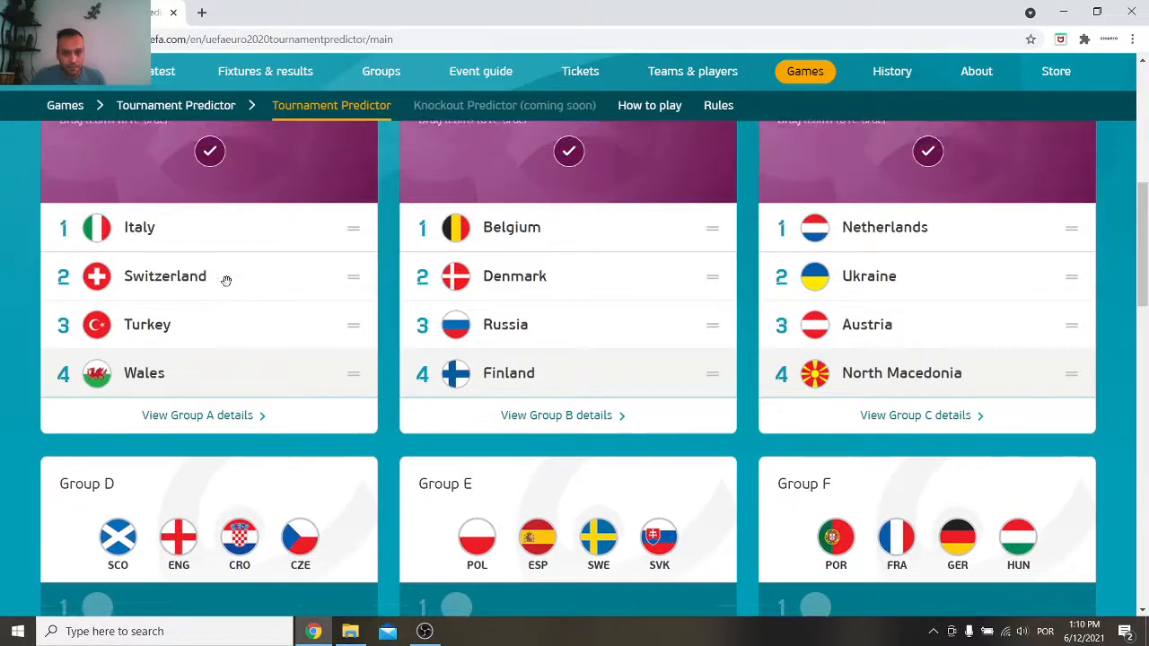
Place England at the top of Group D, above Czech Republic, Croatia and Scotland.
{"action": "scroll", "scroll_direction": "down", "scroll_amount": 3}
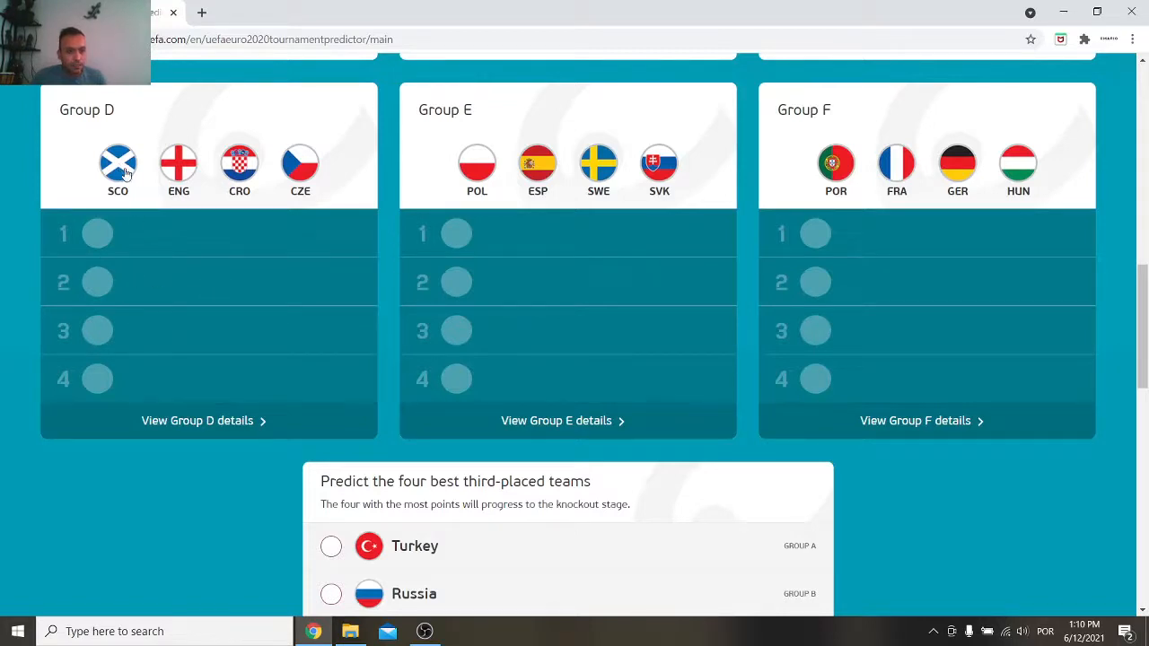
{"action": "mouse_move", "coordinate": [241, 201]}
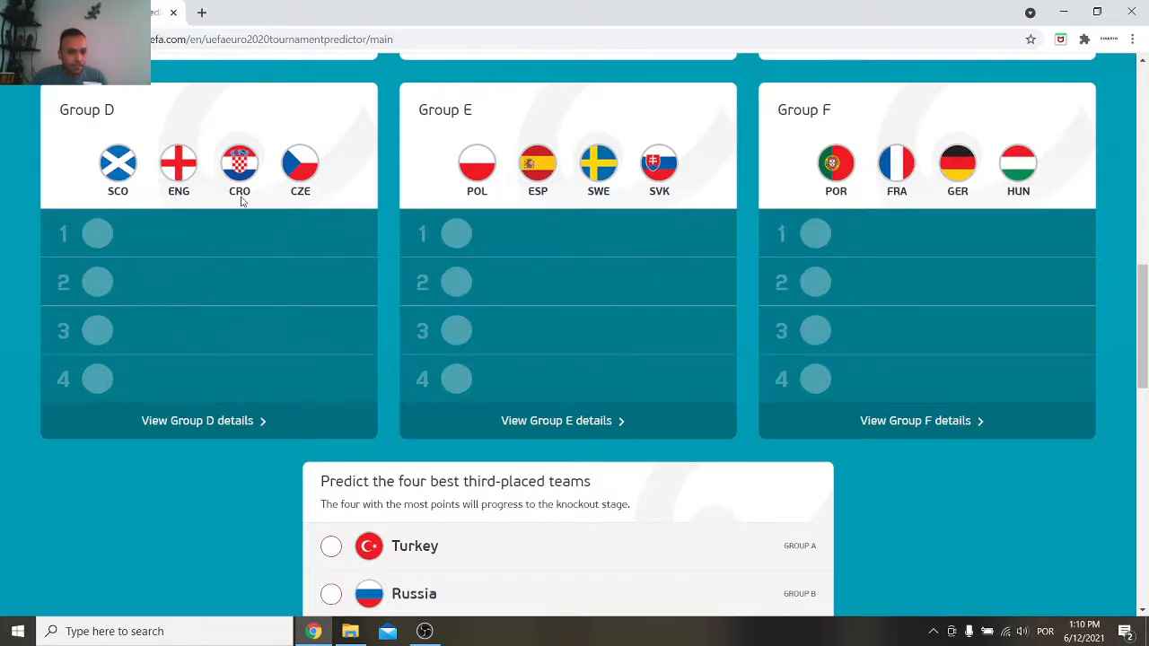
{"action": "mouse_move", "coordinate": [179, 164]}
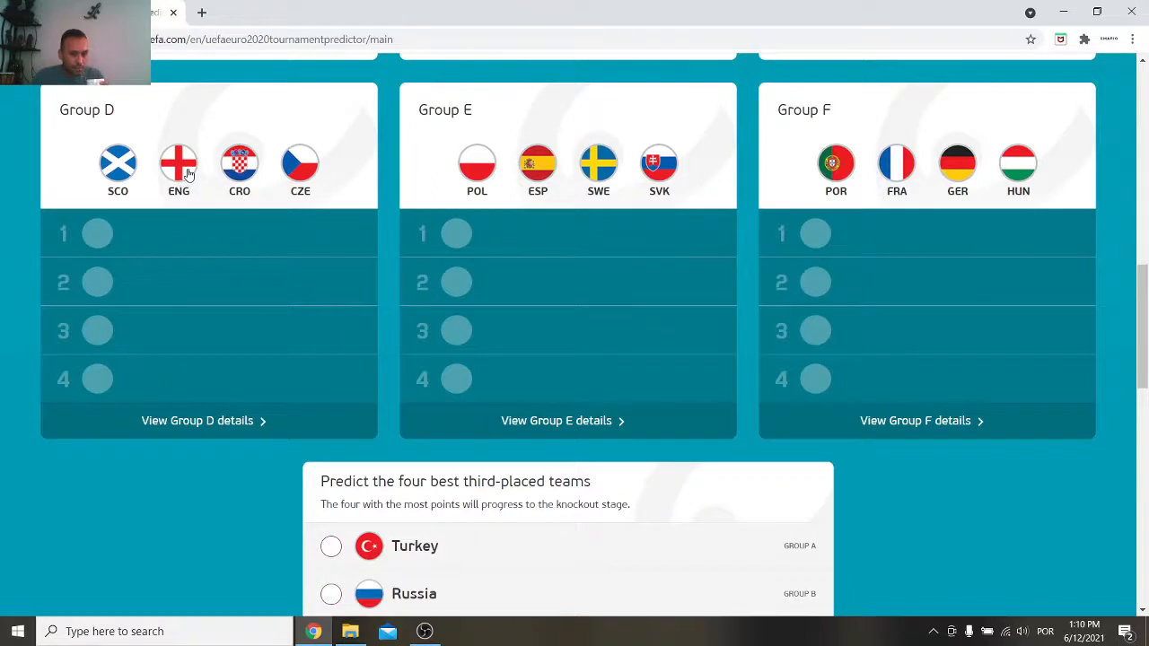
{"action": "left_click", "coordinate": [179, 164]}
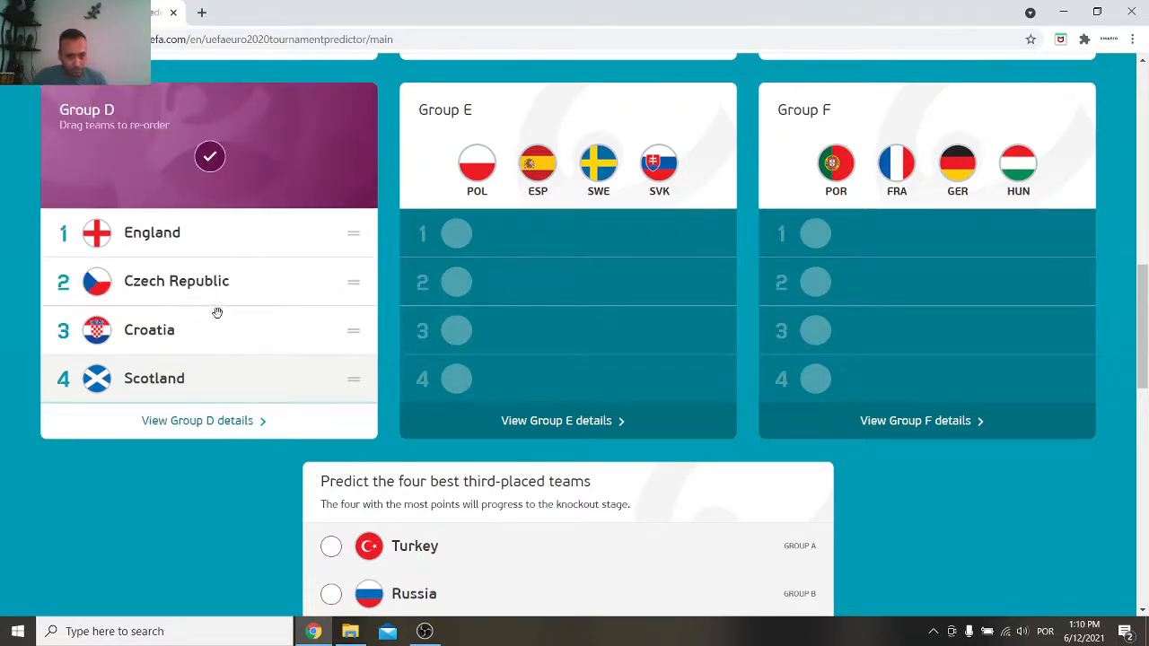
{"action": "mouse_move", "coordinate": [241, 272]}
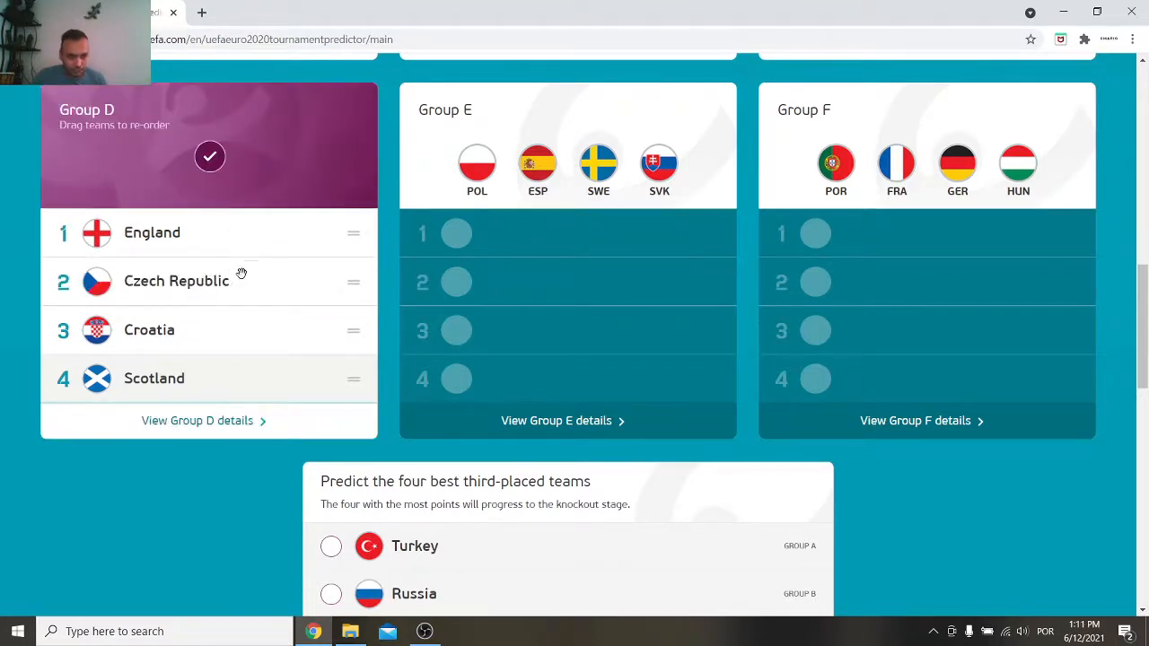
{"action": "mouse_move", "coordinate": [150, 330]}
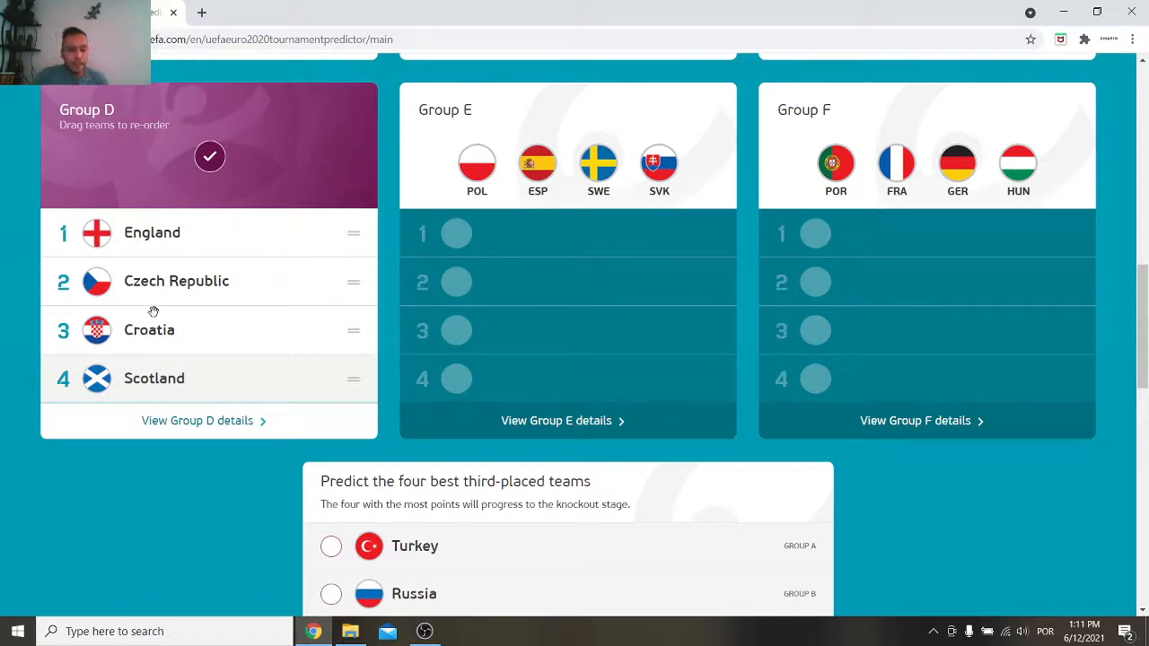
{"action": "mouse_move", "coordinate": [315, 314]}
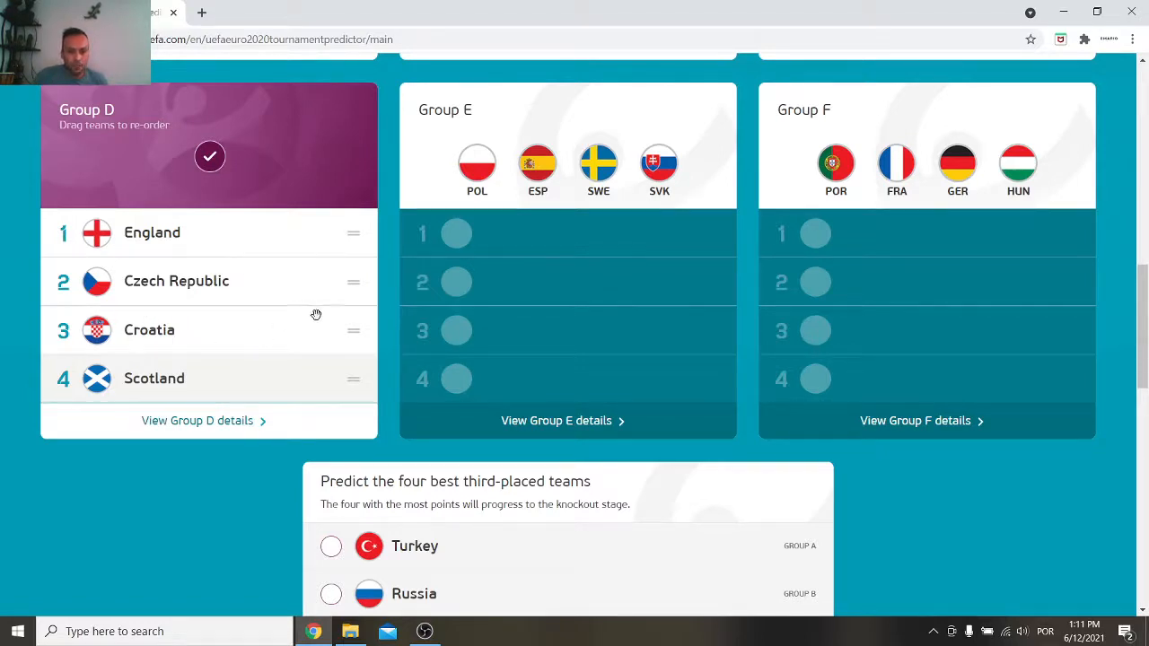
{"action": "mouse_move", "coordinate": [501, 198]}
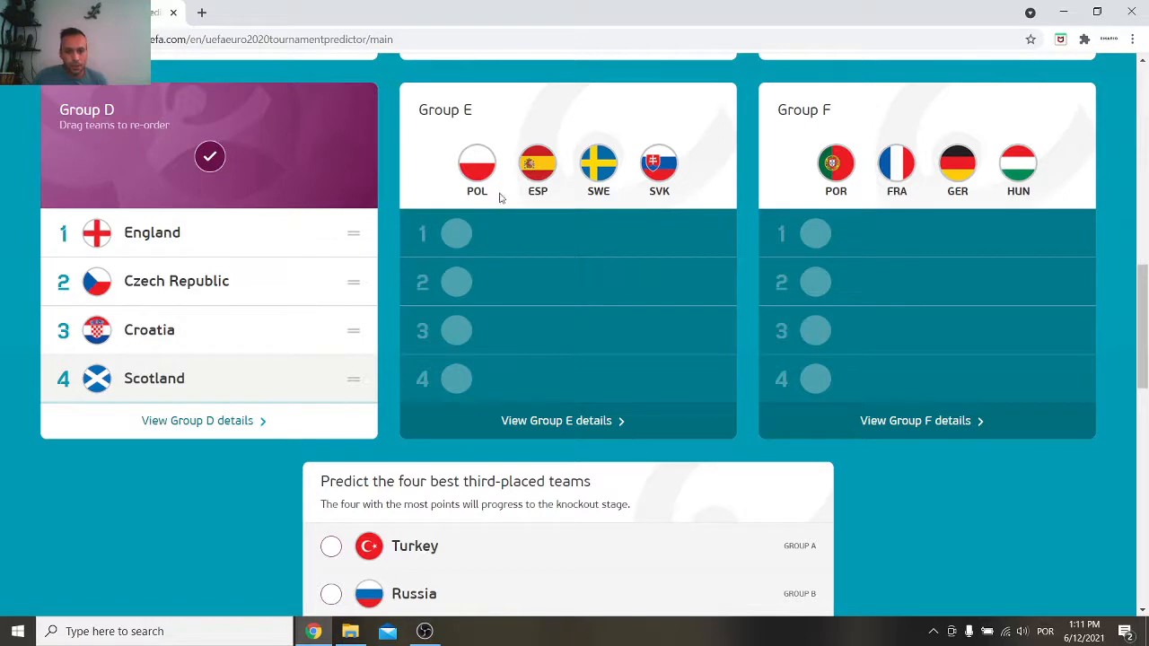
{"action": "mouse_move", "coordinate": [188, 333]}
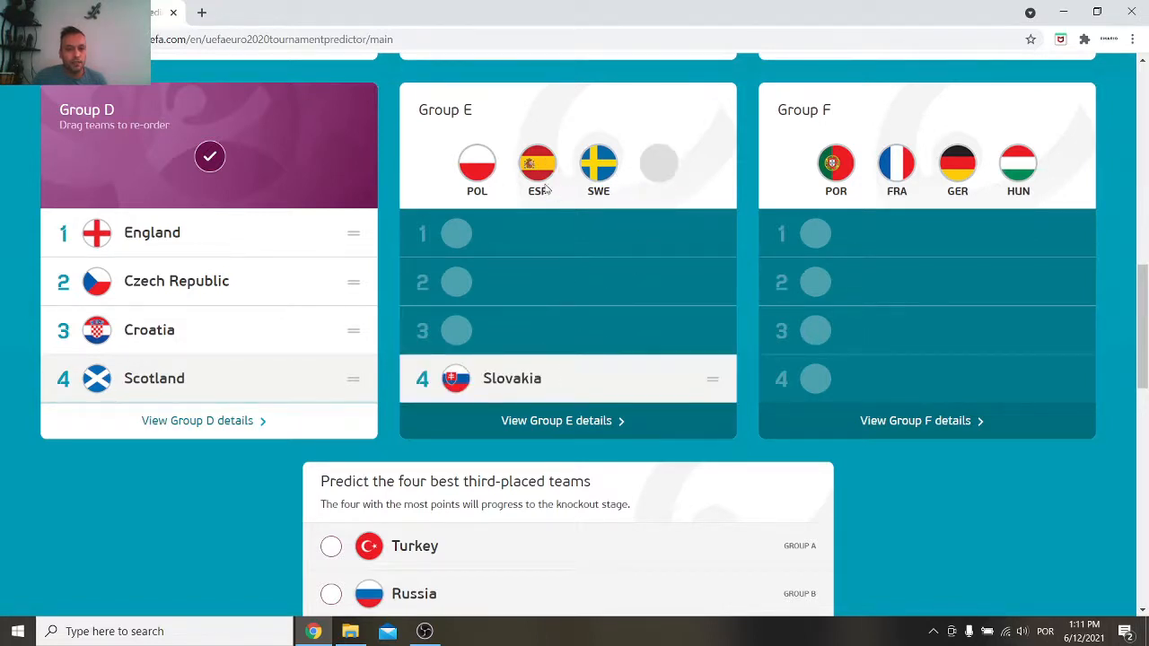
Put Spain first in Group E, followed by Poland, Sweden and Slovakia.
{"action": "left_click_drag", "start_coordinate": [537, 163], "coordinate": [485, 233]}
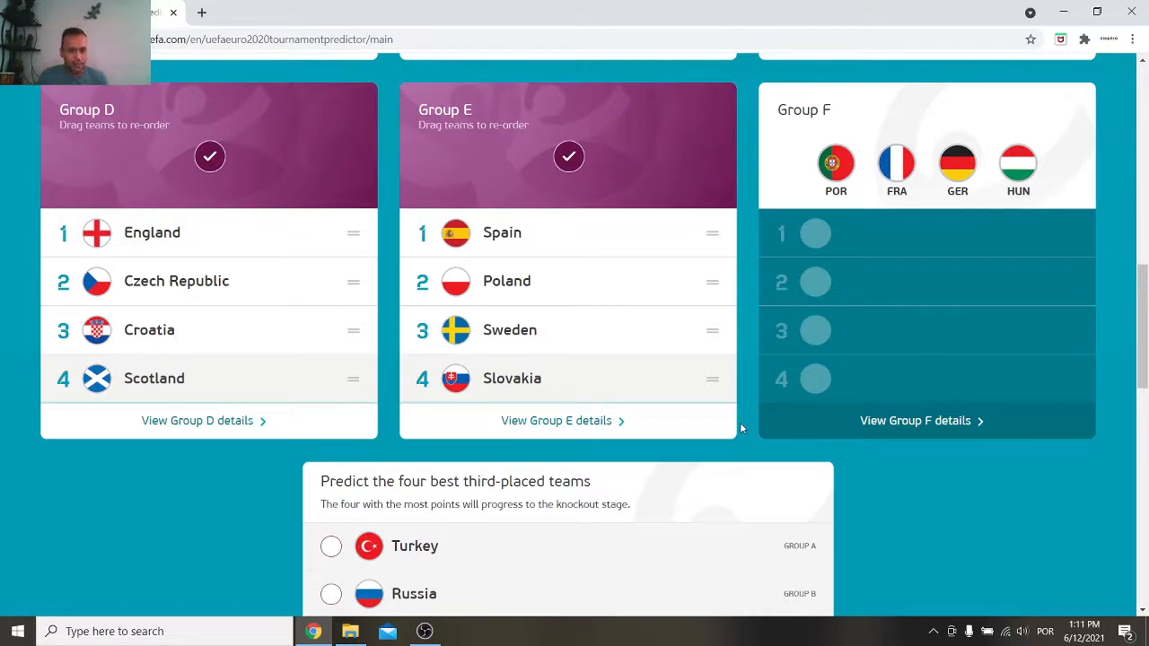
{"action": "mouse_move", "coordinate": [879, 311]}
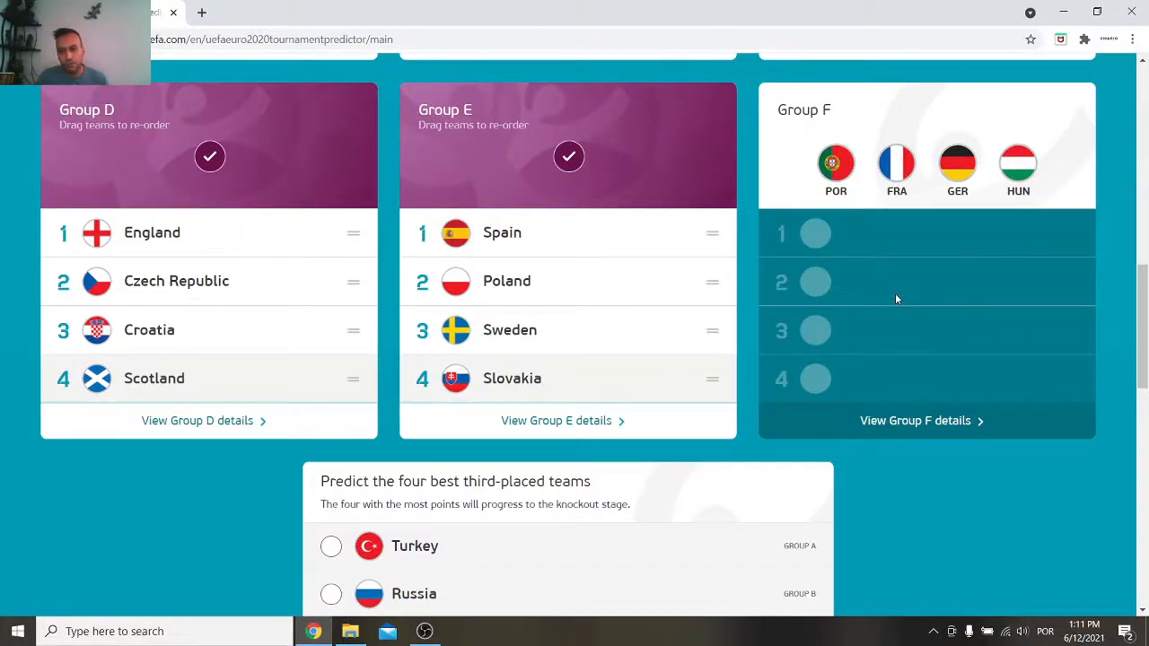
{"action": "mouse_move", "coordinate": [857, 293]}
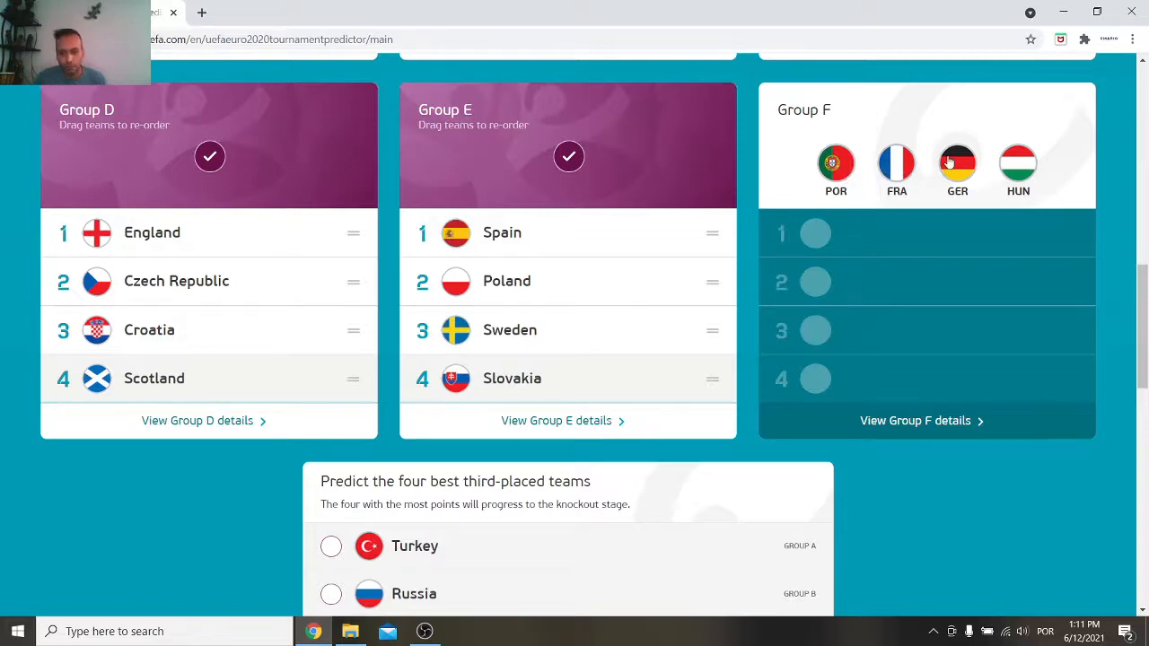
{"action": "mouse_move", "coordinate": [978, 161]}
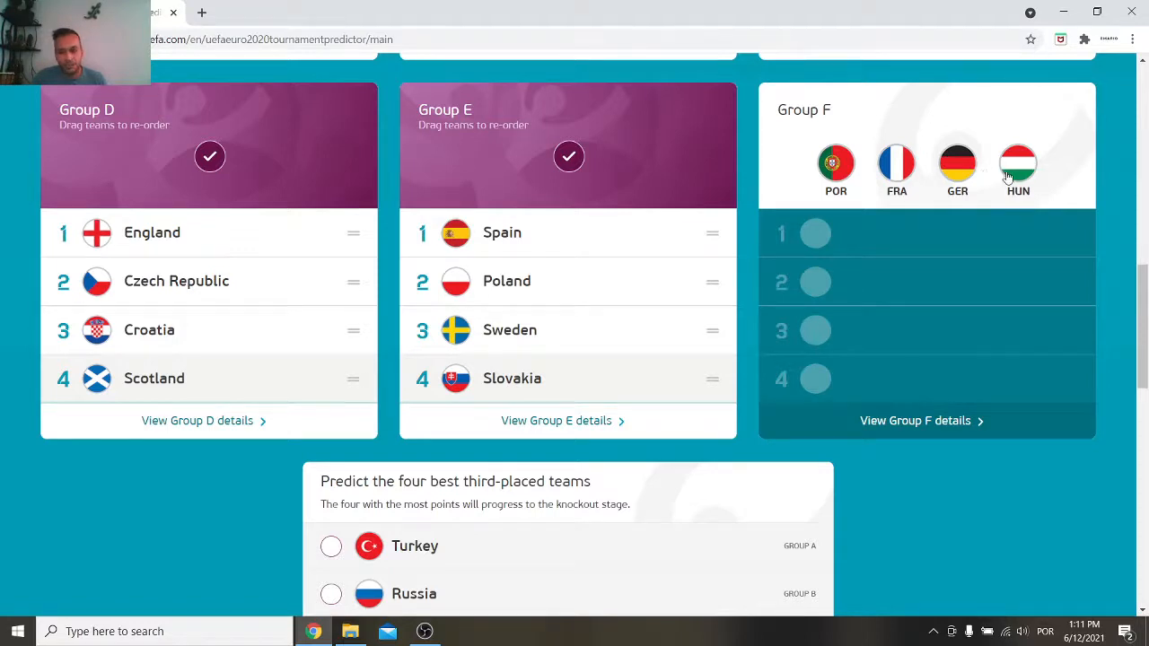
{"action": "mouse_move", "coordinate": [893, 334]}
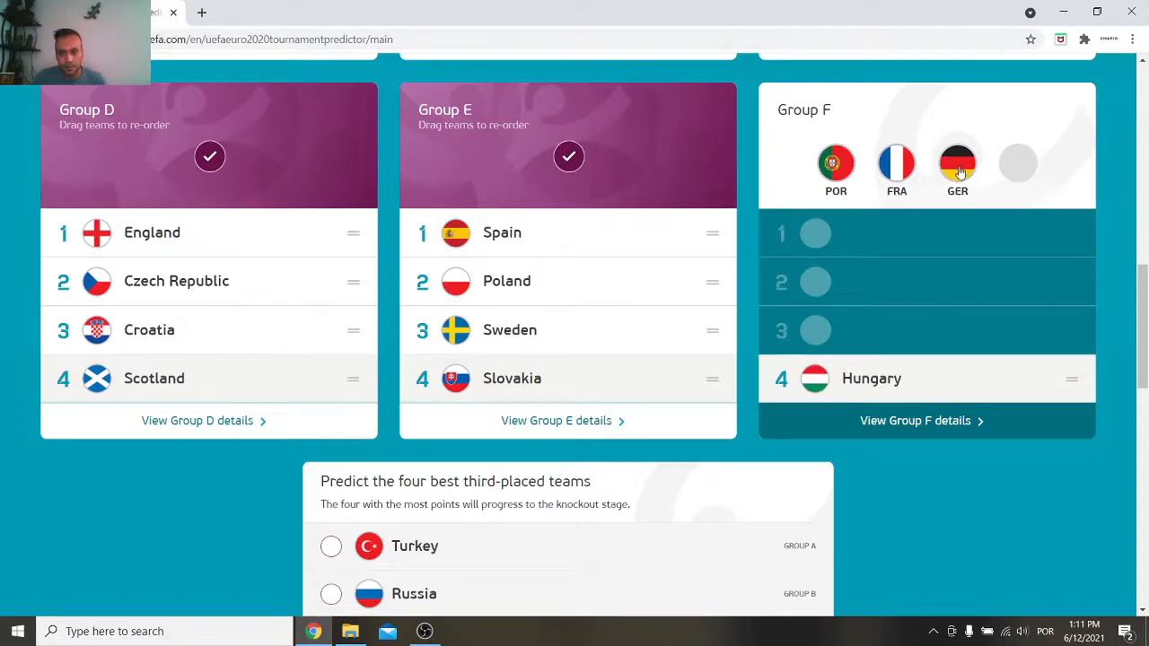
Move Germany to second in Group F behind France, ahead of Portugal and Hungary.
{"action": "left_click_drag", "start_coordinate": [958, 164], "coordinate": [900, 281]}
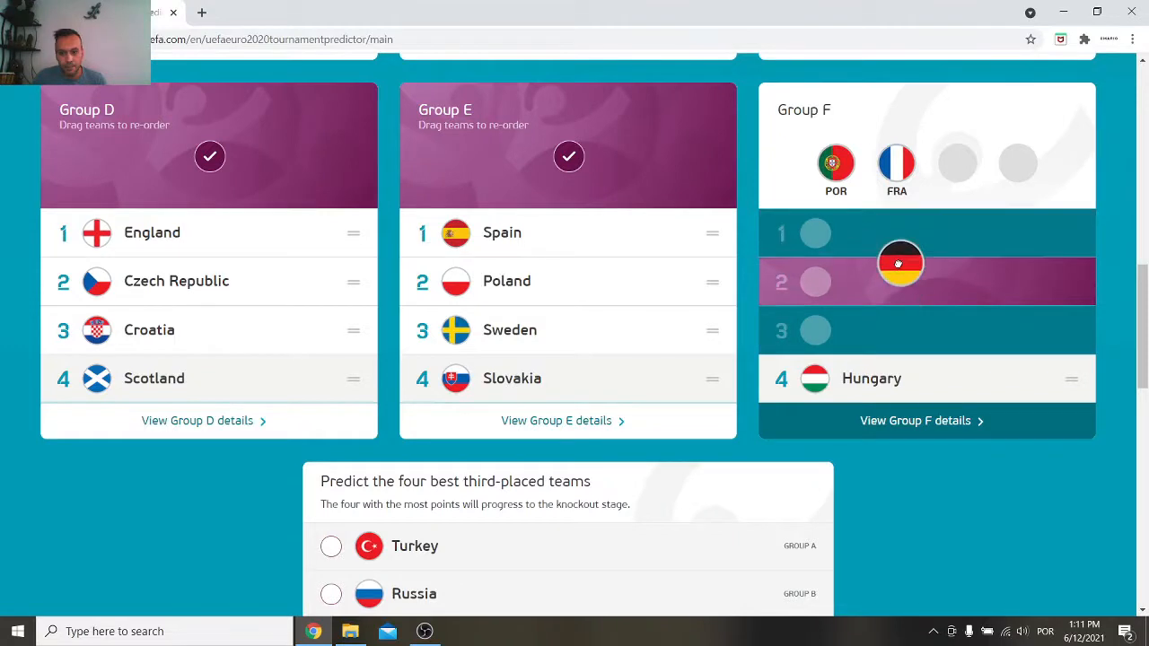
{"action": "left_click_drag", "start_coordinate": [901, 263], "coordinate": [900, 281]}
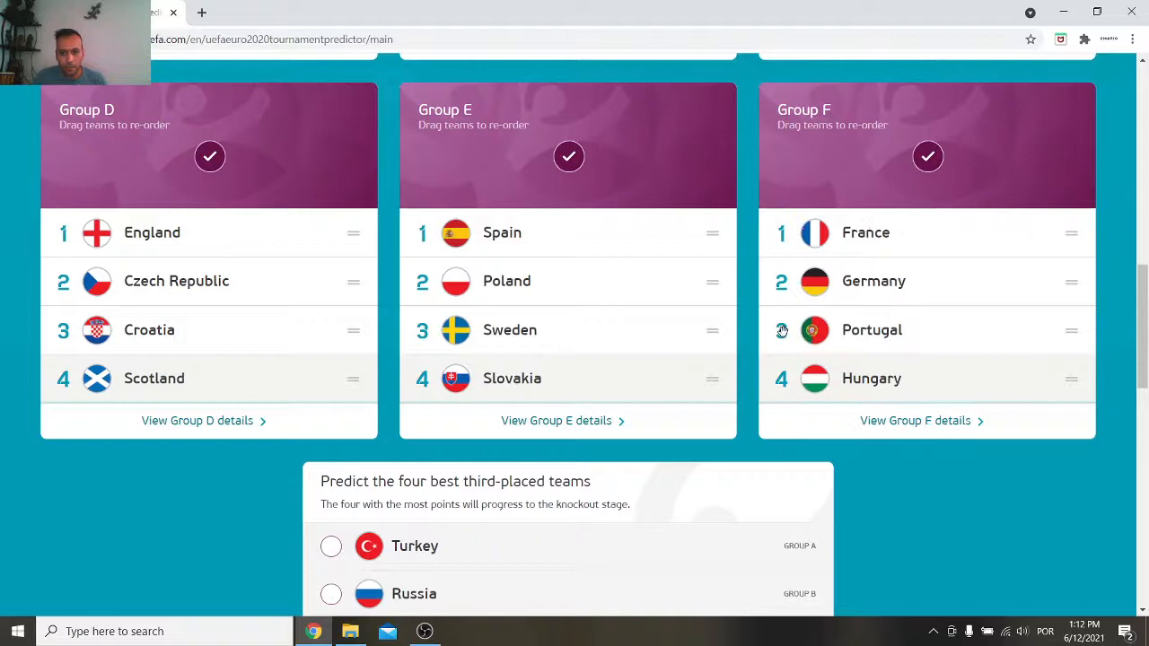
{"action": "mouse_move", "coordinate": [627, 377]}
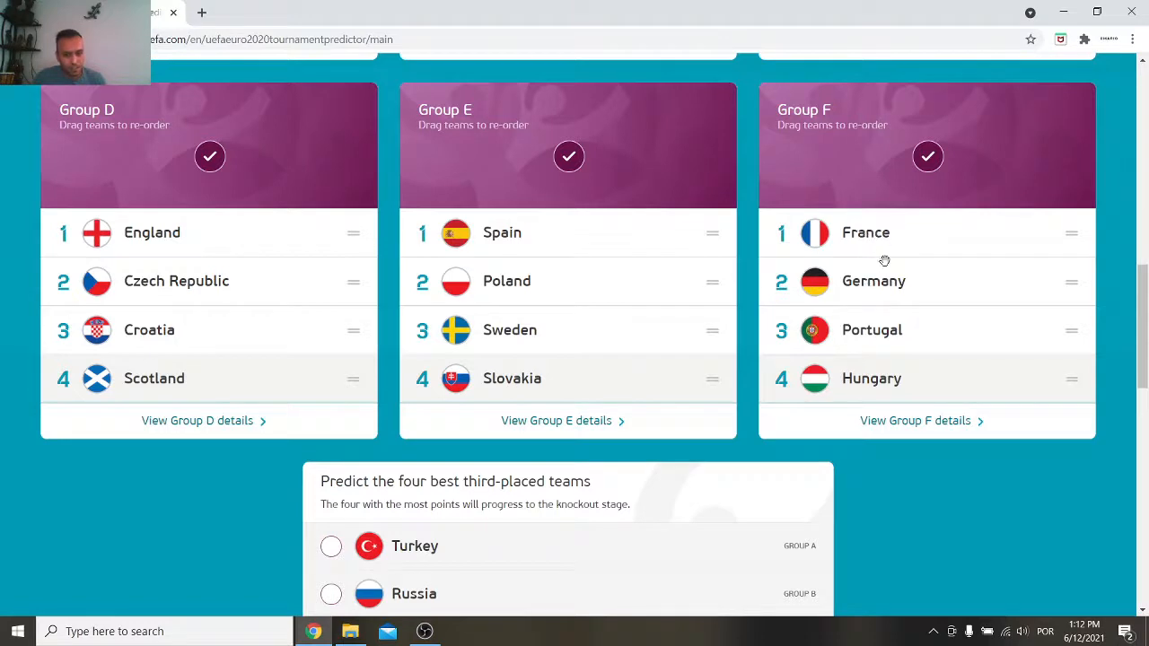
{"action": "mouse_move", "coordinate": [716, 348]}
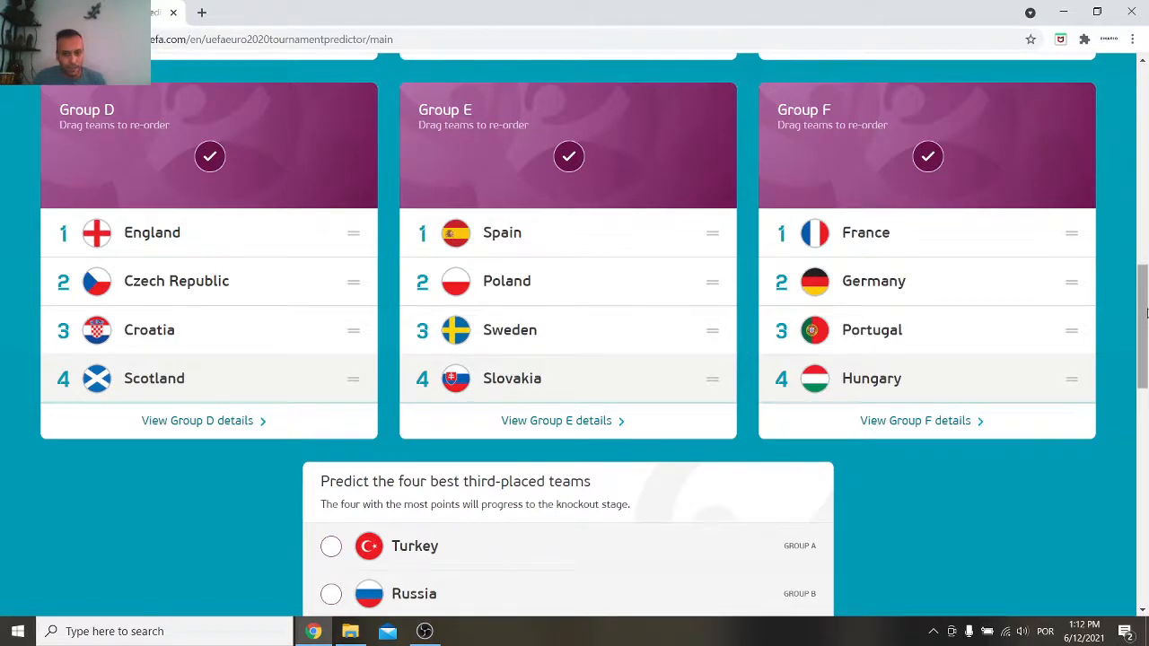
Tick Portugal, Croatia, Turkey and Russia in the best third-placed teams card.
{"action": "scroll", "scroll_direction": "down", "scroll_amount": 3}
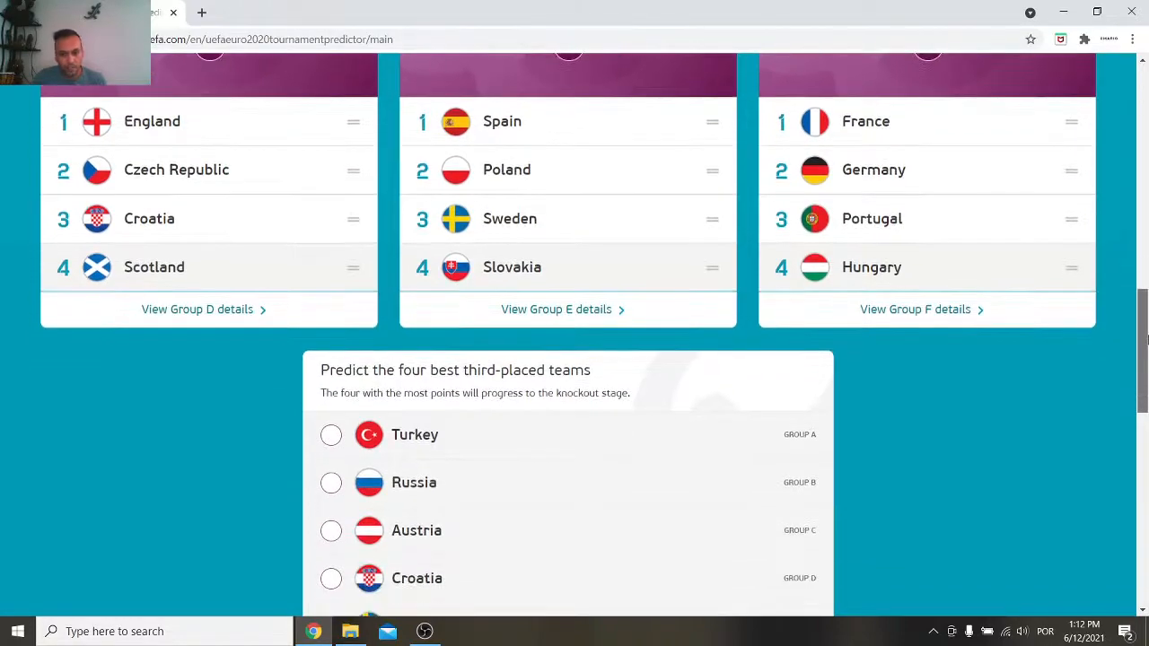
{"action": "scroll", "scroll_direction": "up", "scroll_amount": 3}
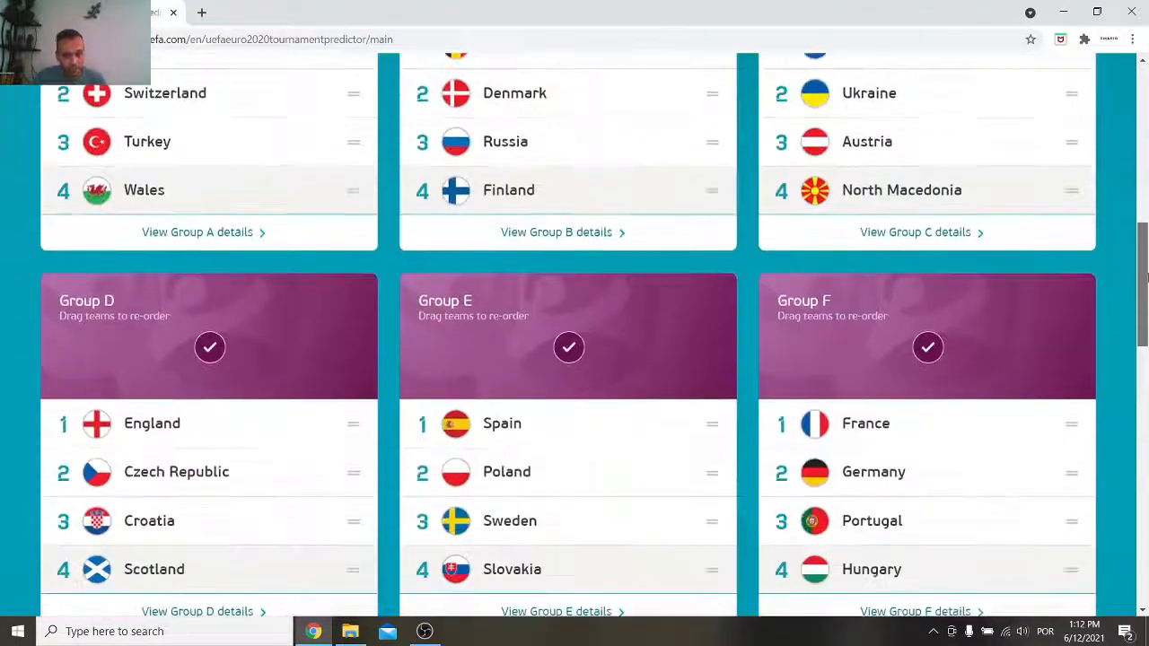
{"action": "scroll", "scroll_direction": "down", "scroll_amount": 3}
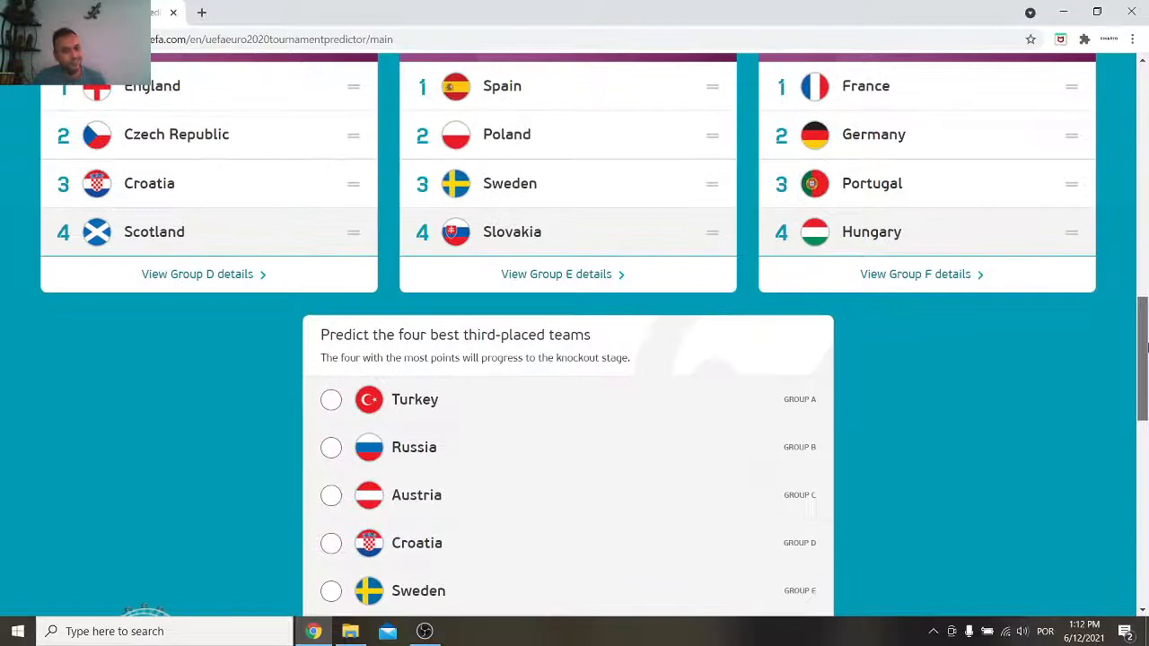
{"action": "scroll", "scroll_direction": "down", "scroll_amount": 3}
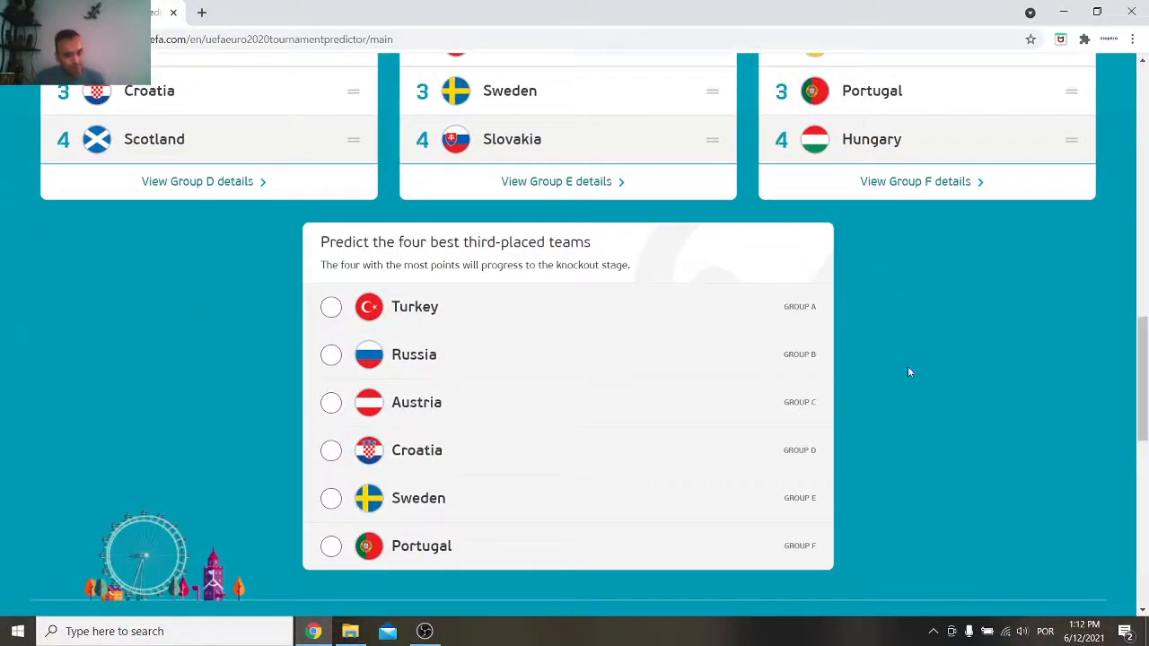
{"action": "mouse_move", "coordinate": [333, 323]}
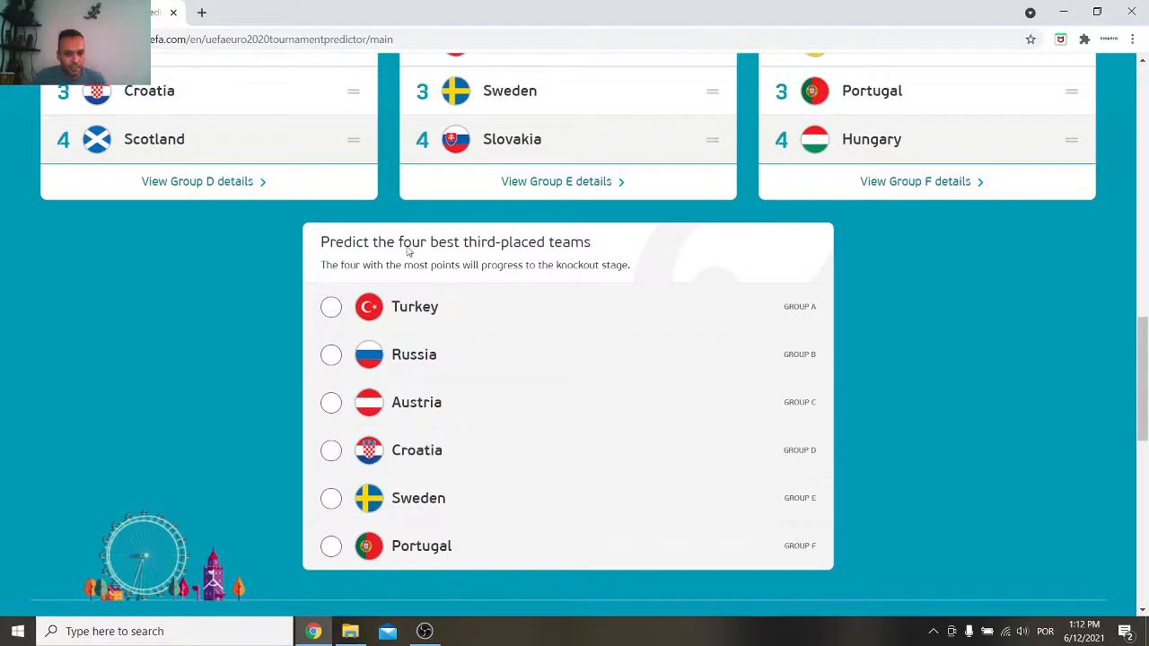
{"action": "mouse_move", "coordinate": [382, 464]}
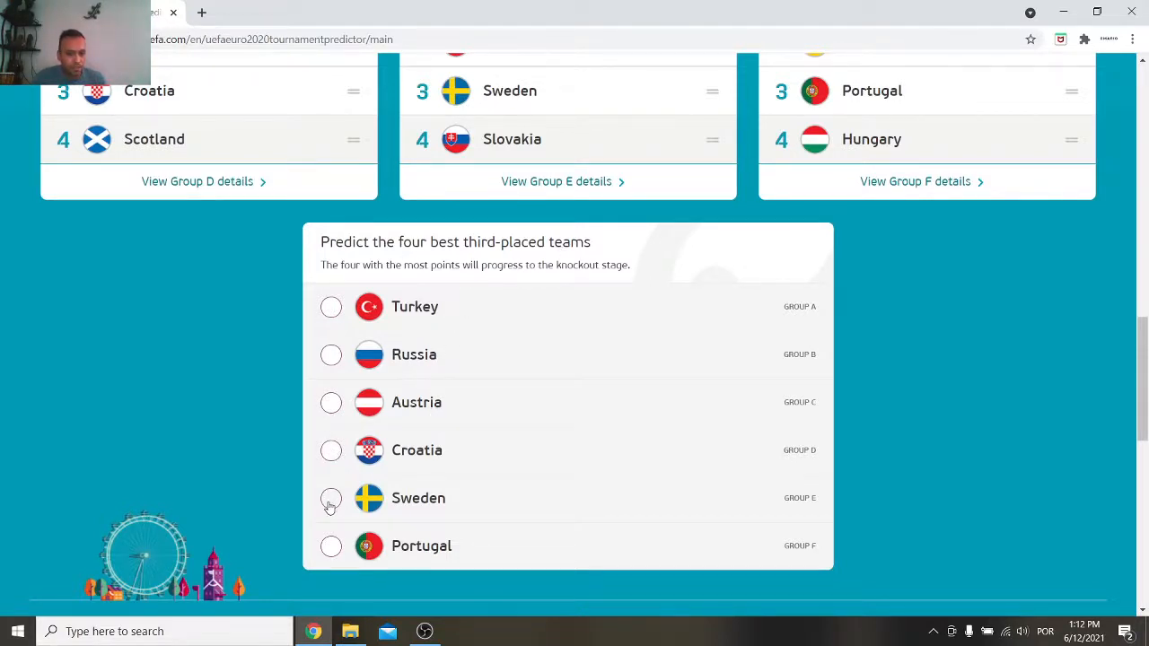
{"action": "left_click", "coordinate": [330, 546]}
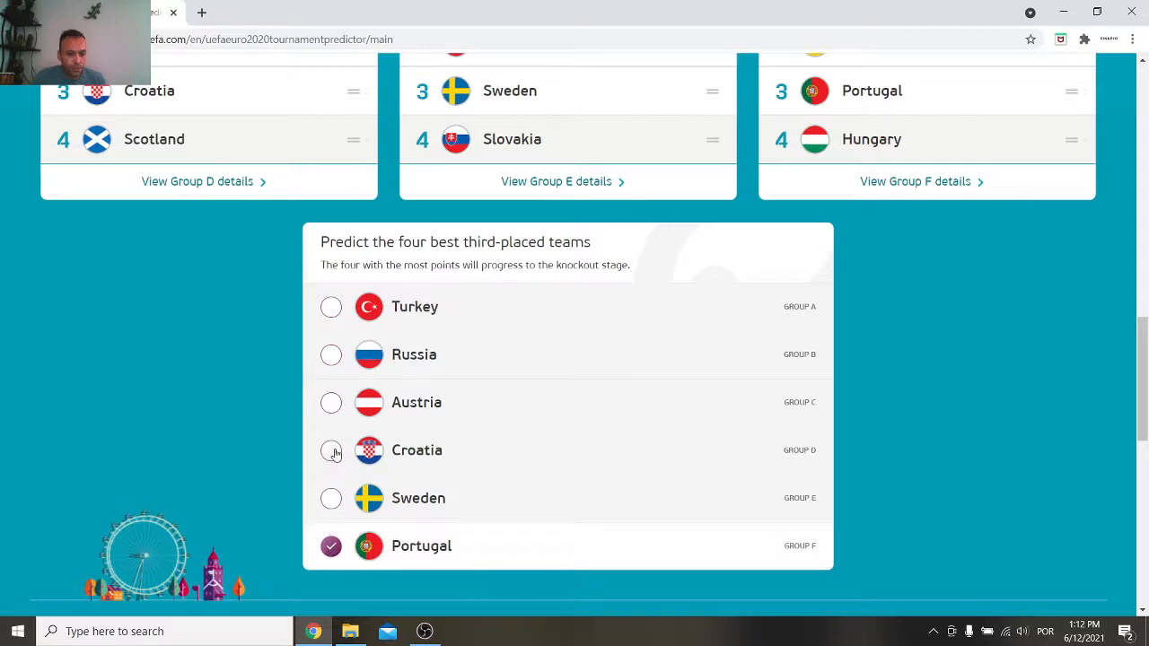
{"action": "left_click", "coordinate": [331, 450]}
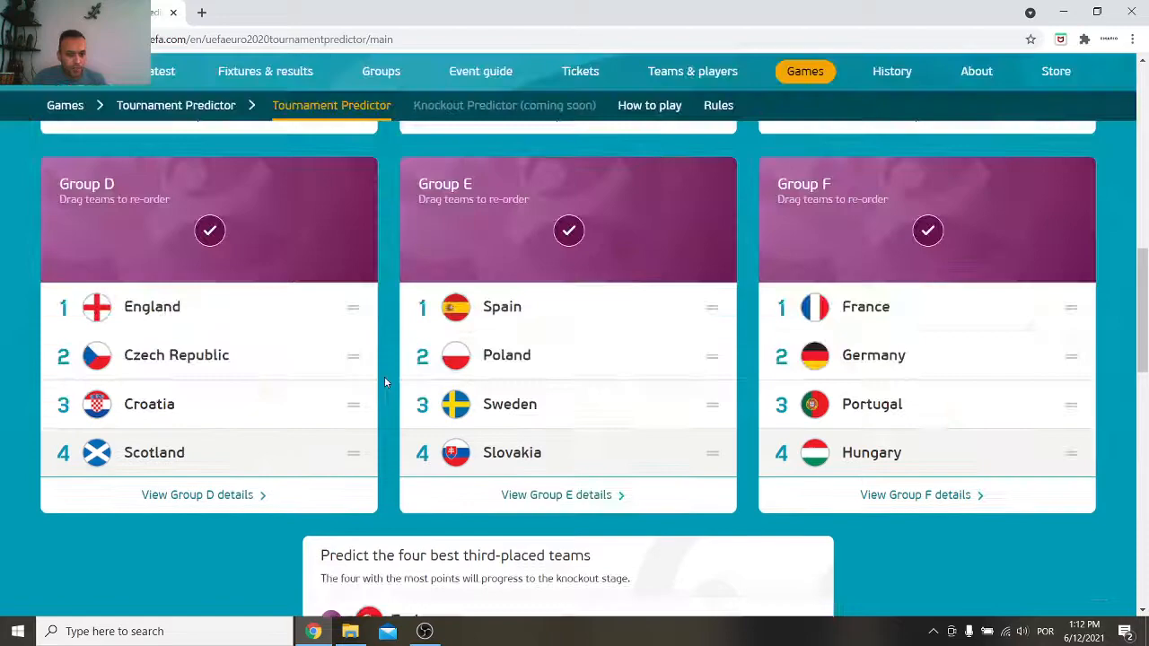
{"action": "scroll", "scroll_direction": "up", "scroll_amount": 3}
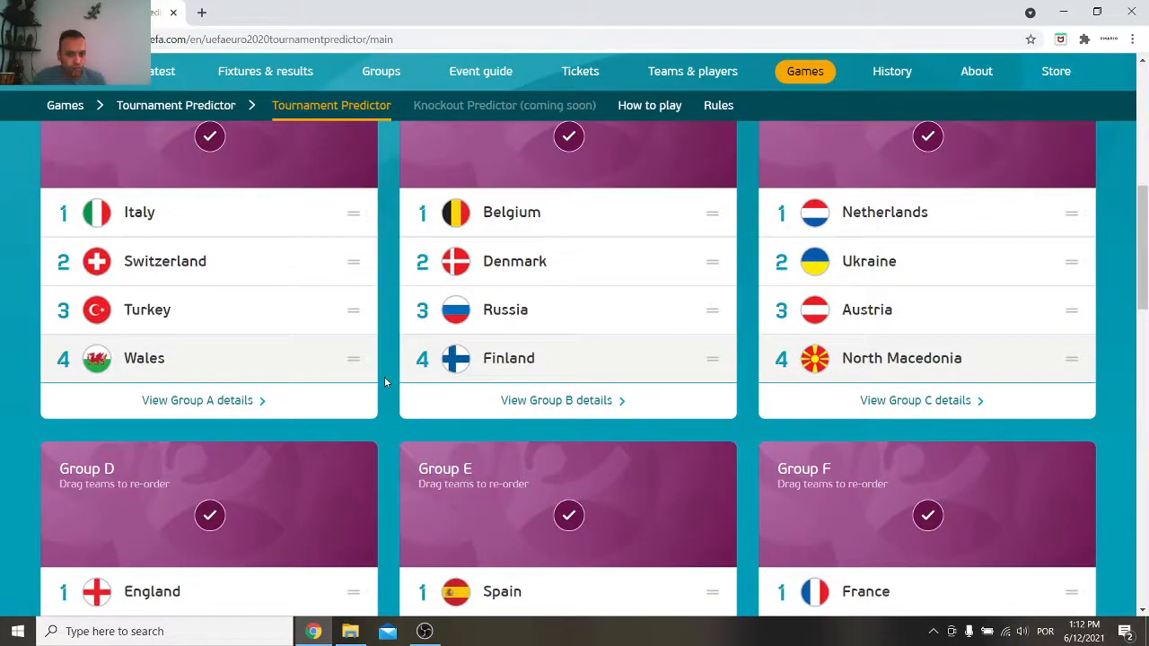
{"action": "mouse_move", "coordinate": [385, 429]}
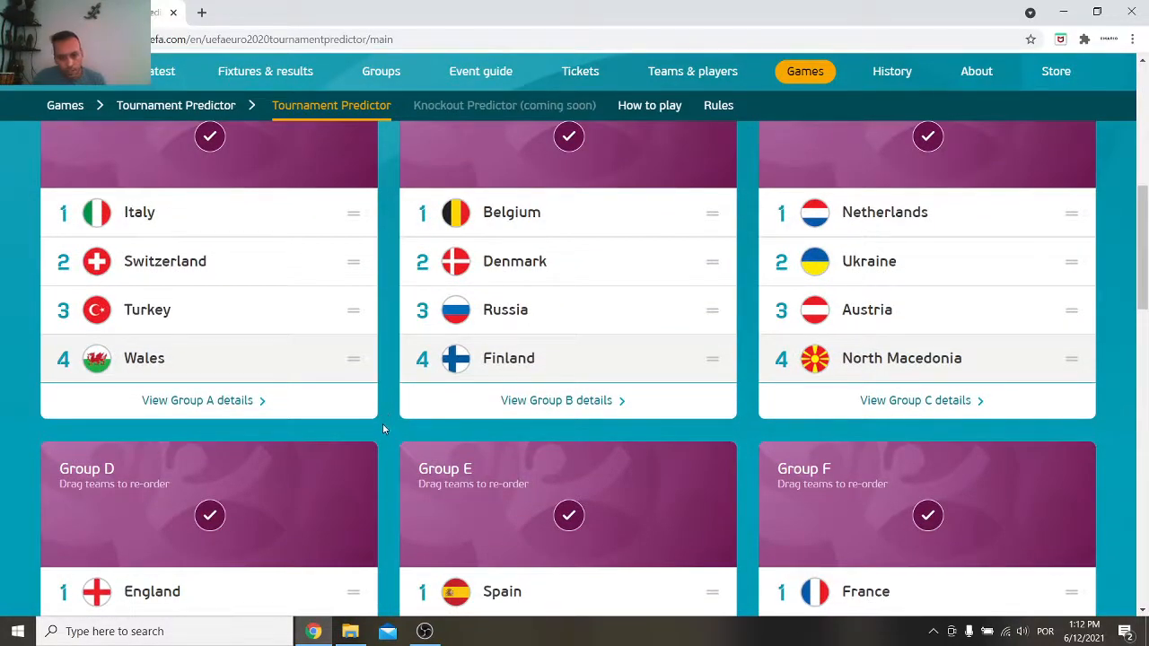
{"action": "scroll", "scroll_direction": "down", "scroll_amount": 3}
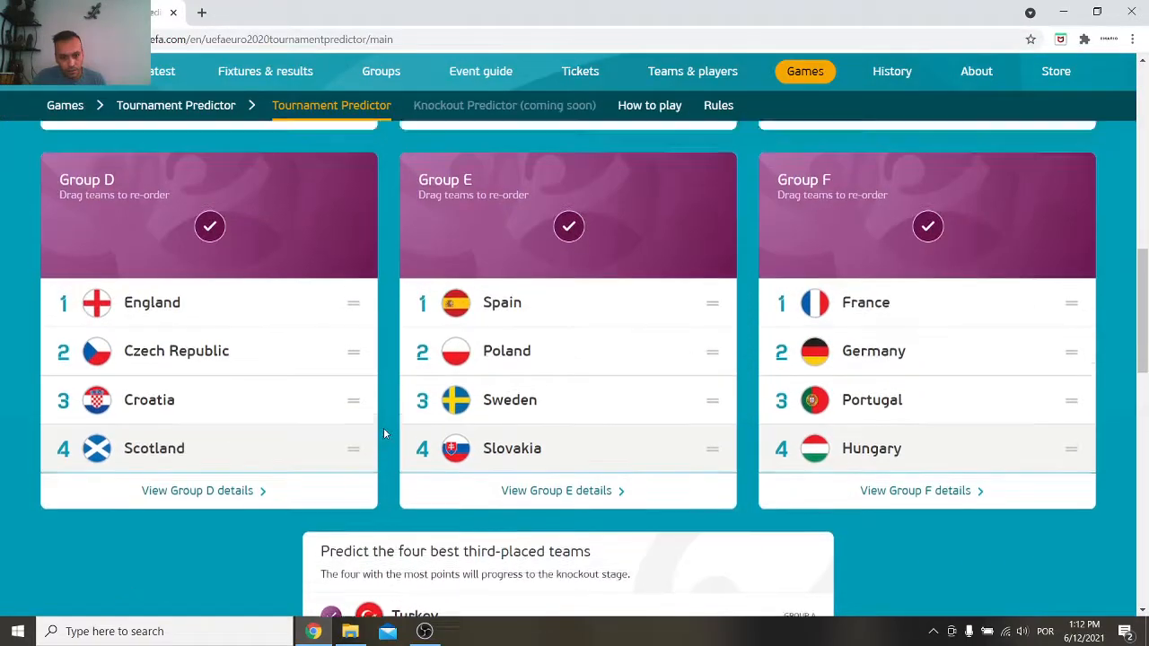
{"action": "scroll", "scroll_direction": "down", "scroll_amount": 3}
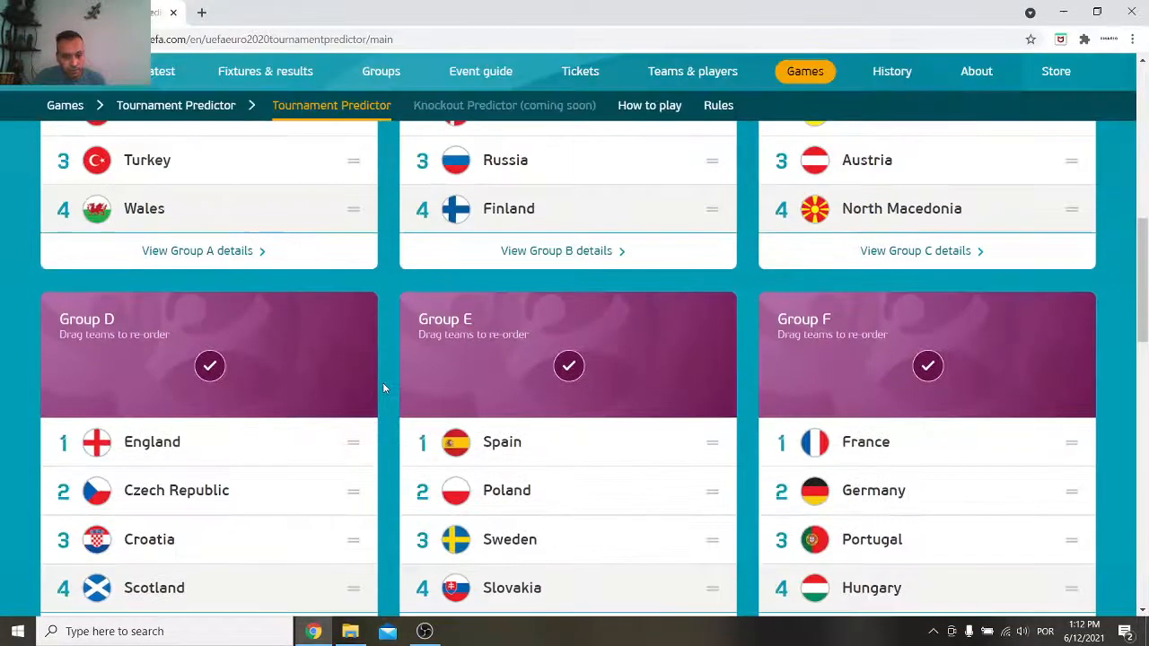
{"action": "scroll", "scroll_direction": "down", "scroll_amount": 3}
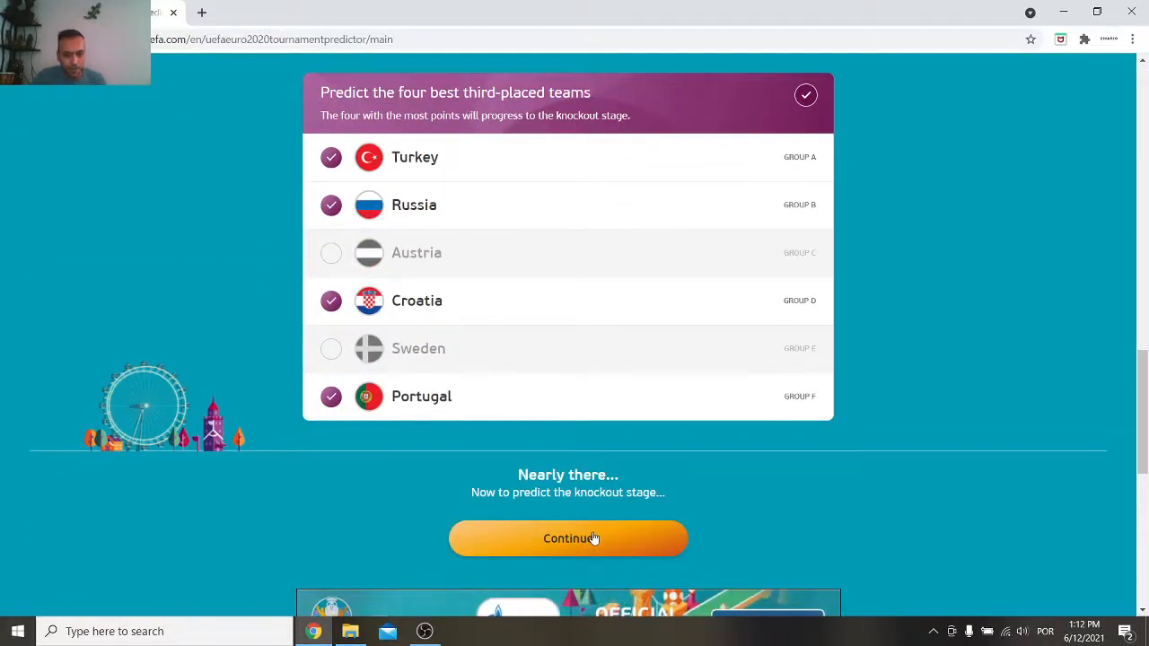
Continue to the knockout bracket and scroll to the Round of 16 ties.
{"action": "left_click", "coordinate": [567, 538]}
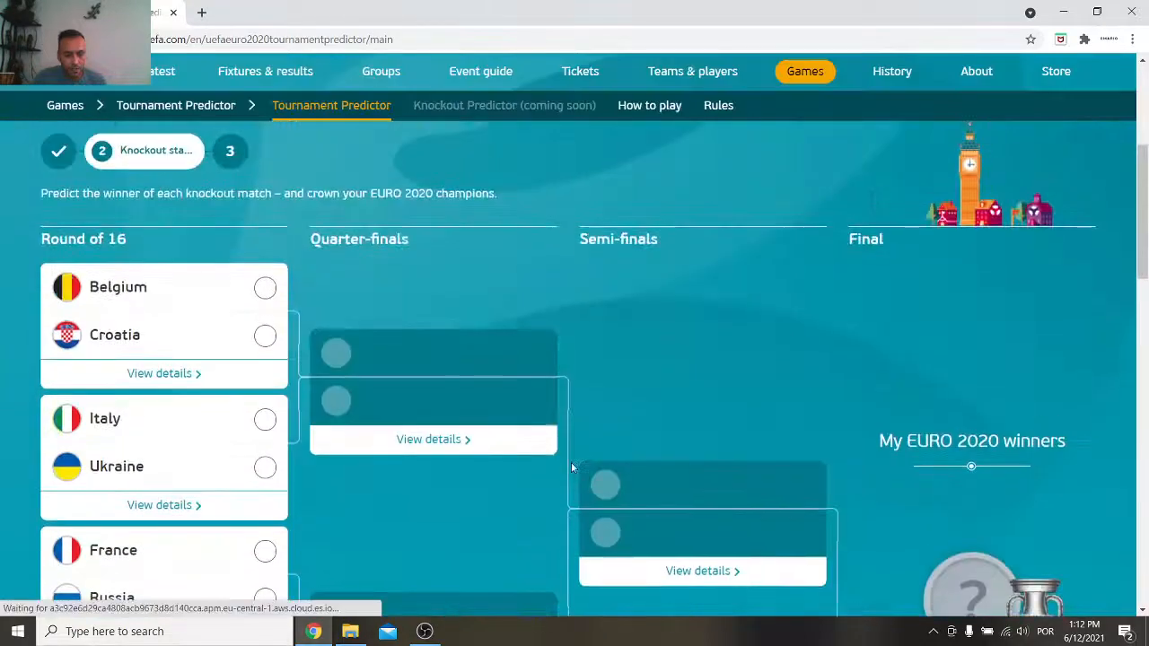
{"action": "scroll", "scroll_direction": "down", "scroll_amount": 3}
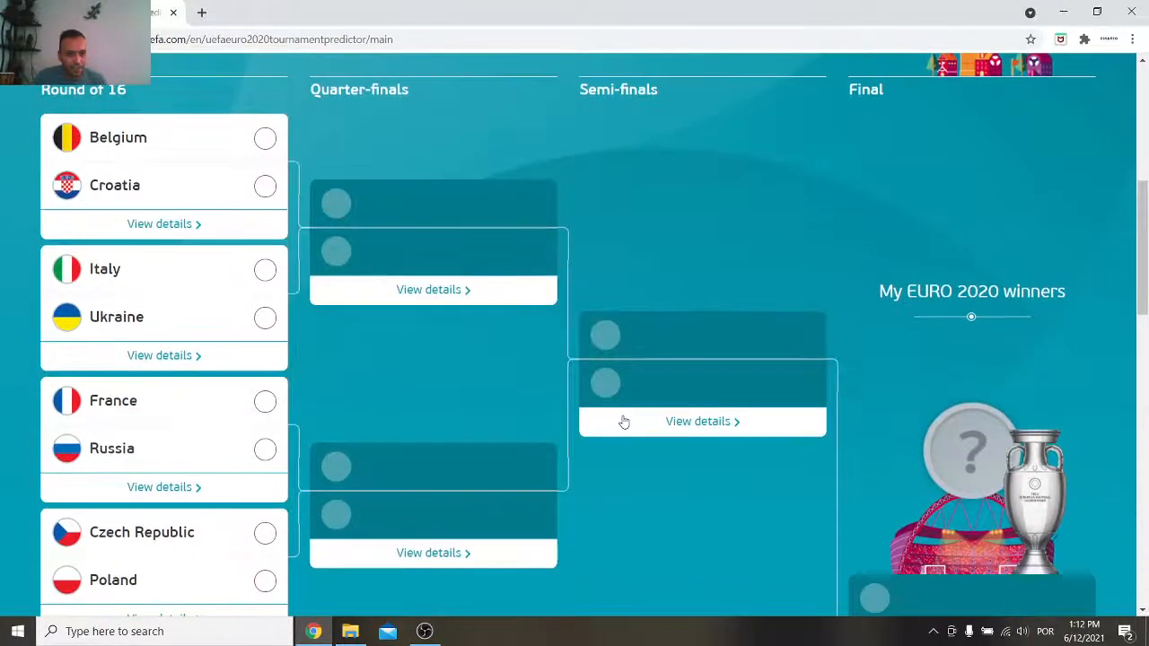
{"action": "left_click", "coordinate": [179, 185]}
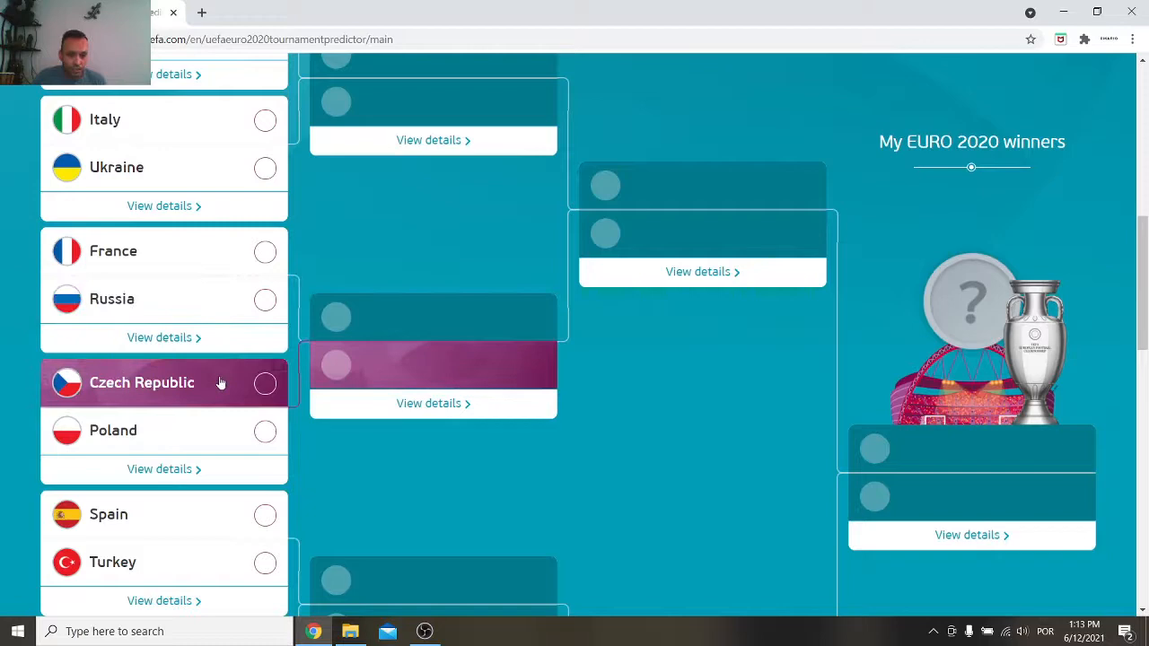
{"action": "scroll", "scroll_direction": "down", "scroll_amount": 3}
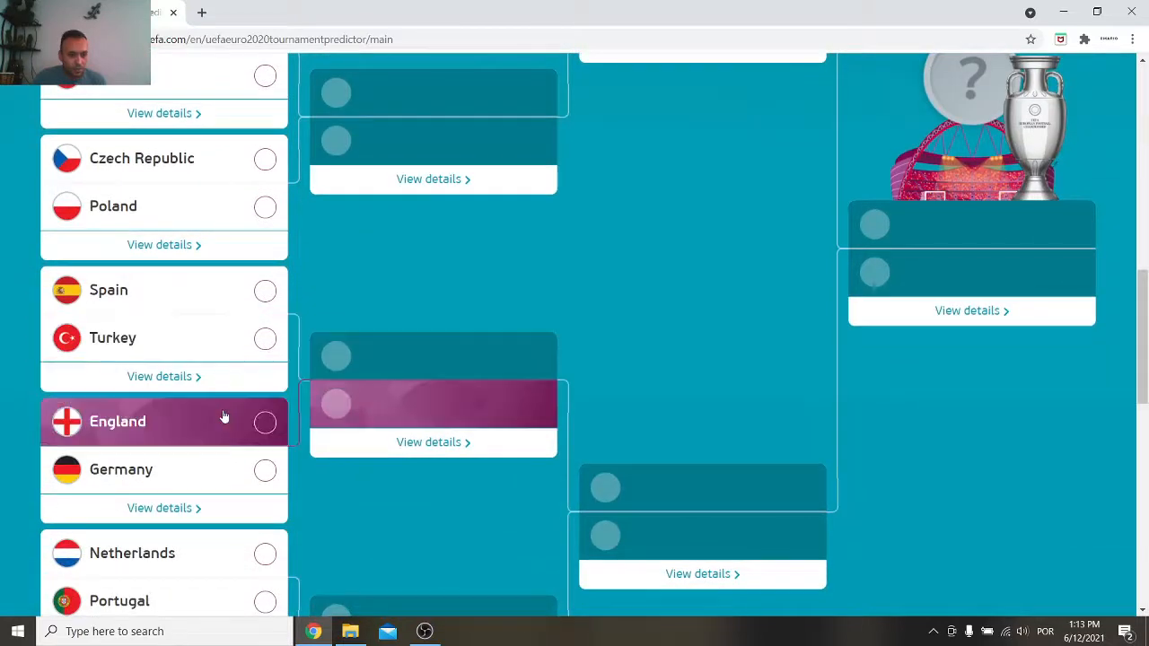
{"action": "scroll", "scroll_direction": "down", "scroll_amount": 3}
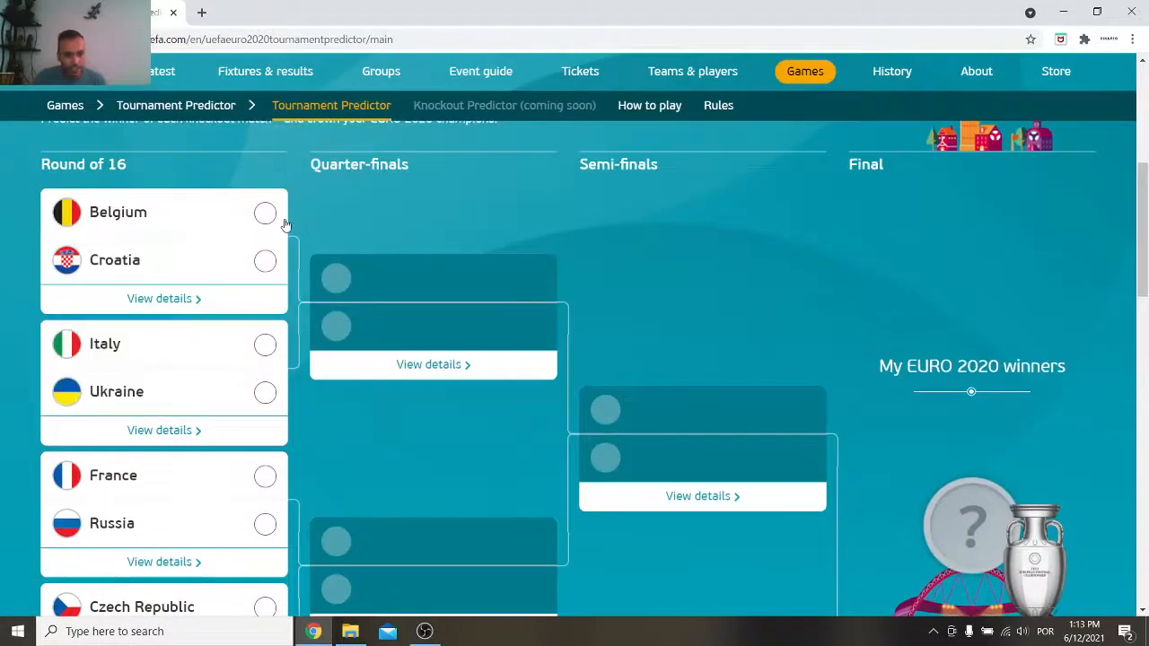
Pick Belgium over Croatia and Poland over Czech Republic, plus Italy and France, in the Round of 16.
{"action": "left_click", "coordinate": [264, 260]}
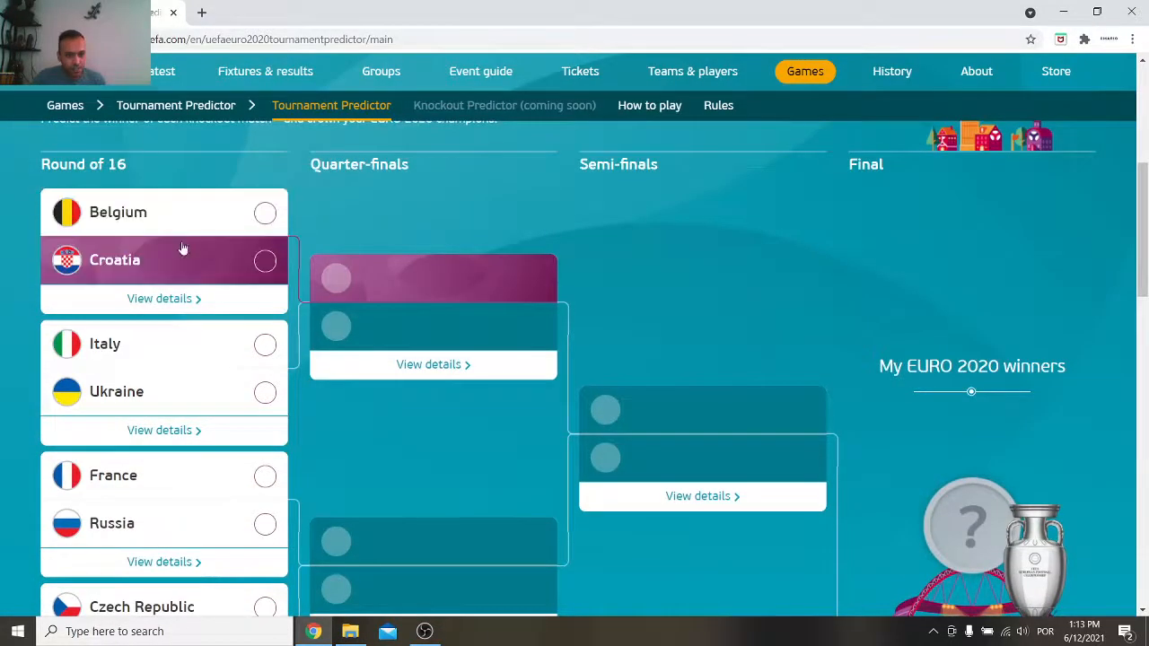
{"action": "left_click", "coordinate": [264, 213]}
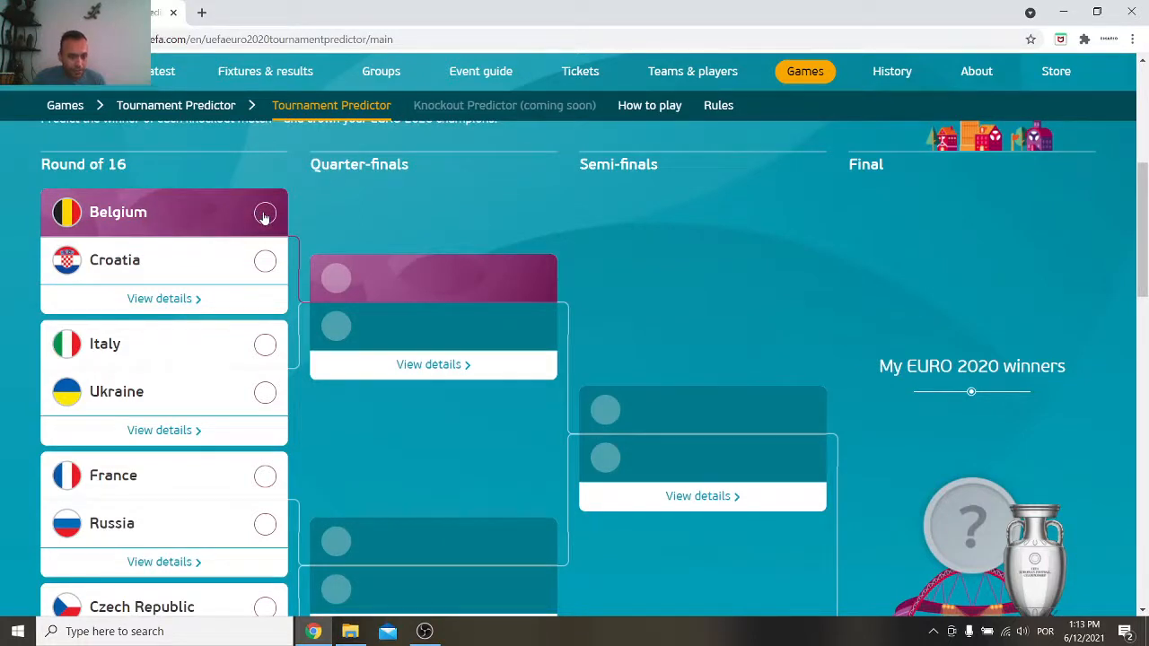
{"action": "left_click", "coordinate": [265, 213]}
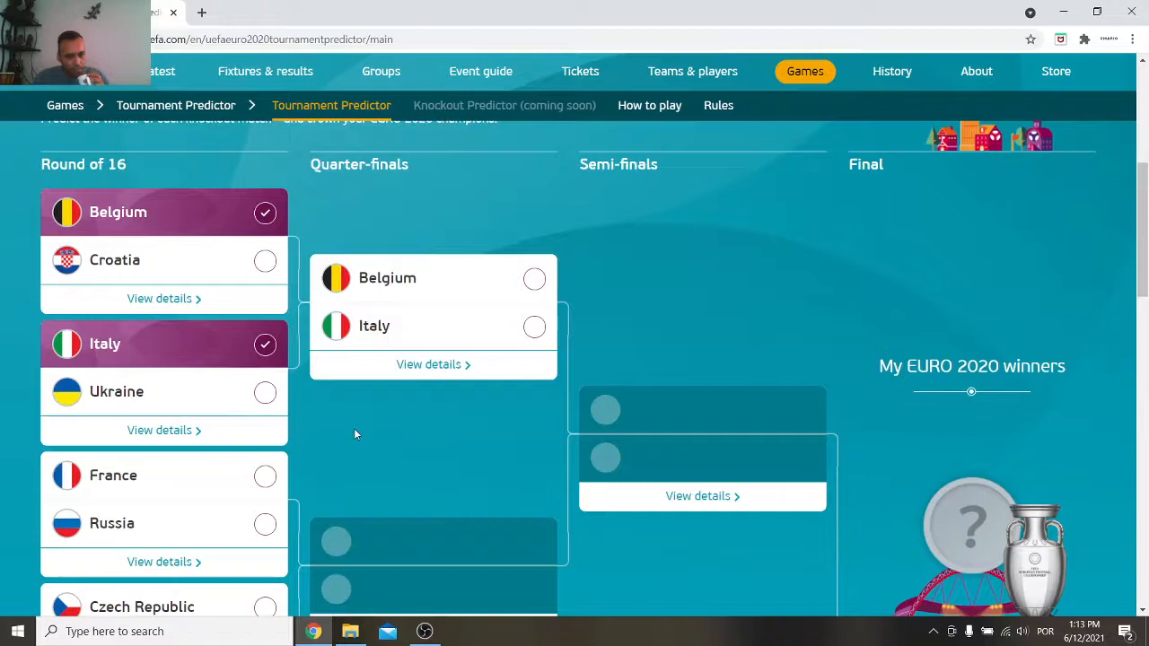
{"action": "scroll", "scroll_direction": "down", "scroll_amount": 3}
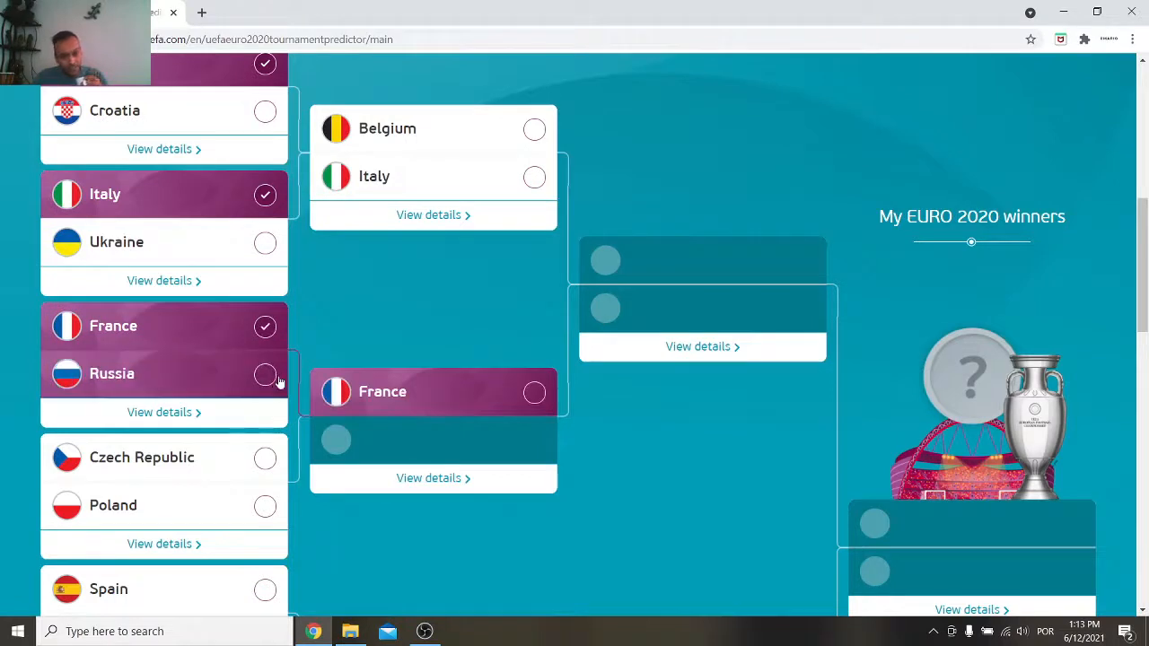
{"action": "scroll", "scroll_direction": "down", "scroll_amount": 3}
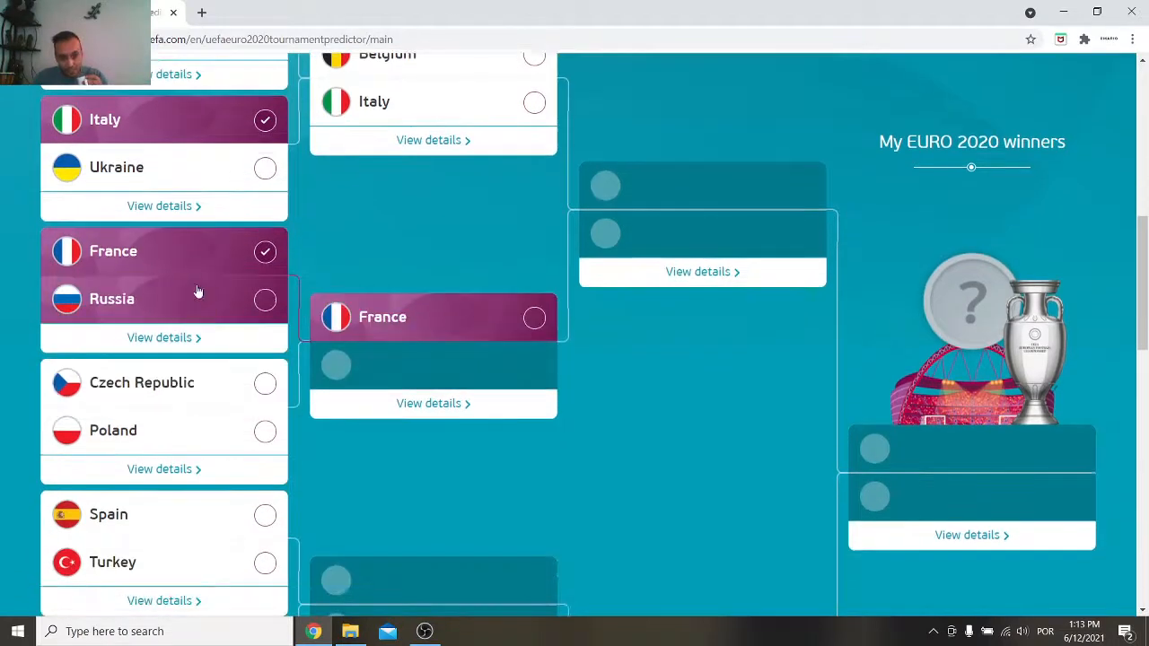
{"action": "scroll", "scroll_direction": "down", "scroll_amount": 3}
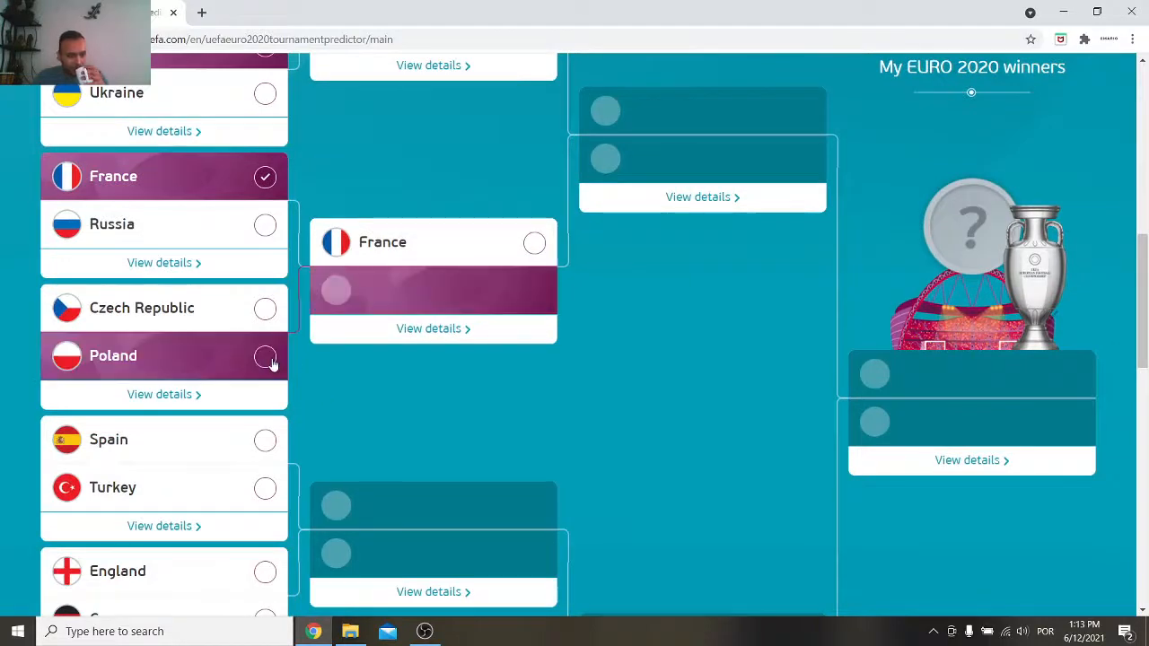
{"action": "mouse_move", "coordinate": [162, 308]}
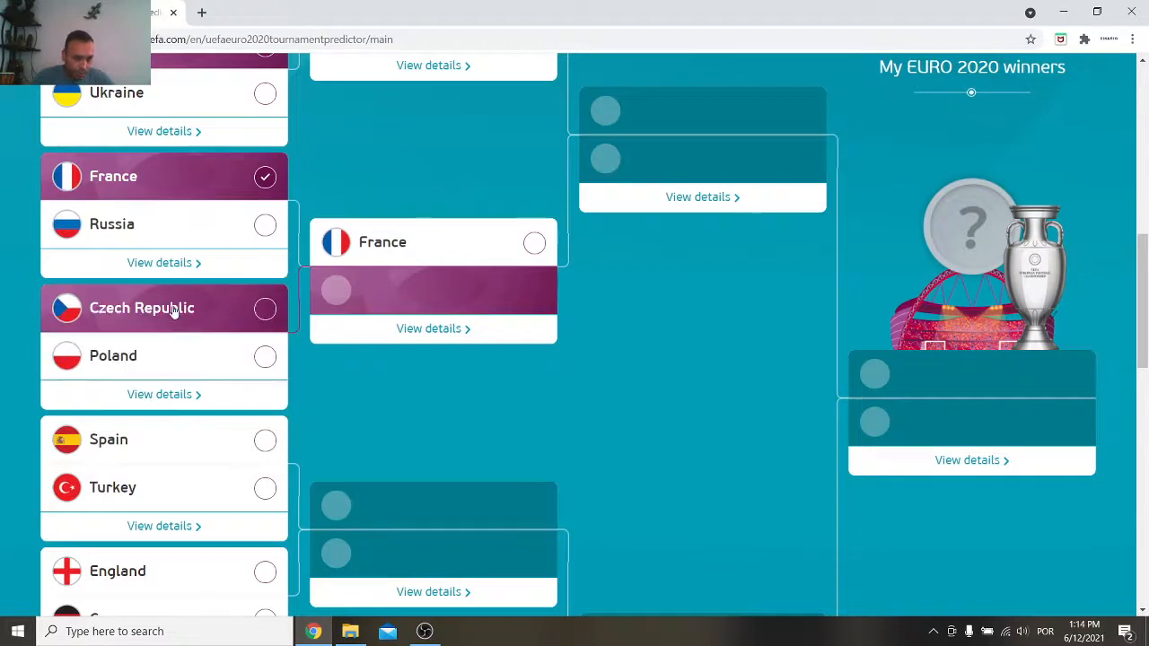
{"action": "mouse_move", "coordinate": [169, 362]}
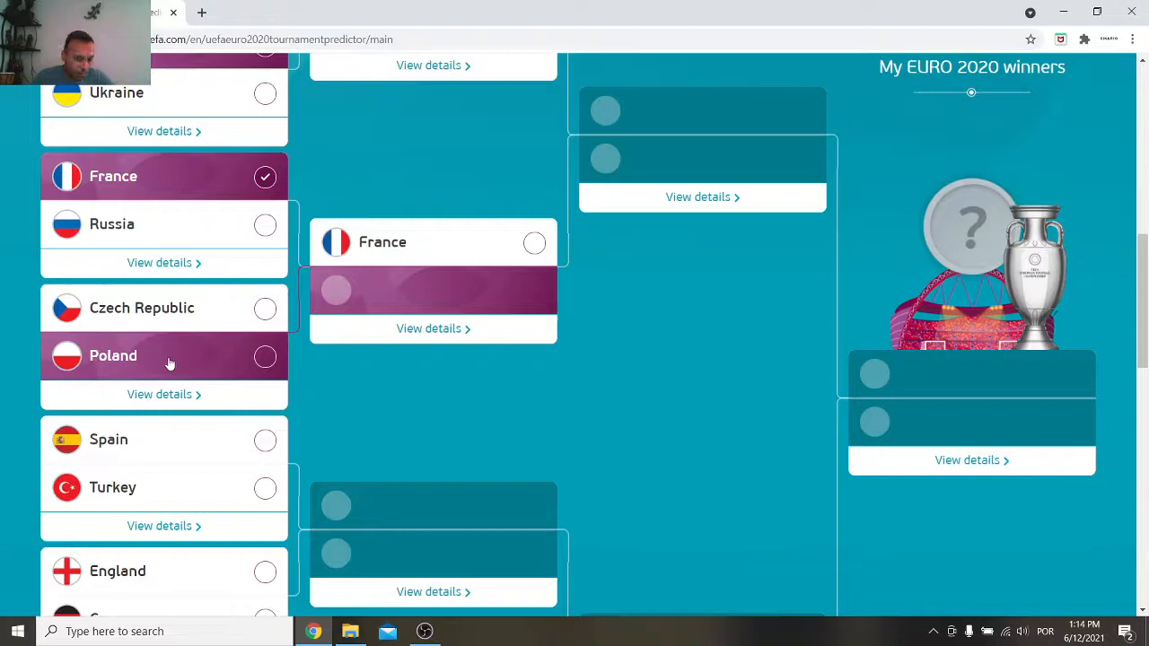
{"action": "left_click", "coordinate": [164, 356]}
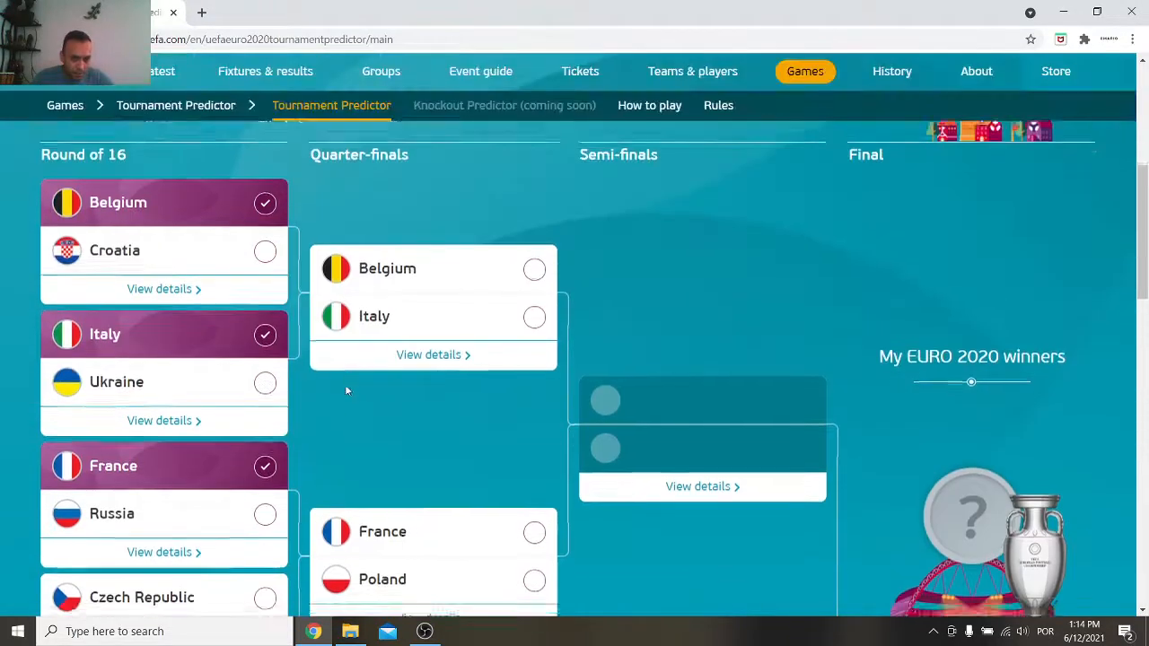
Pick Spain to beat Turkey in the Round of 16 and close the match details pop-up.
{"action": "scroll", "scroll_direction": "down", "scroll_amount": 3}
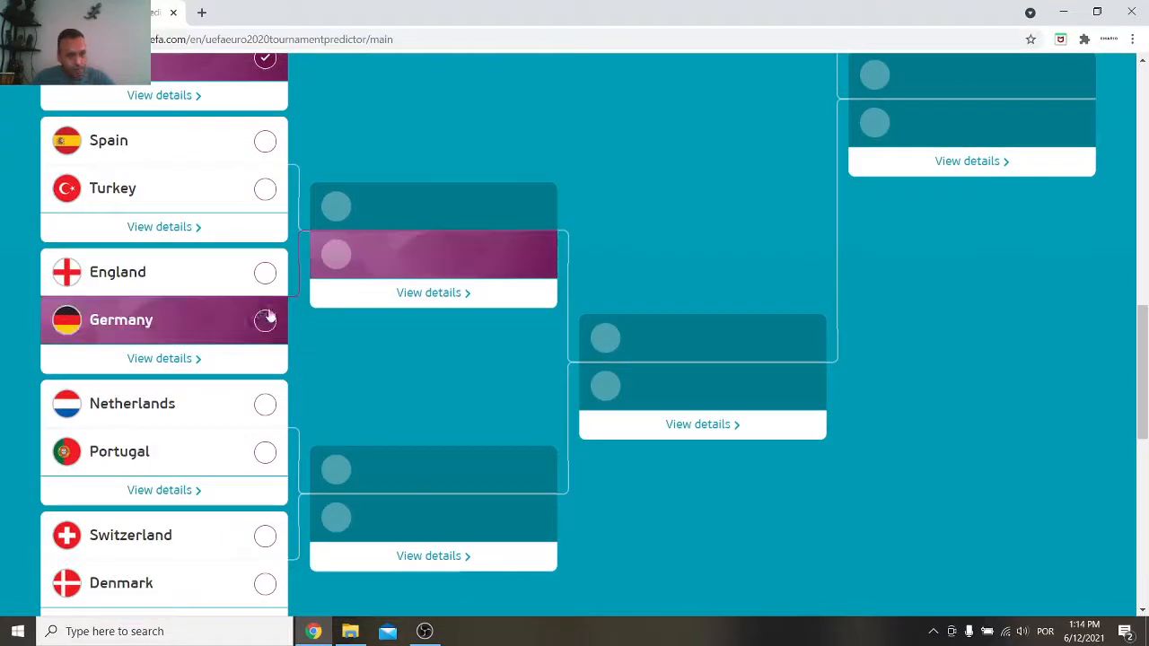
{"action": "left_click", "coordinate": [264, 141]}
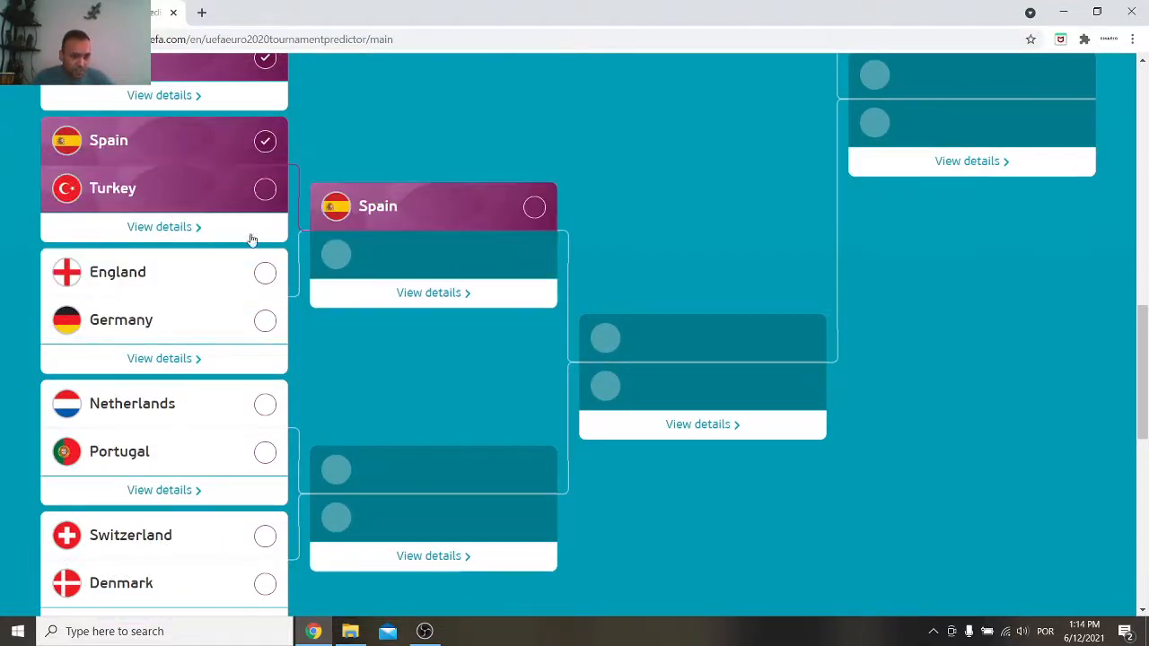
{"action": "mouse_move", "coordinate": [88, 247]}
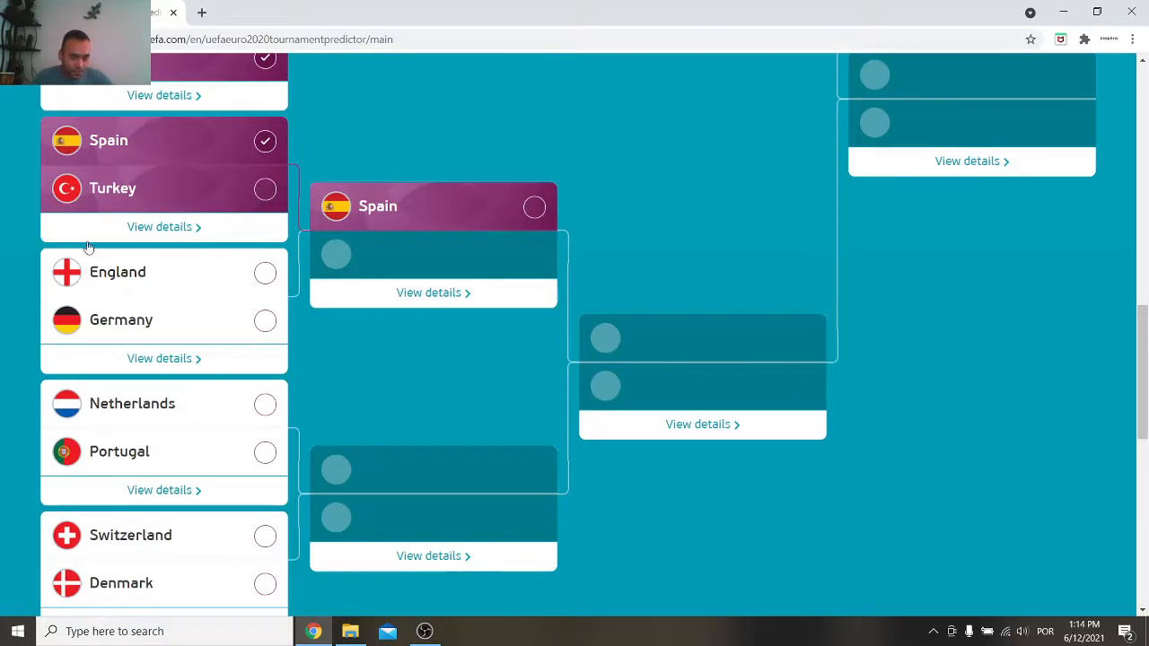
{"action": "mouse_move", "coordinate": [167, 126]}
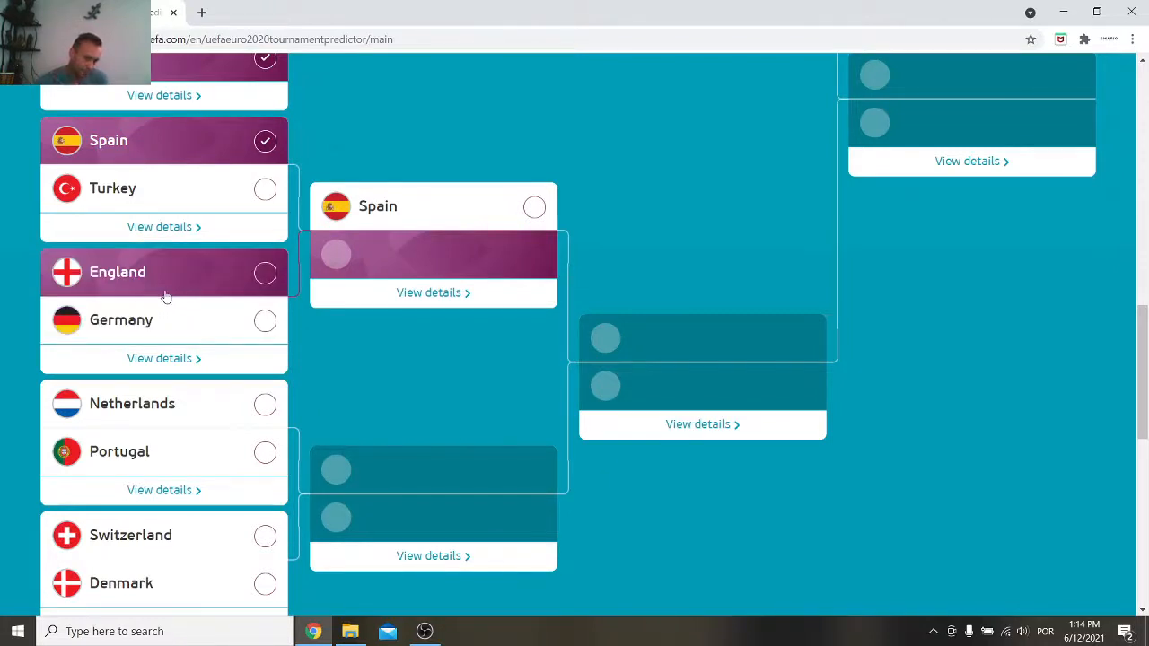
{"action": "mouse_move", "coordinate": [197, 289]}
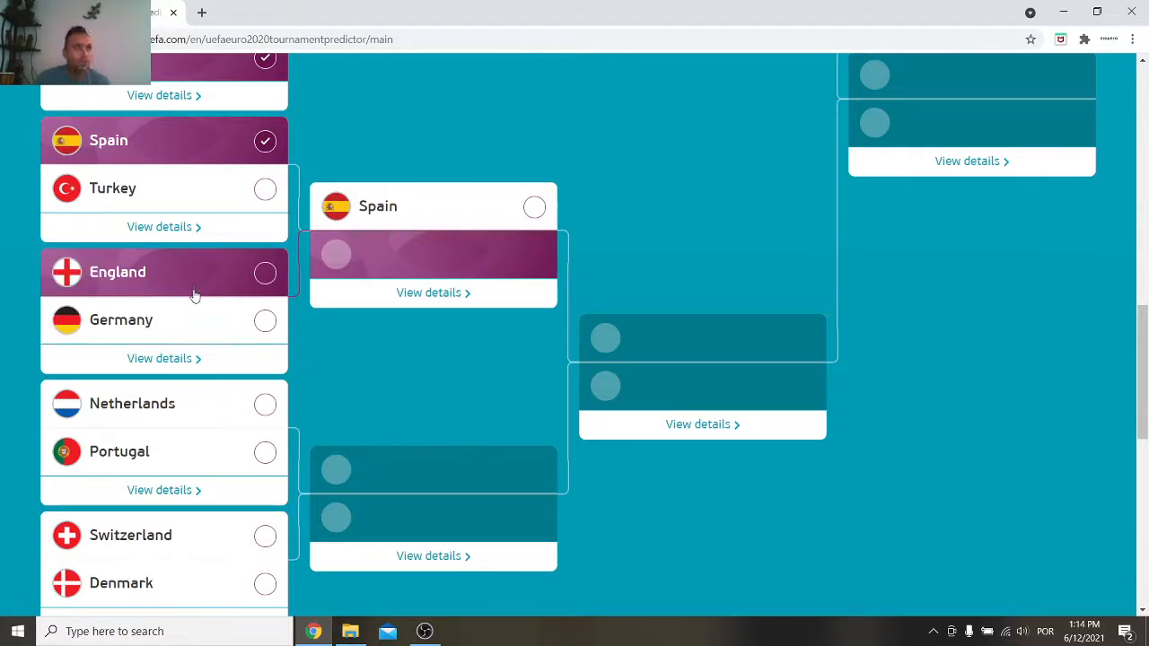
{"action": "mouse_move", "coordinate": [195, 301]}
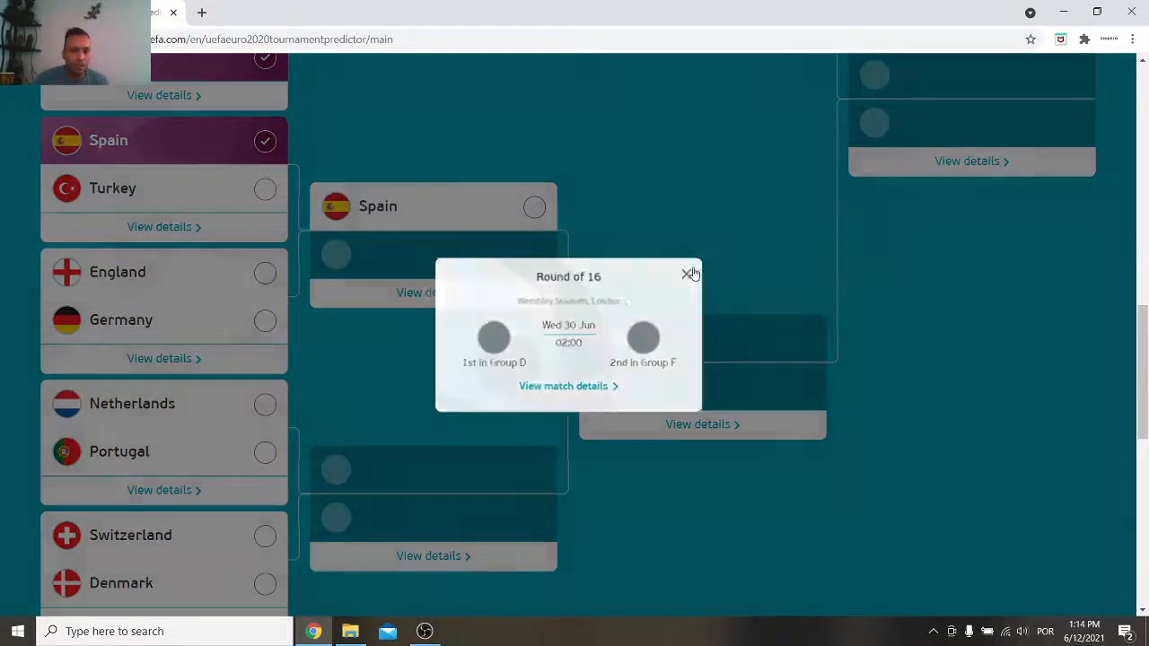
{"action": "left_click", "coordinate": [688, 273]}
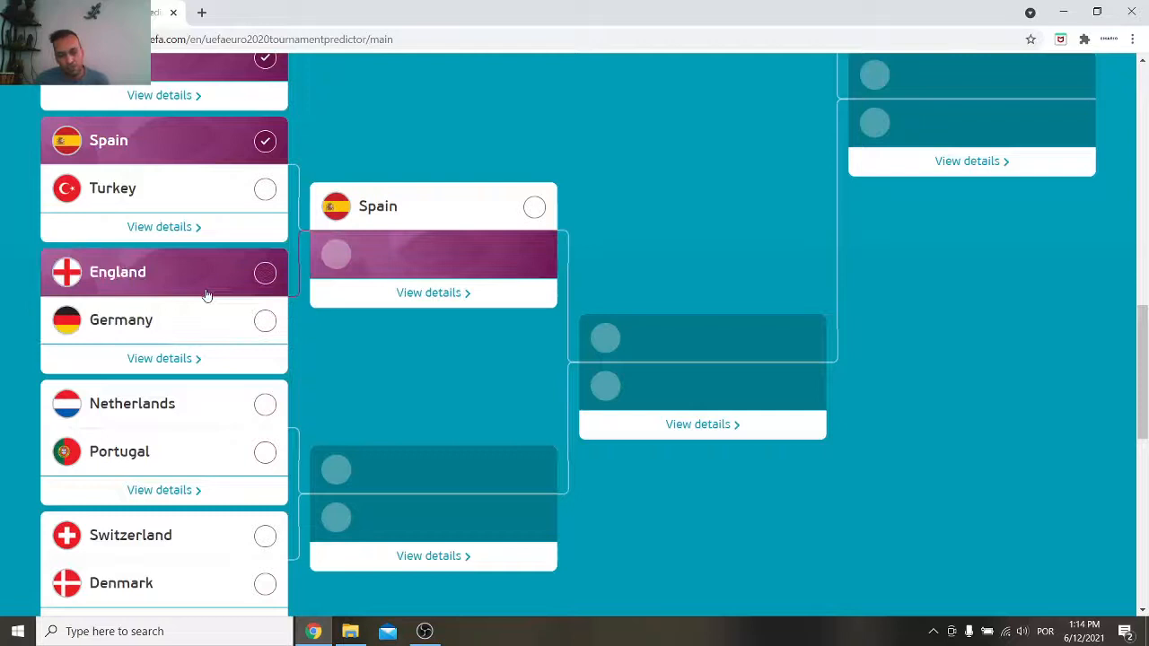
{"action": "mouse_move", "coordinate": [216, 301]}
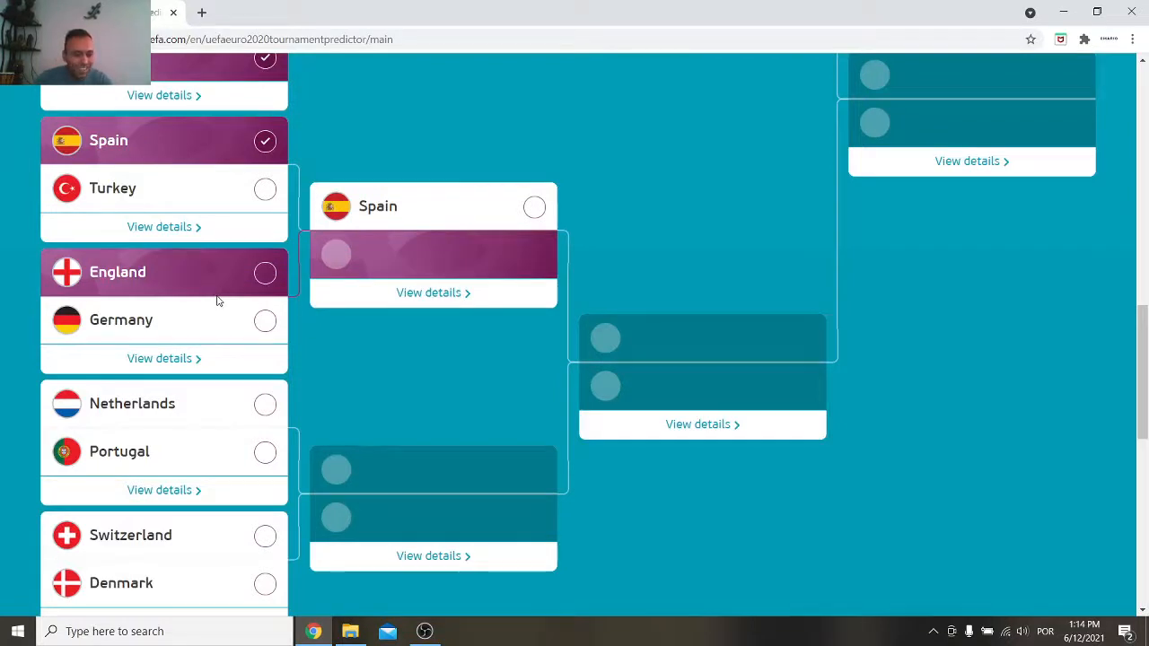
{"action": "mouse_move", "coordinate": [231, 325]}
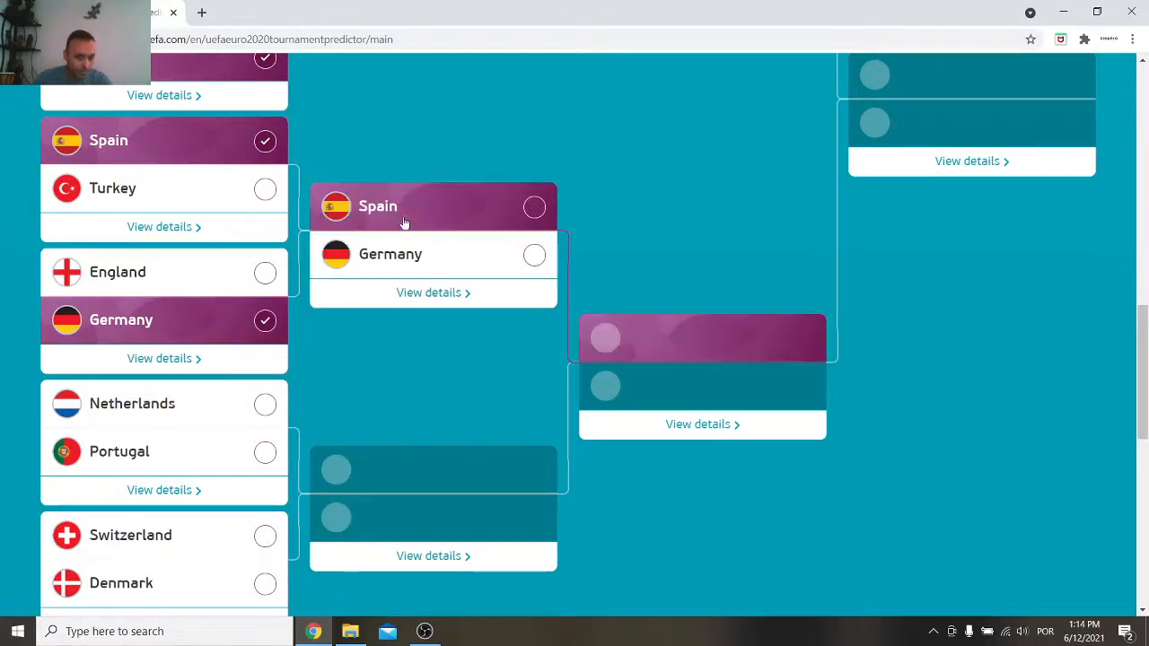
Pick Portugal over the Netherlands and Switzerland over Denmark in the Round of 16.
{"action": "scroll", "scroll_direction": "down", "scroll_amount": 3}
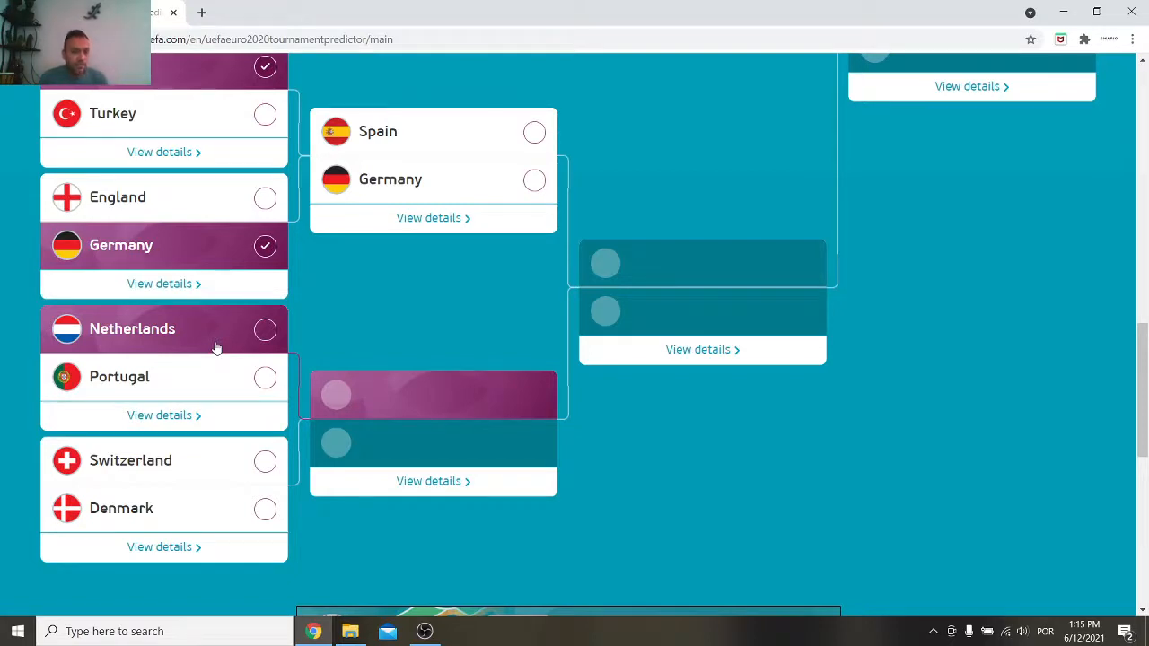
{"action": "mouse_move", "coordinate": [279, 353]}
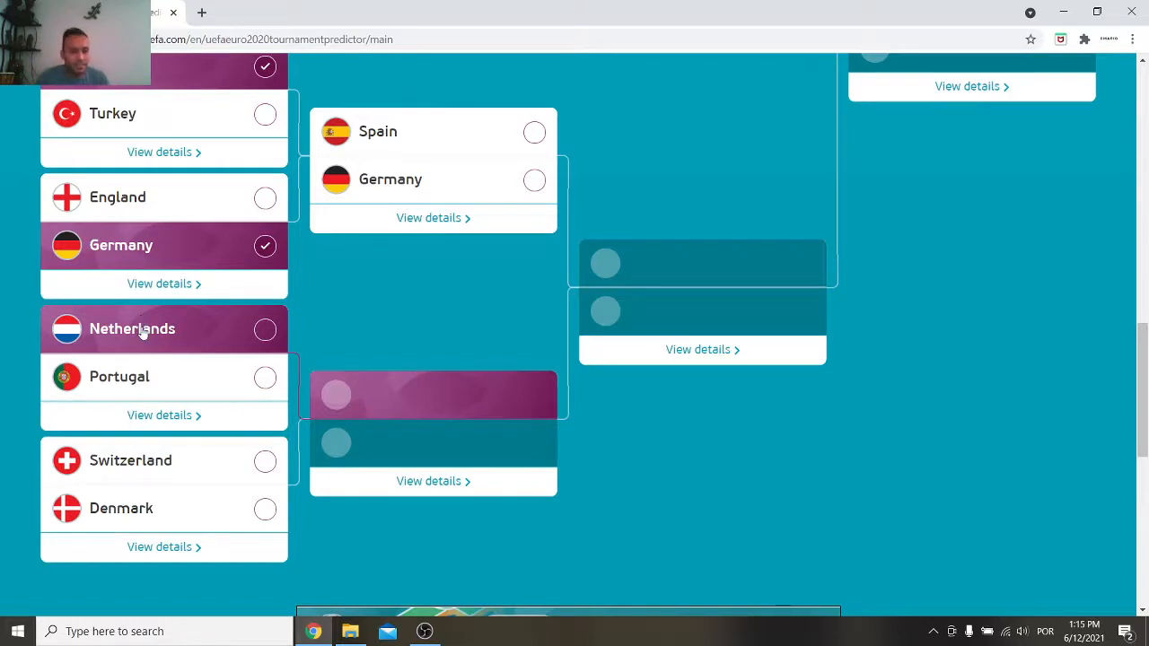
{"action": "left_click", "coordinate": [265, 377]}
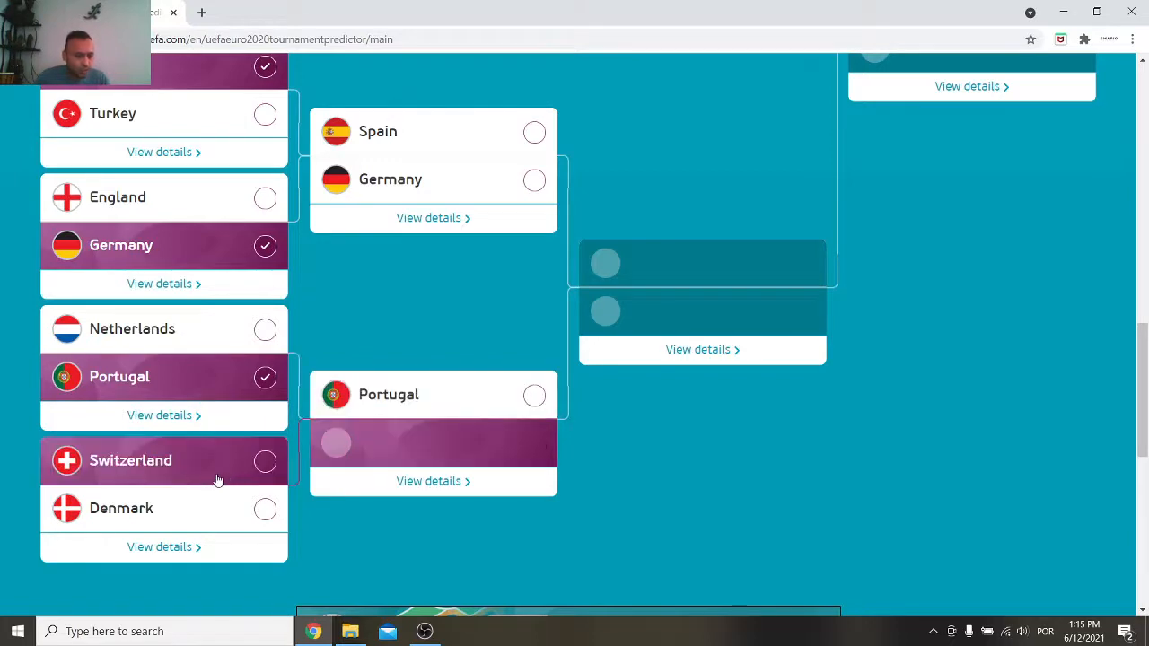
{"action": "mouse_move", "coordinate": [202, 512]}
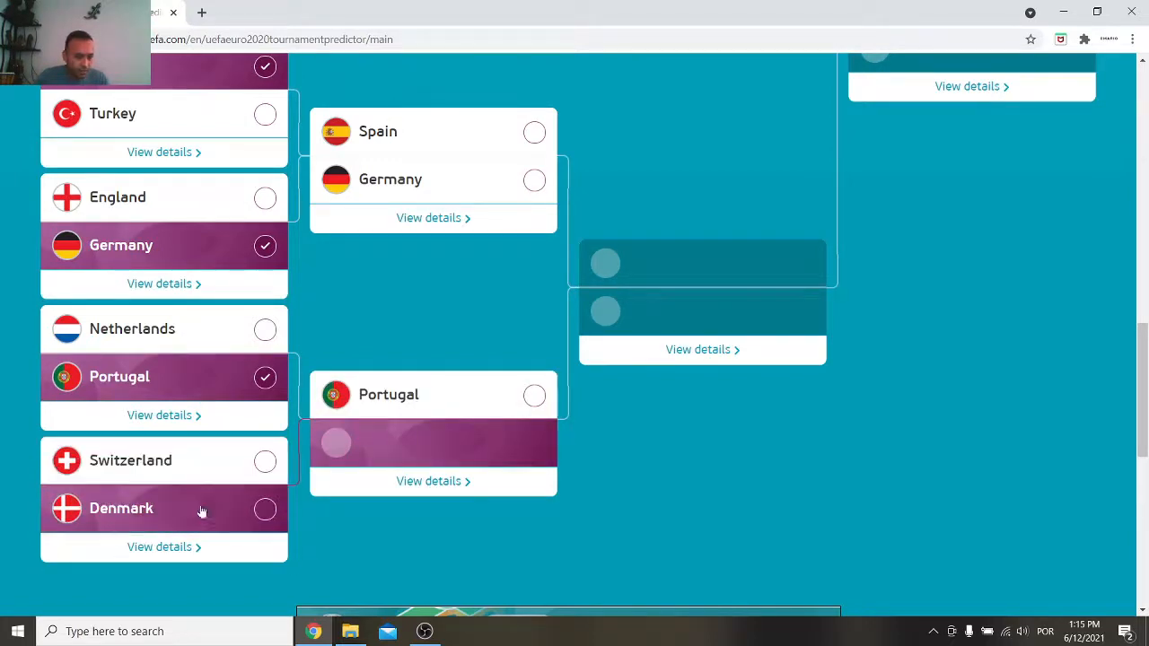
{"action": "mouse_move", "coordinate": [205, 468]}
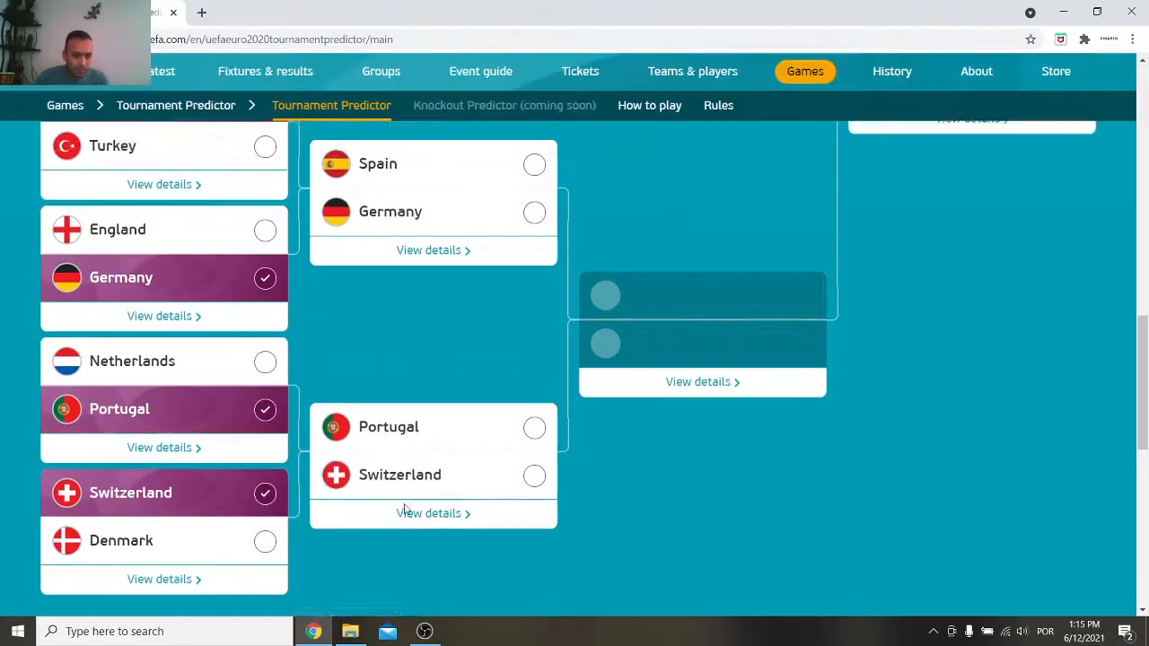
{"action": "scroll", "scroll_direction": "down", "scroll_amount": 3}
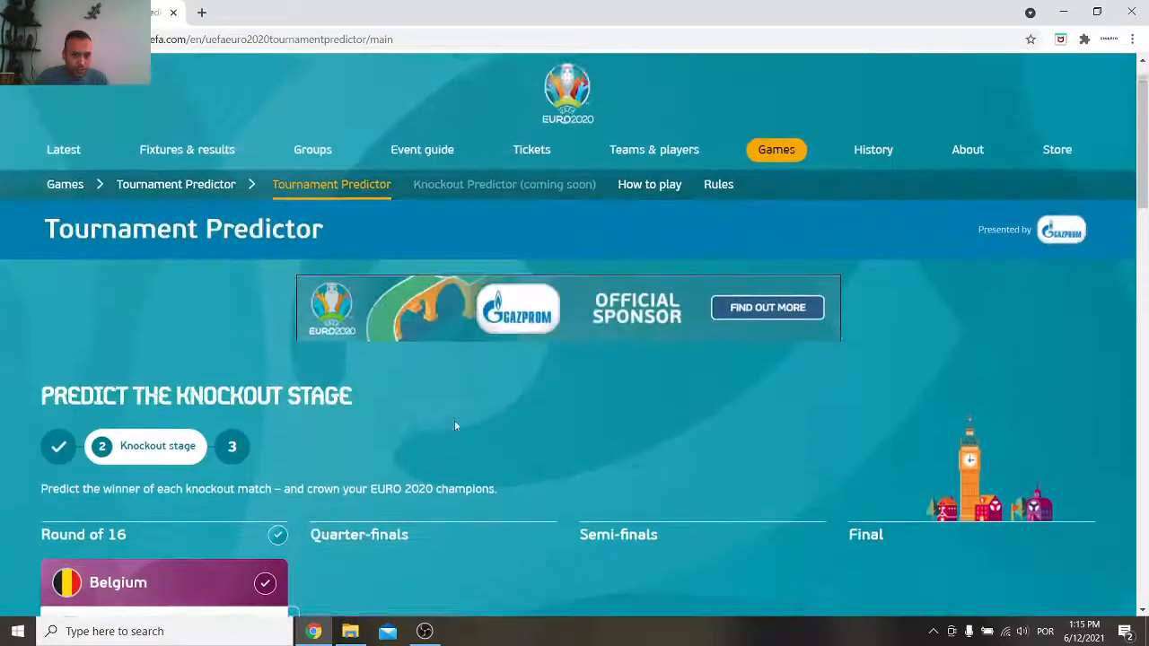
Advance Italy over Belgium and France over Poland in the quarter-finals.
{"action": "scroll", "scroll_direction": "down", "scroll_amount": 3}
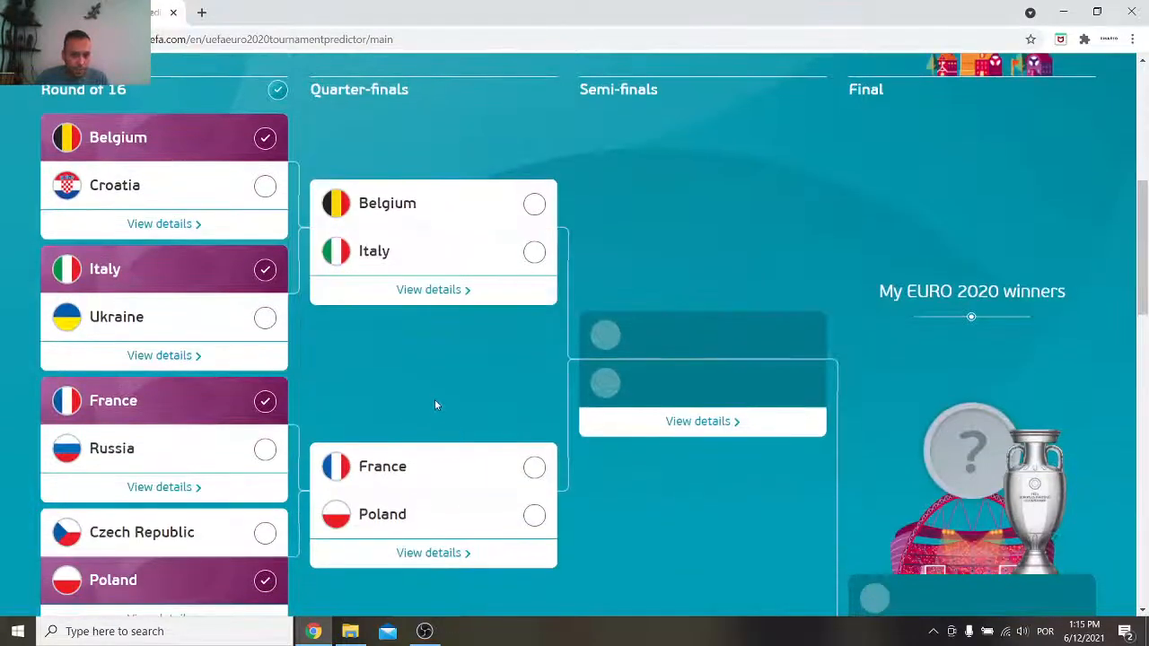
{"action": "scroll", "scroll_direction": "down", "scroll_amount": 3}
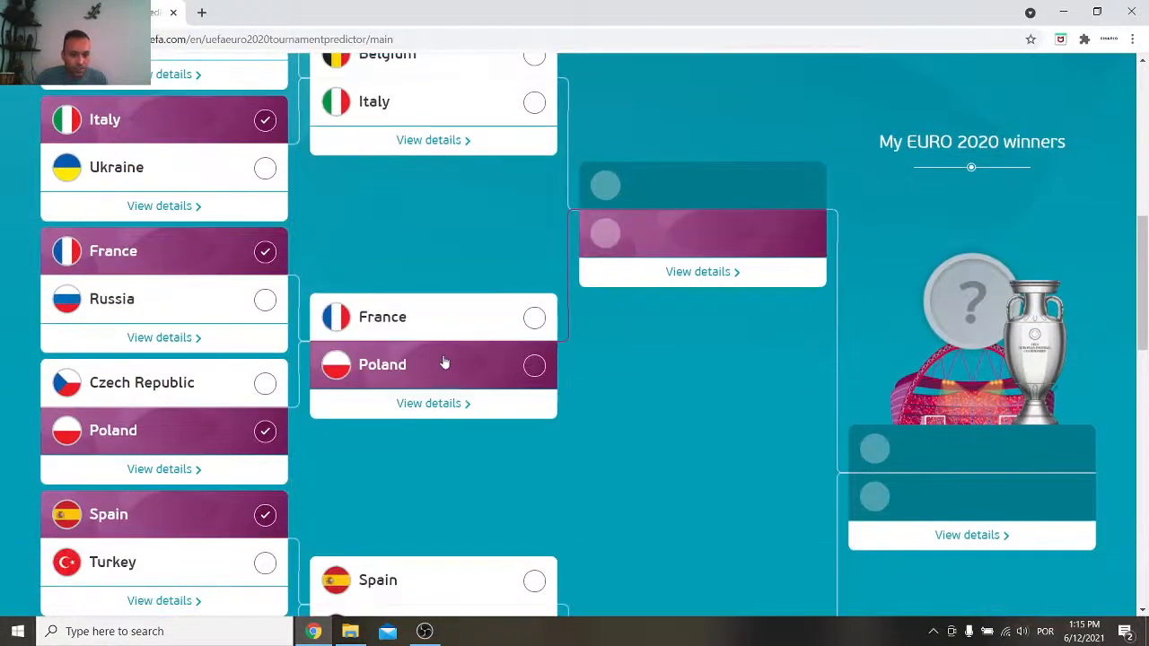
{"action": "scroll", "scroll_direction": "down", "scroll_amount": 3}
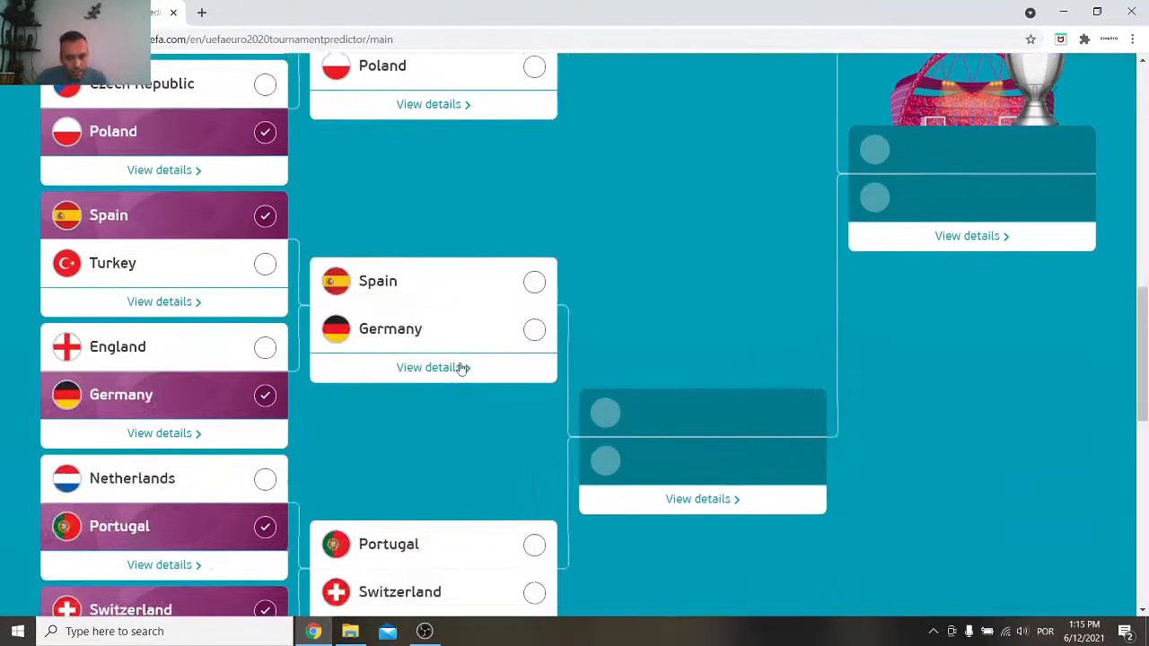
{"action": "scroll", "scroll_direction": "down", "scroll_amount": 3}
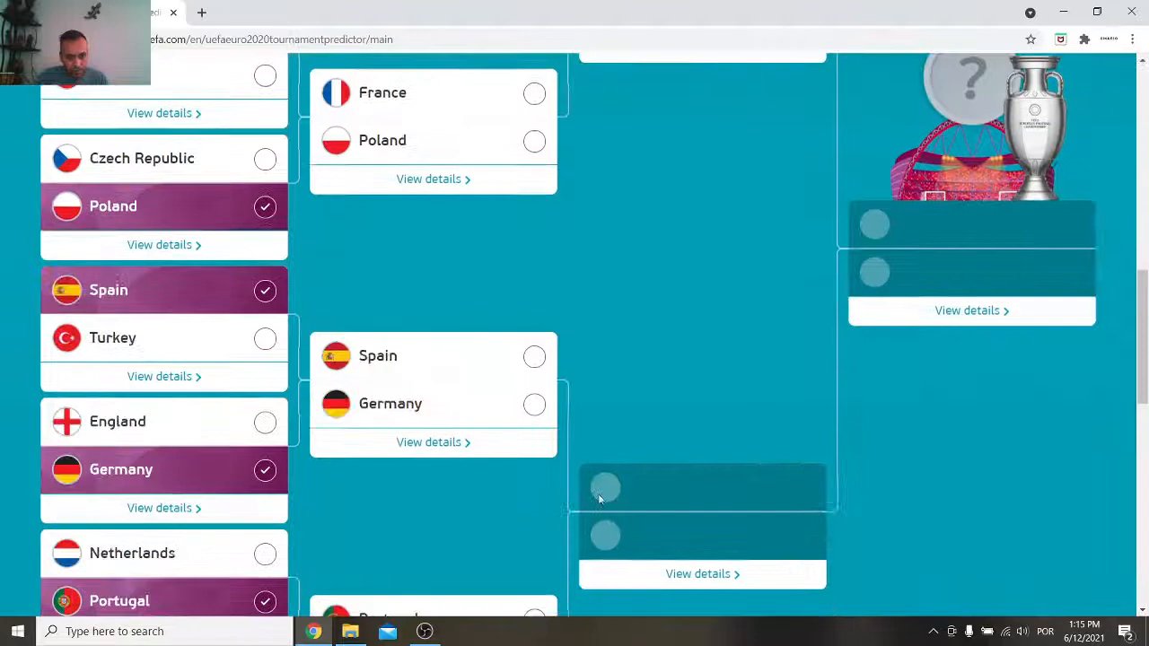
{"action": "scroll", "scroll_direction": "down", "scroll_amount": 3}
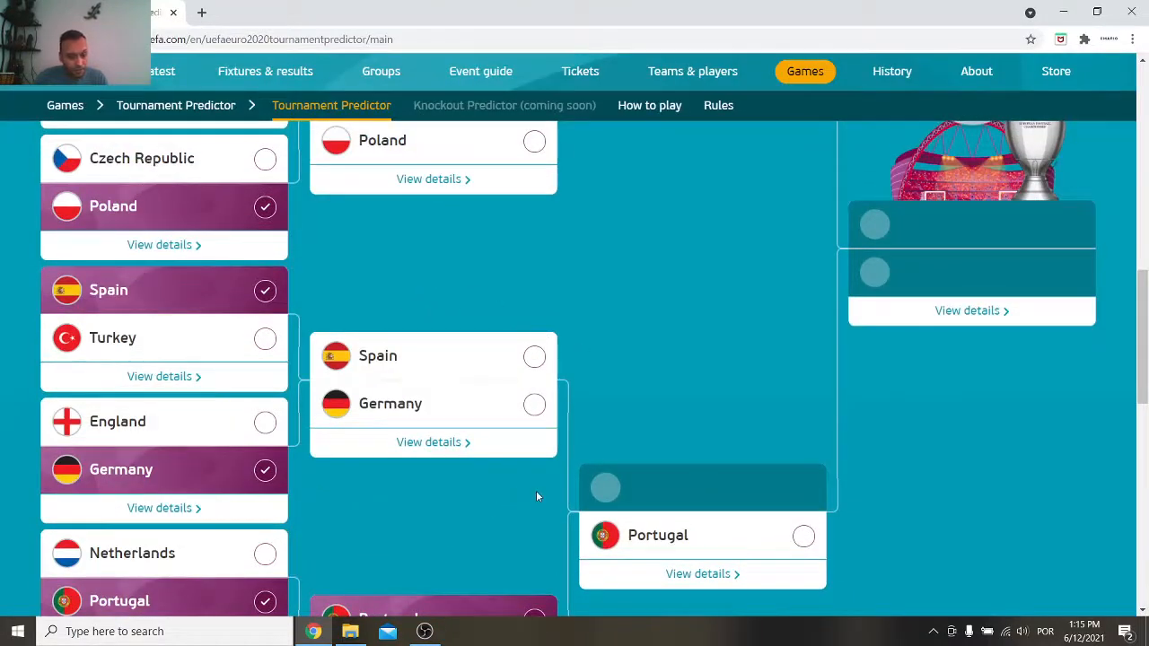
{"action": "mouse_move", "coordinate": [440, 406]}
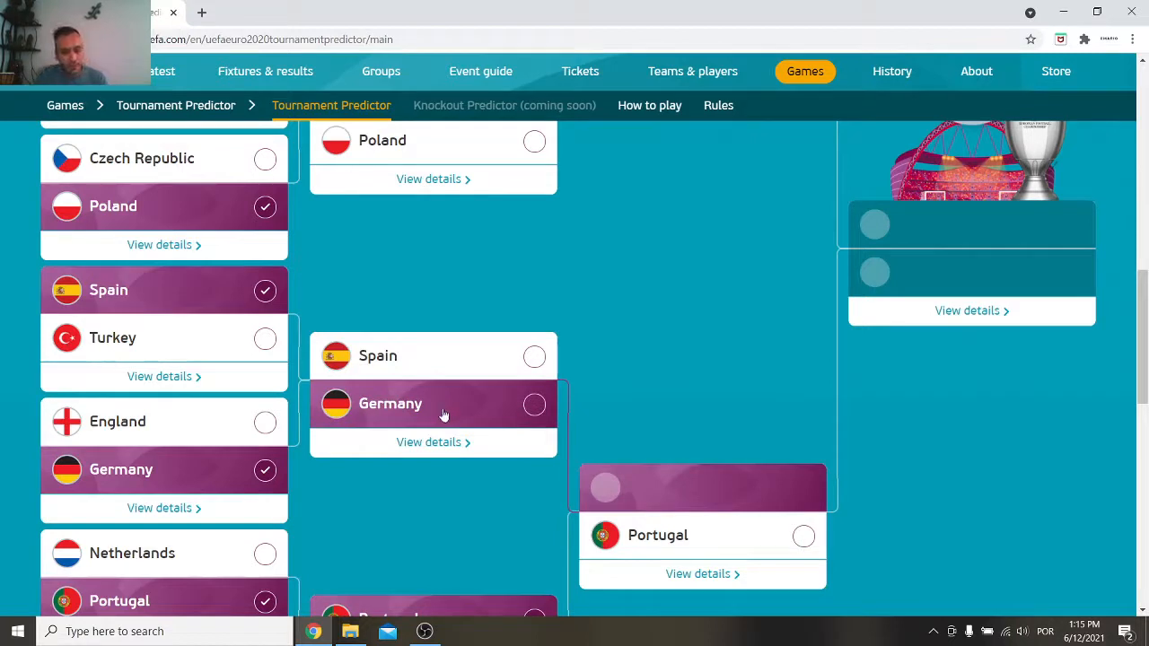
{"action": "mouse_move", "coordinate": [475, 382]}
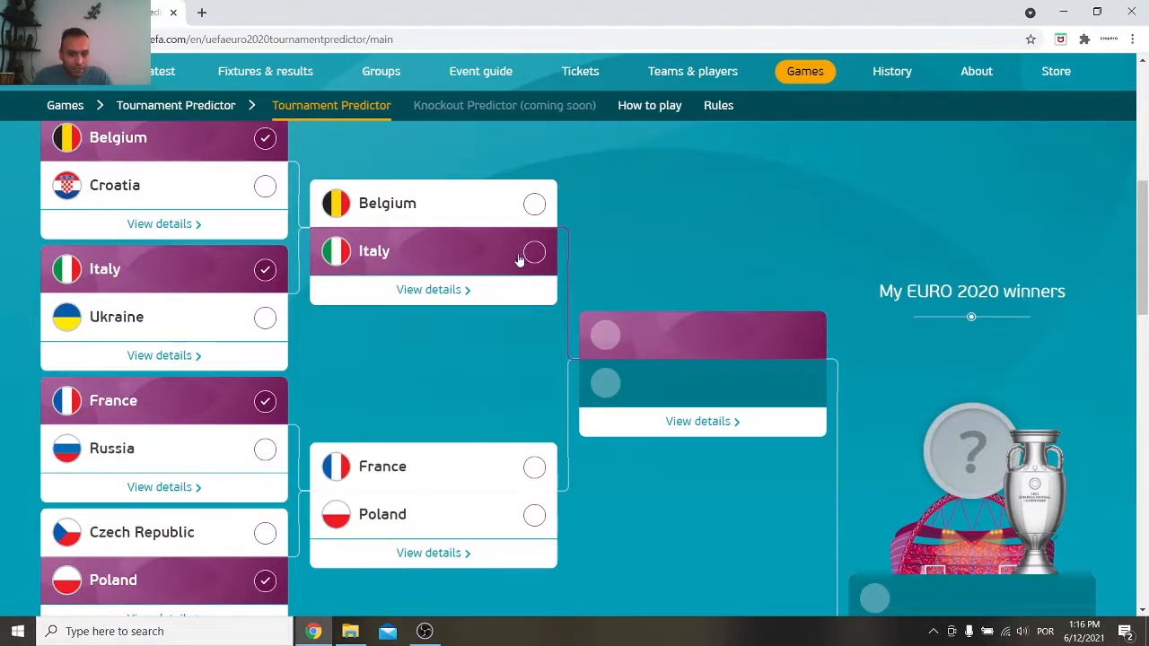
{"action": "mouse_move", "coordinate": [532, 255]}
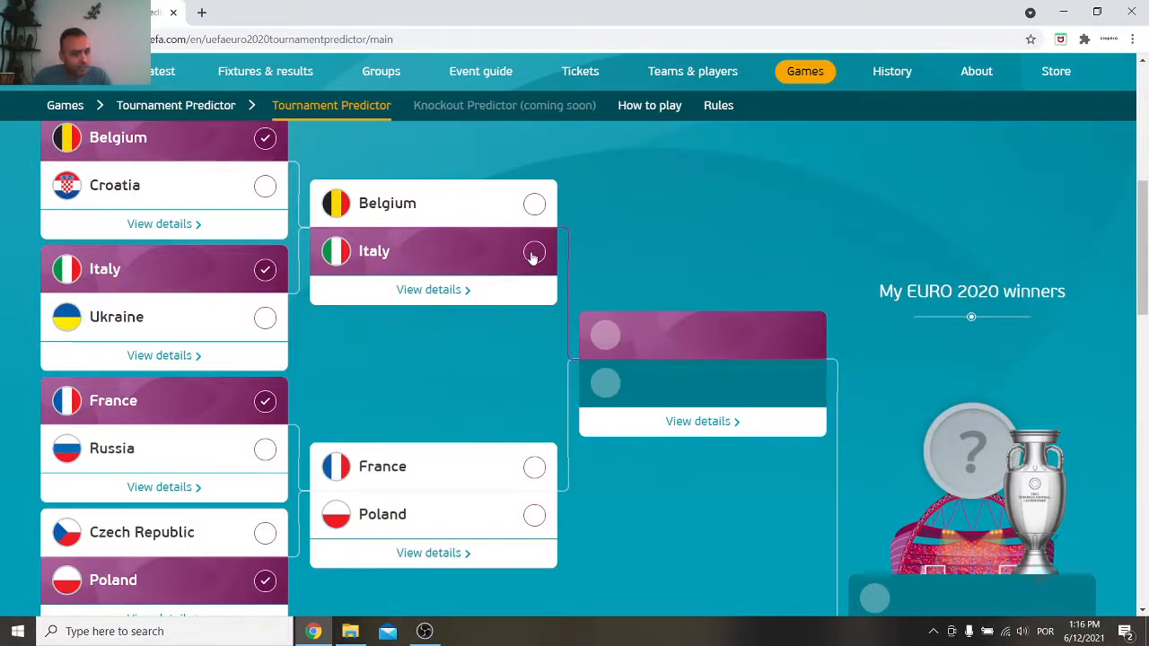
{"action": "left_click", "coordinate": [534, 253]}
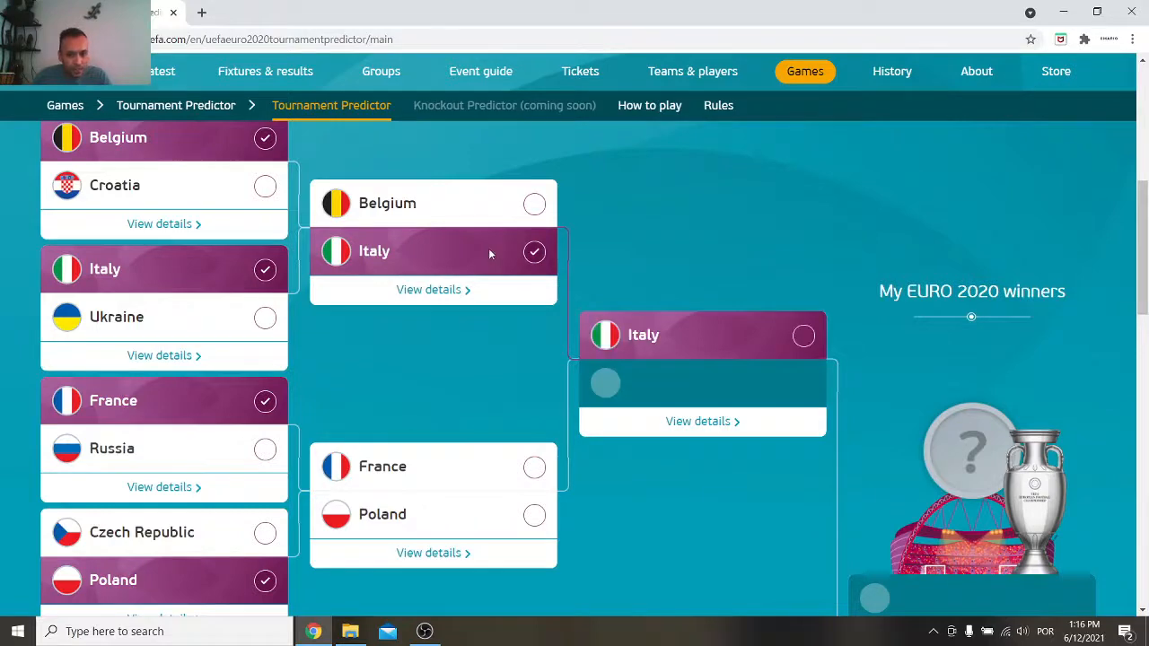
{"action": "scroll", "scroll_direction": "down", "scroll_amount": 3}
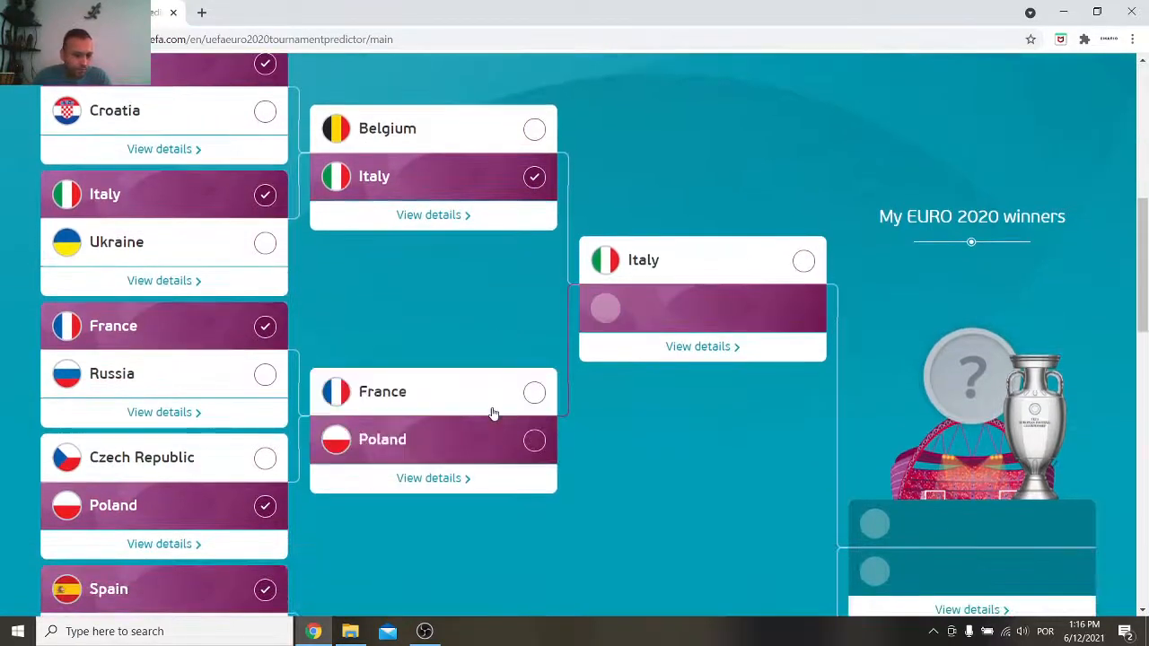
{"action": "left_click", "coordinate": [534, 392]}
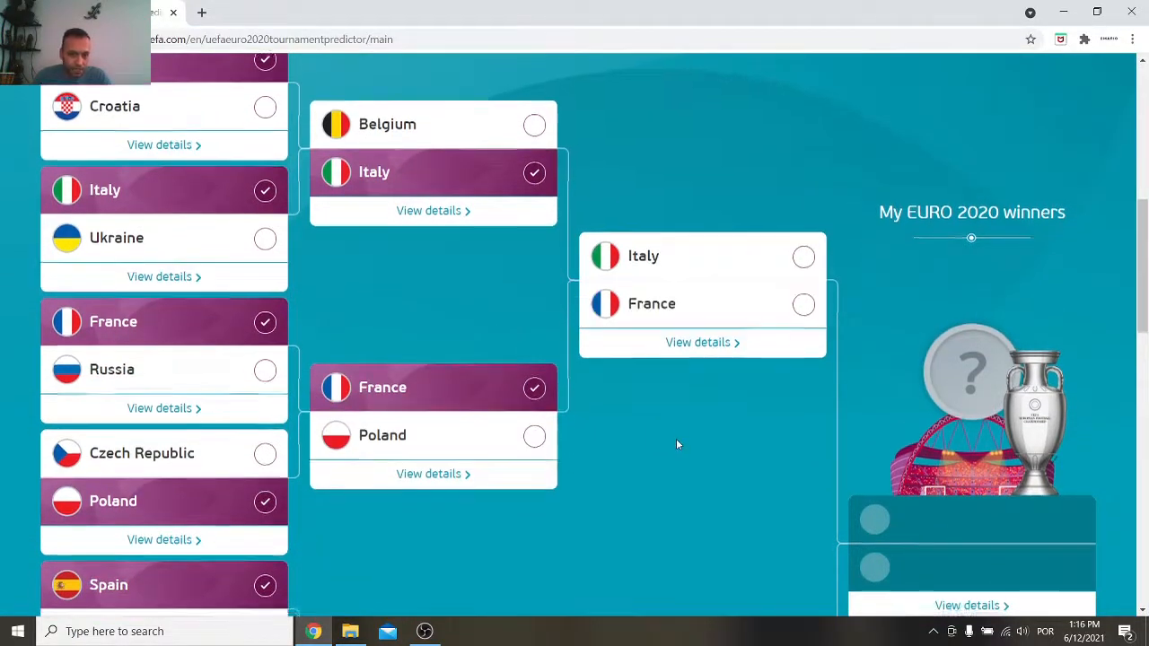
Pick Spain over Portugal and France over Italy in the semi-finals.
{"action": "scroll", "scroll_direction": "down", "scroll_amount": 3}
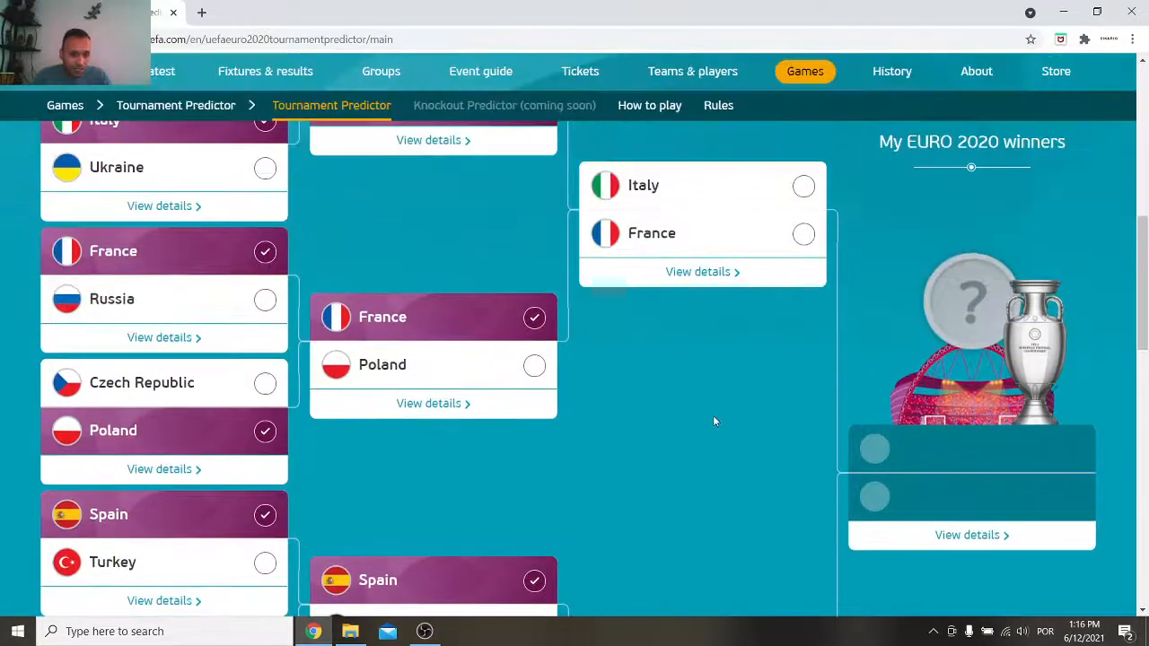
{"action": "scroll", "scroll_direction": "down", "scroll_amount": 3}
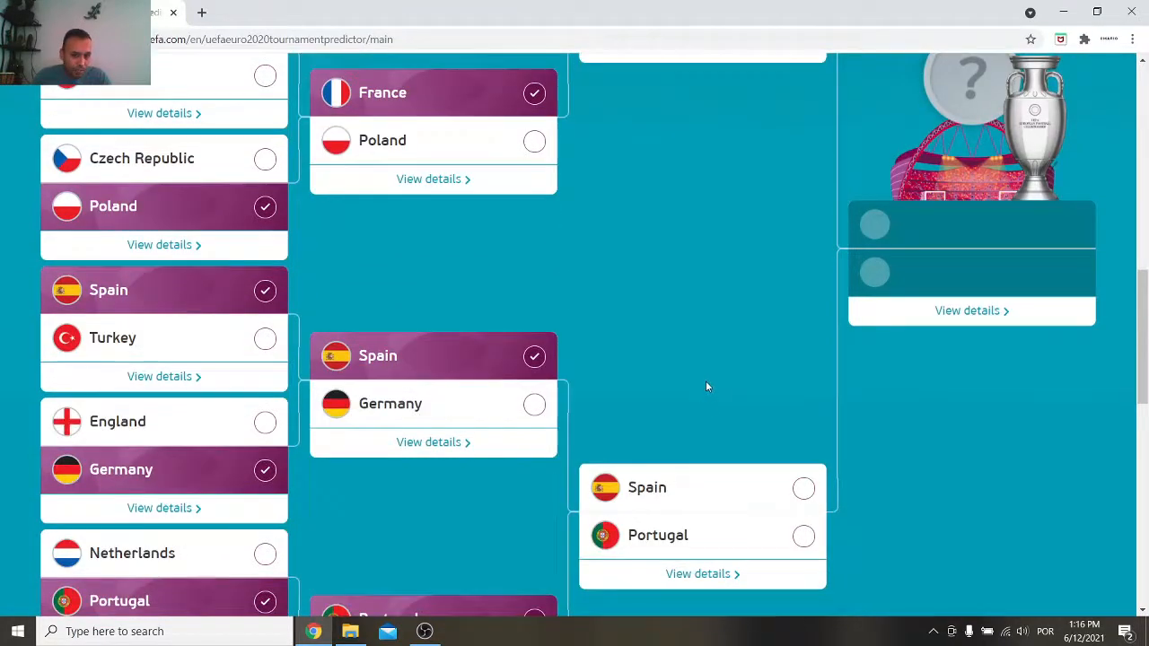
{"action": "scroll", "scroll_direction": "up", "scroll_amount": 3}
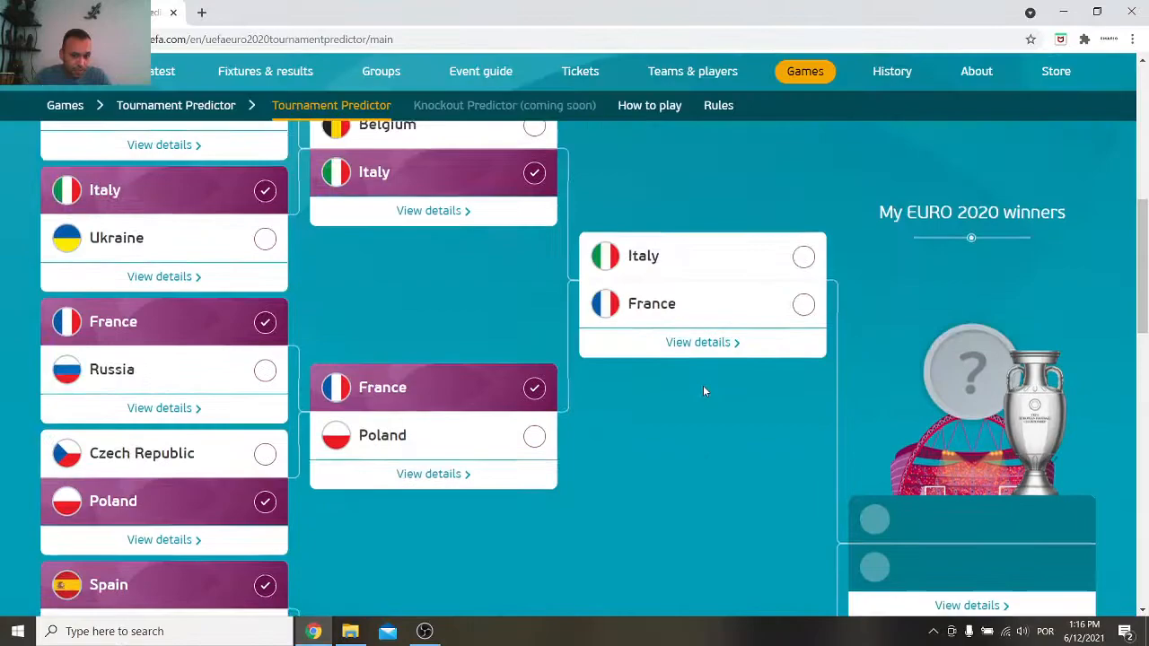
{"action": "scroll", "scroll_direction": "down", "scroll_amount": 3}
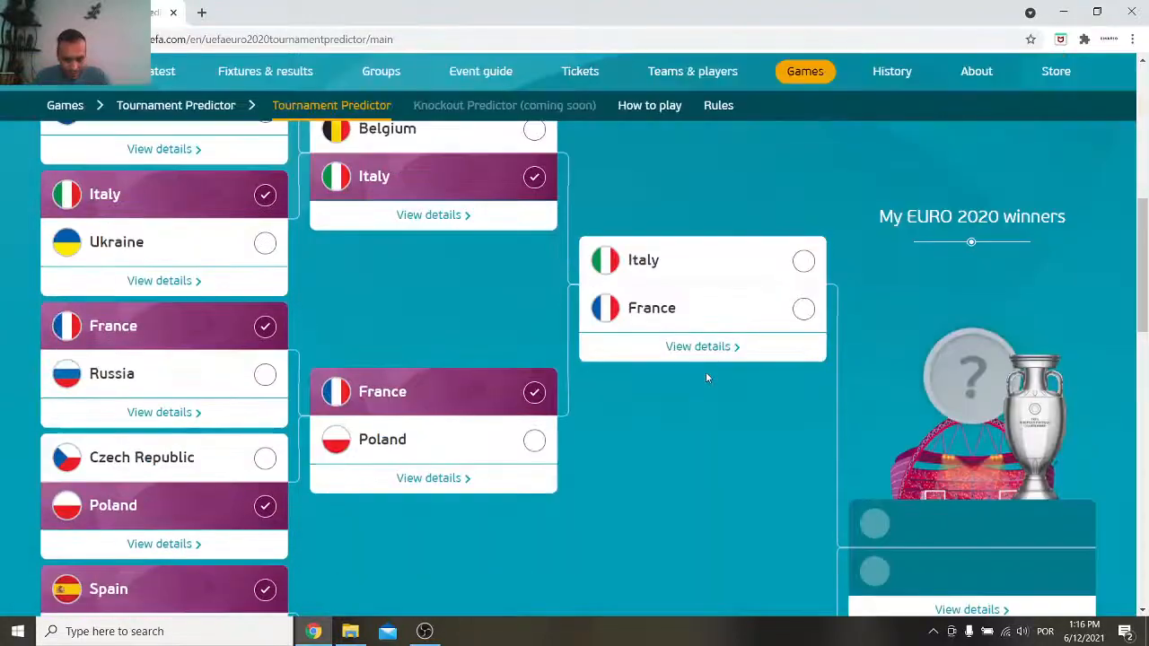
{"action": "scroll", "scroll_direction": "down", "scroll_amount": 3}
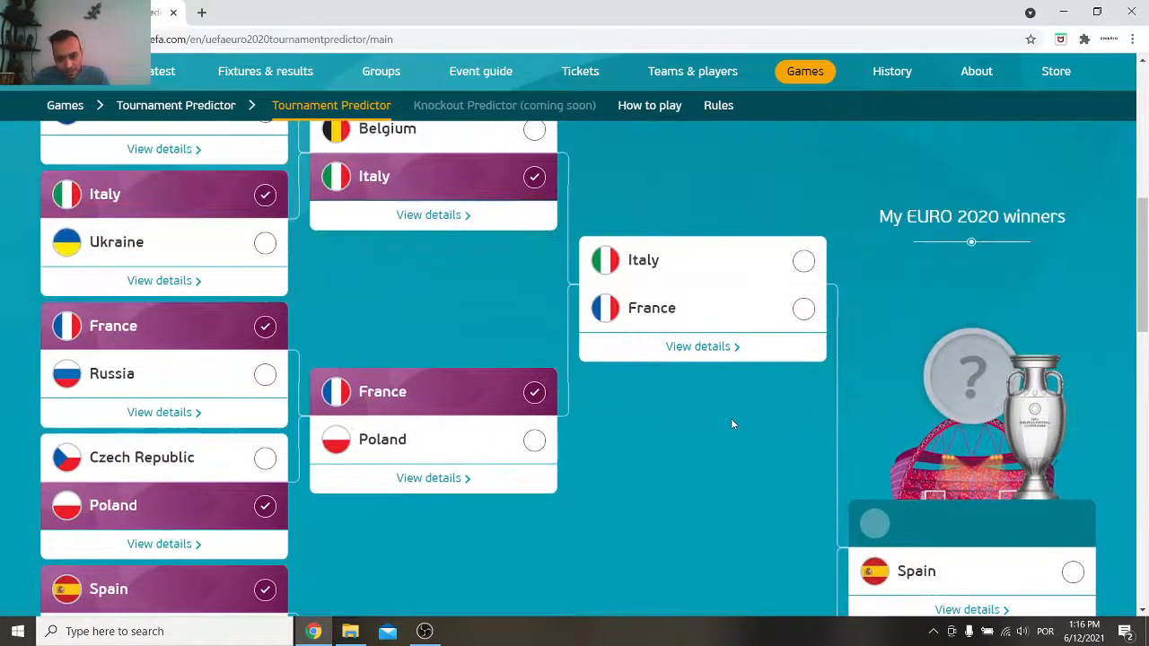
{"action": "scroll", "scroll_direction": "down", "scroll_amount": 3}
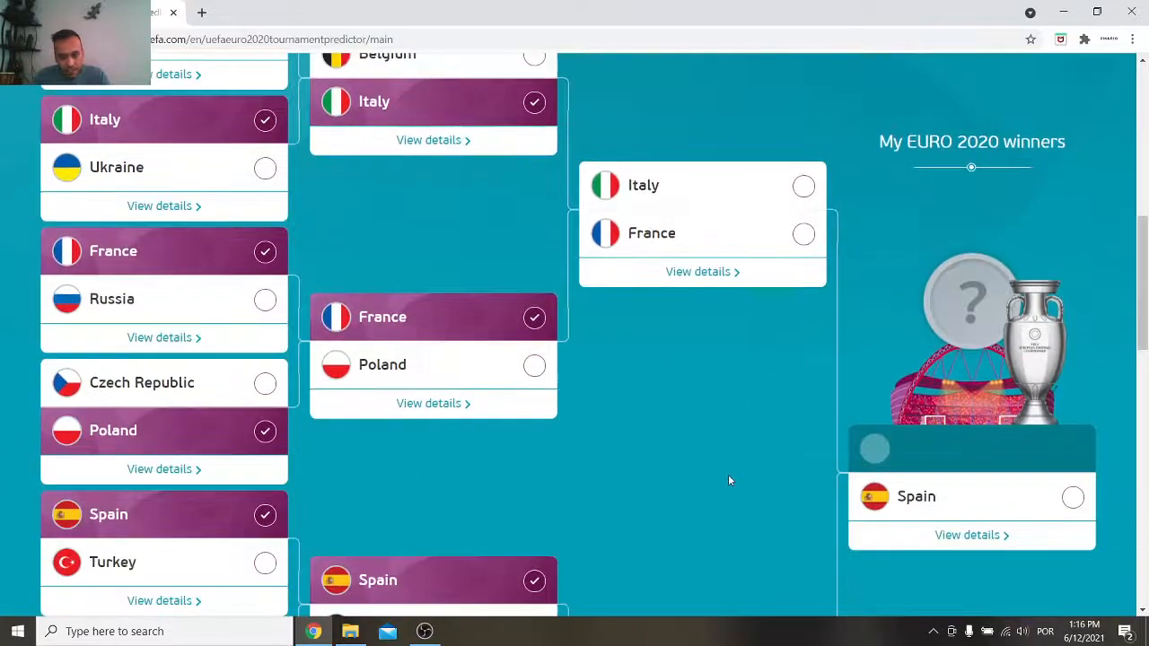
{"action": "scroll", "scroll_direction": "down", "scroll_amount": 3}
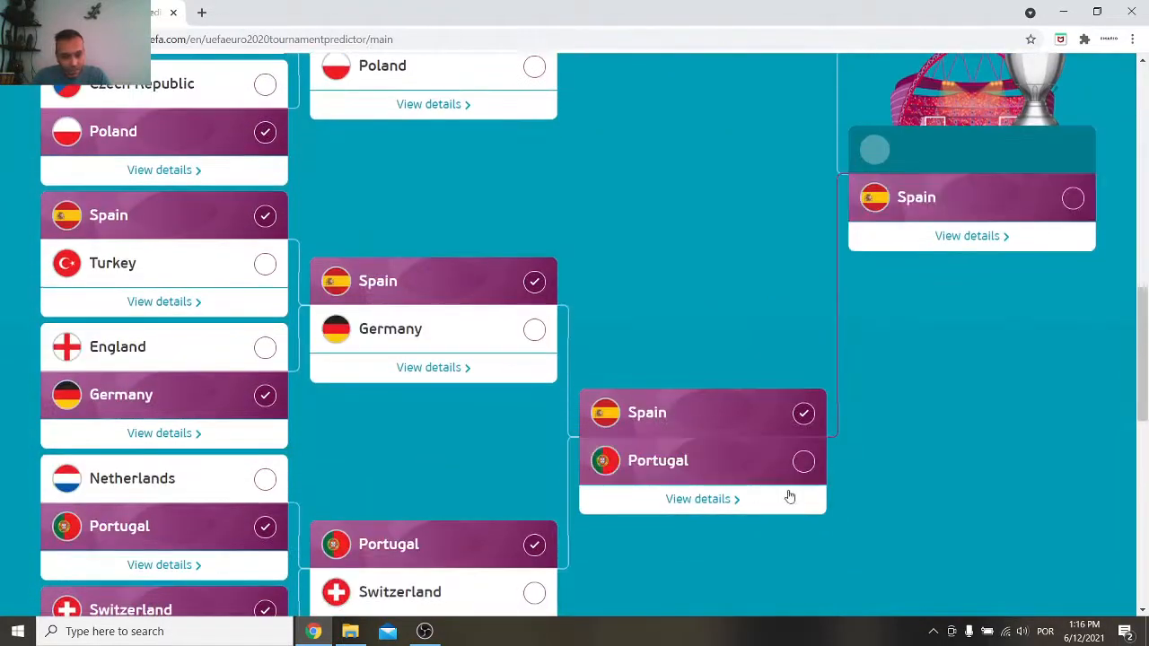
{"action": "scroll", "scroll_direction": "up", "scroll_amount": 3}
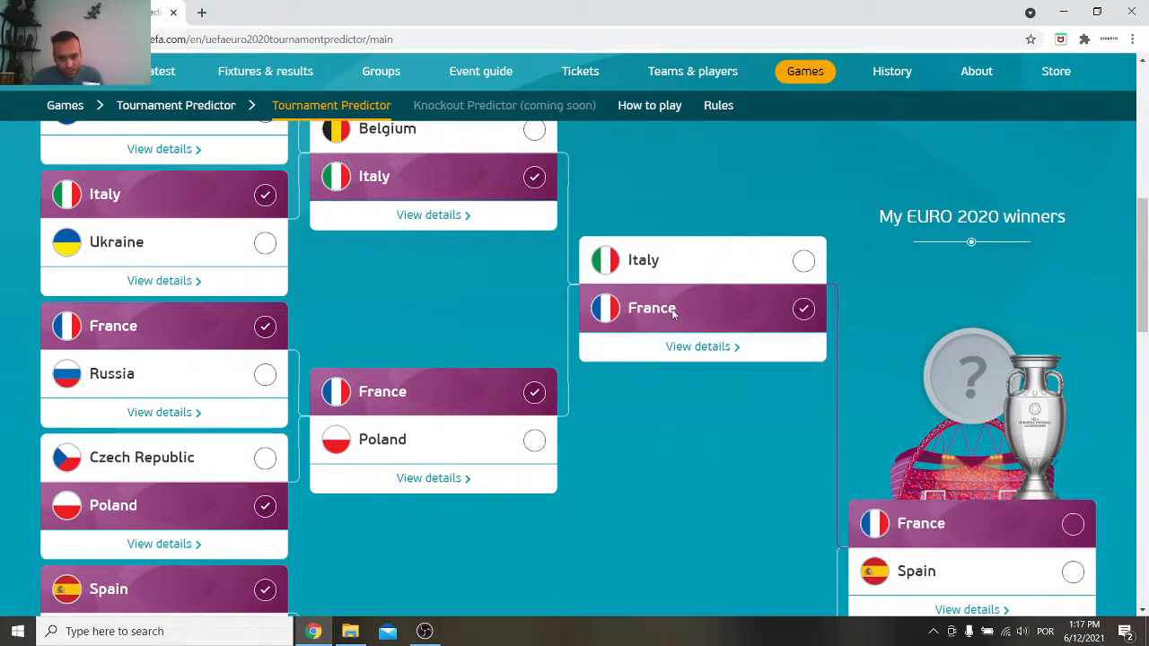
{"action": "scroll", "scroll_direction": "down", "scroll_amount": 3}
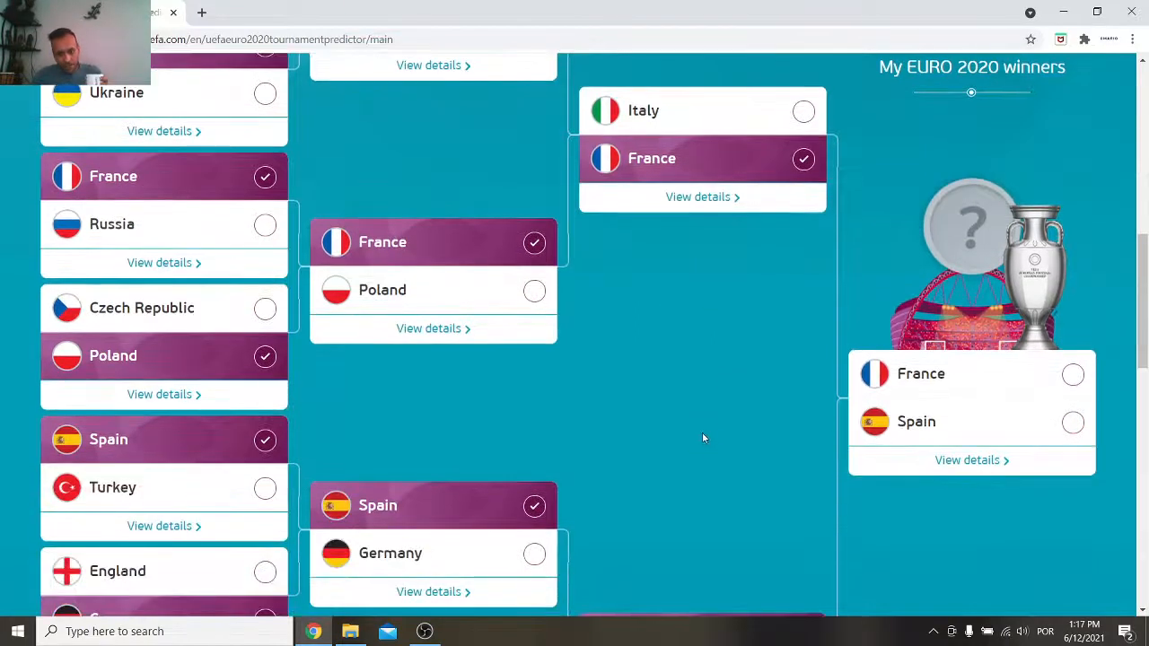
Select Spain as the winner of the France–Spain Final card.
{"action": "scroll", "scroll_direction": "down", "scroll_amount": 3}
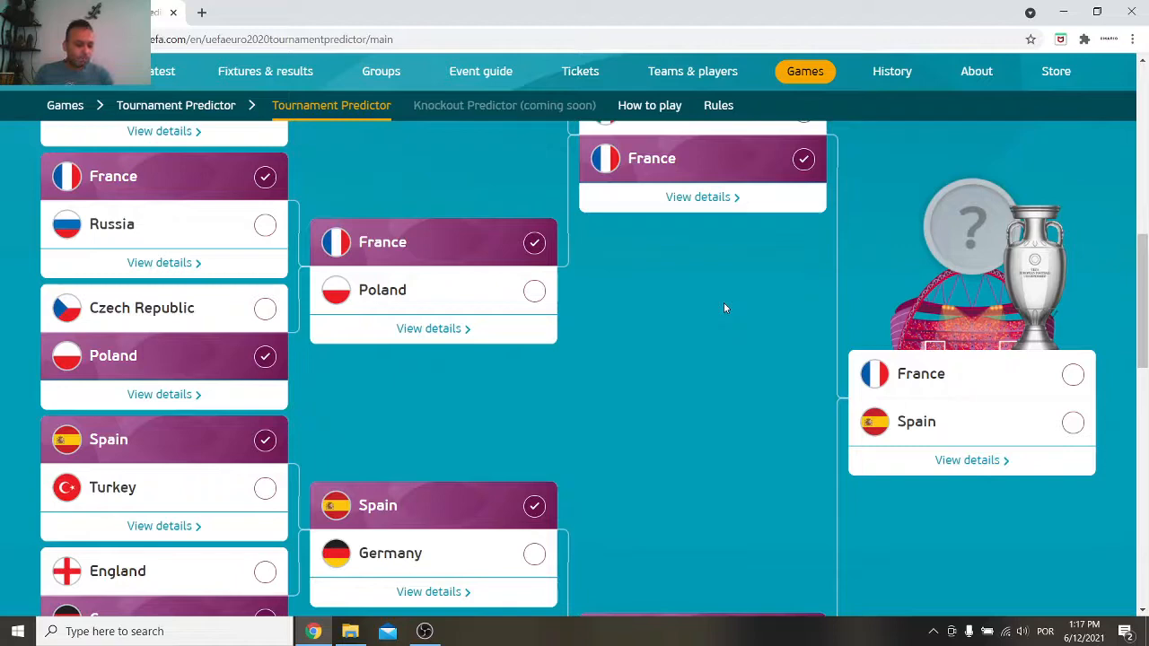
{"action": "mouse_move", "coordinate": [798, 318]}
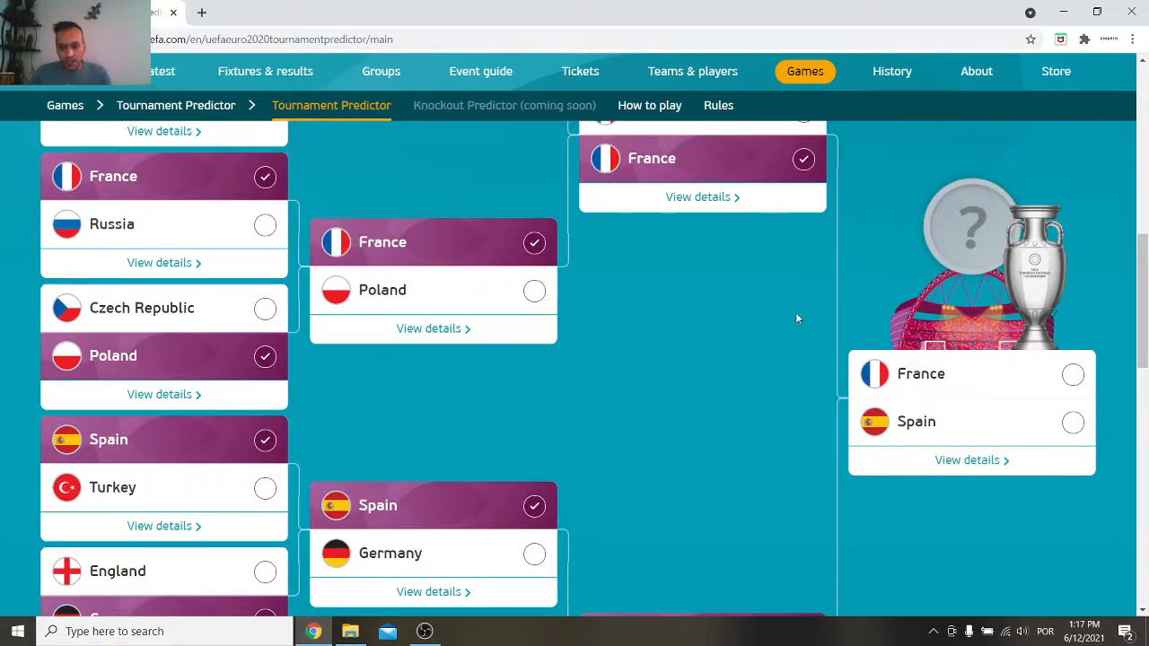
{"action": "scroll", "scroll_direction": "down", "scroll_amount": 3}
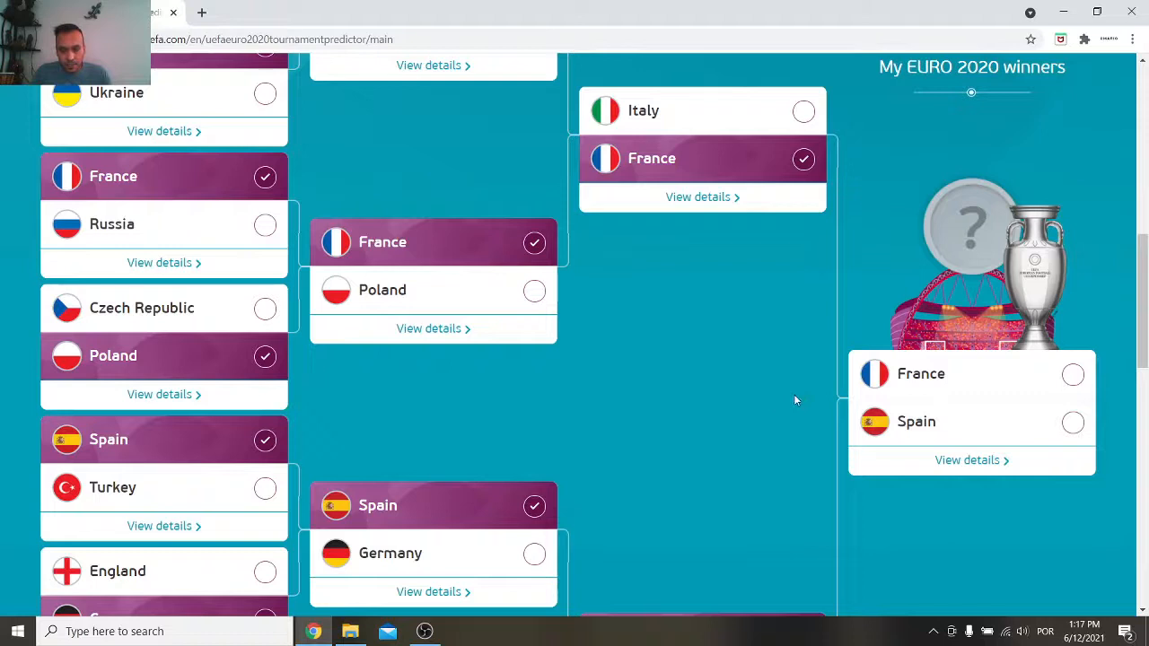
{"action": "mouse_move", "coordinate": [775, 411]}
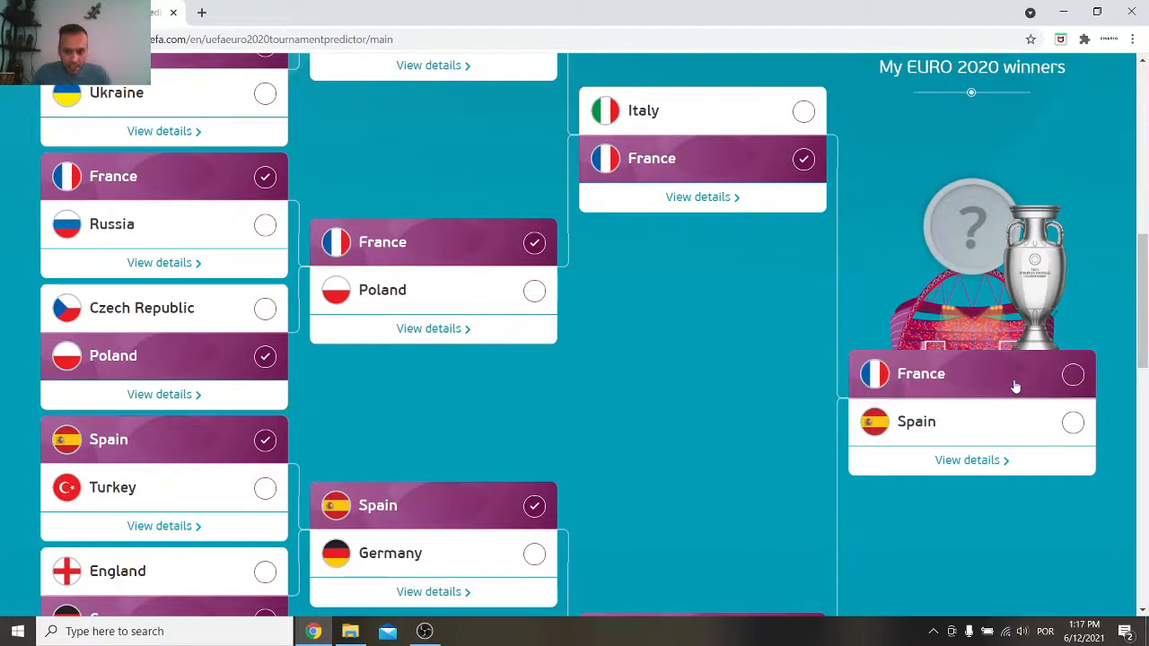
{"action": "left_click", "coordinate": [1074, 373]}
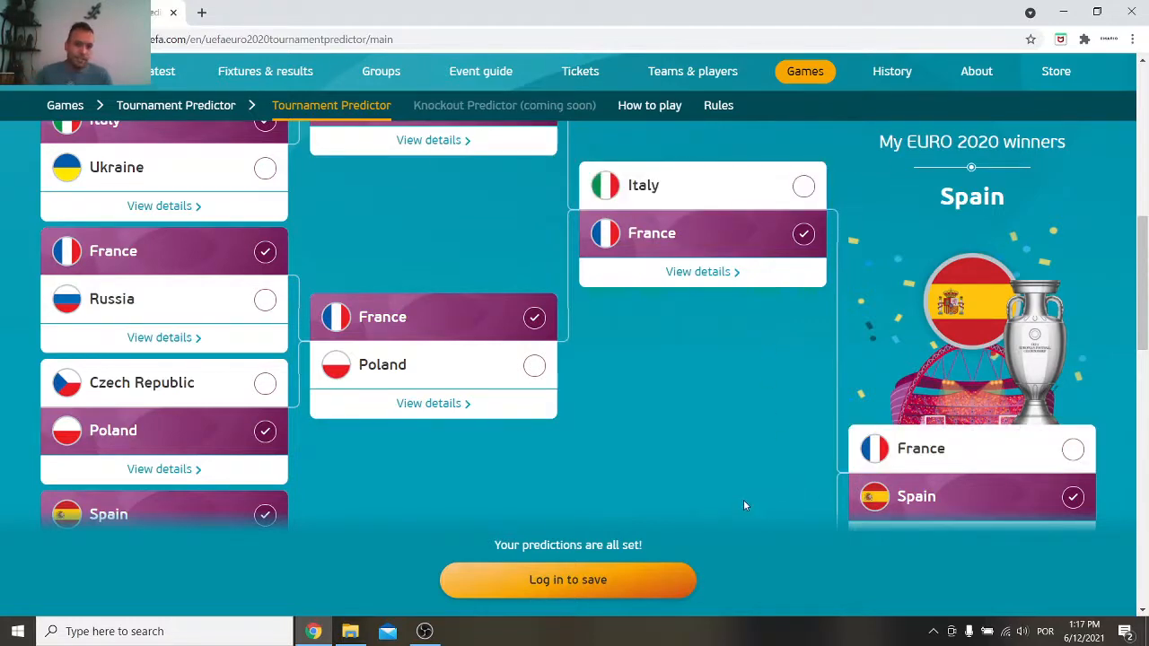
{"action": "scroll", "scroll_direction": "down", "scroll_amount": 3}
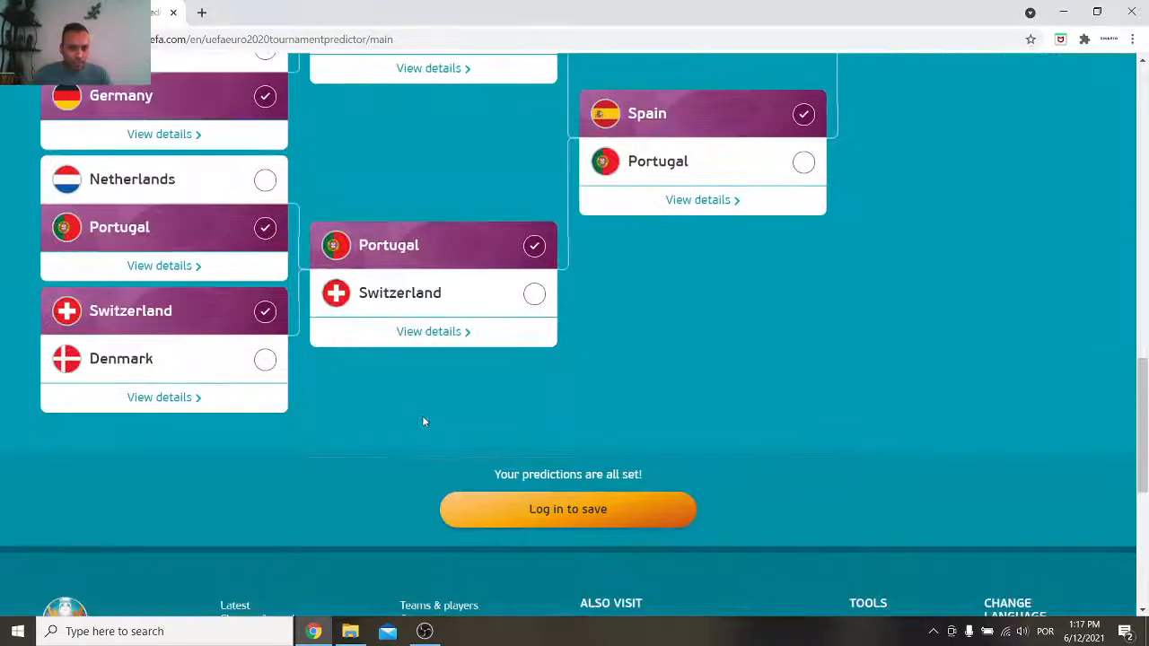
{"action": "scroll", "scroll_direction": "up", "scroll_amount": 3}
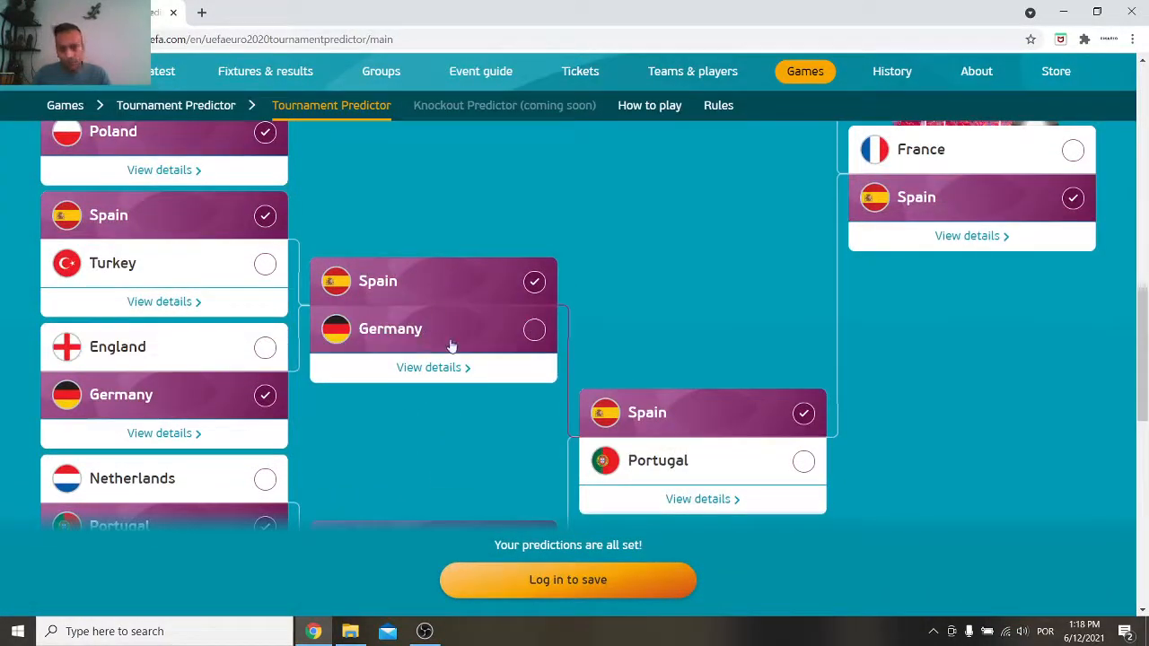
{"action": "mouse_move", "coordinate": [429, 323]}
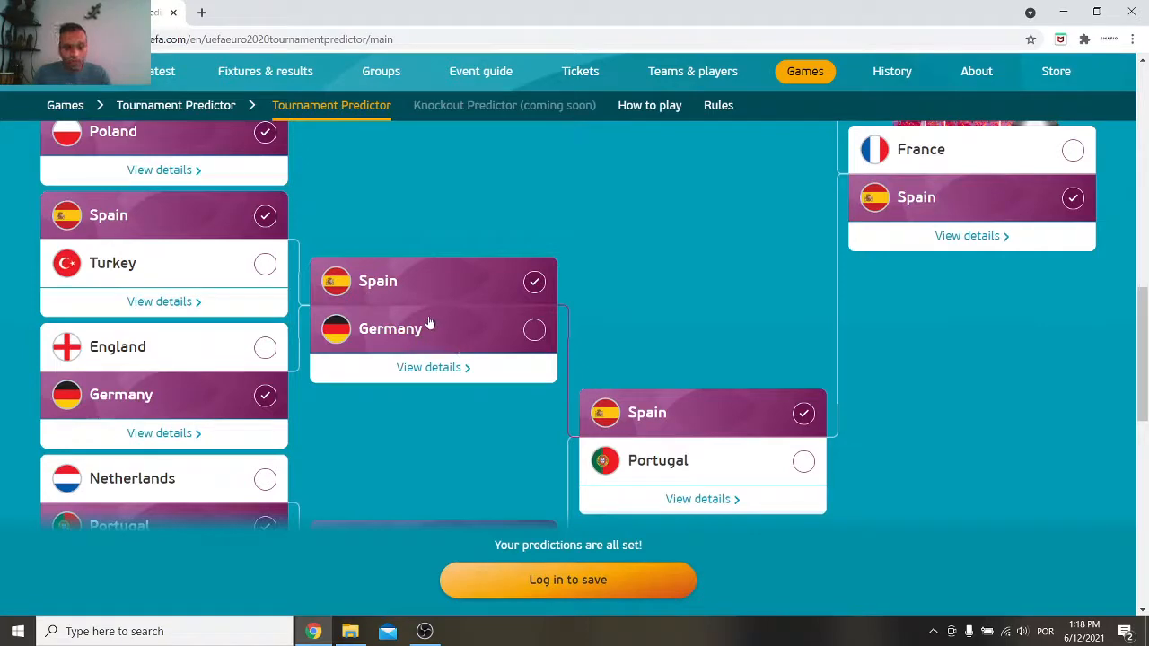
{"action": "scroll", "scroll_direction": "down", "scroll_amount": 3}
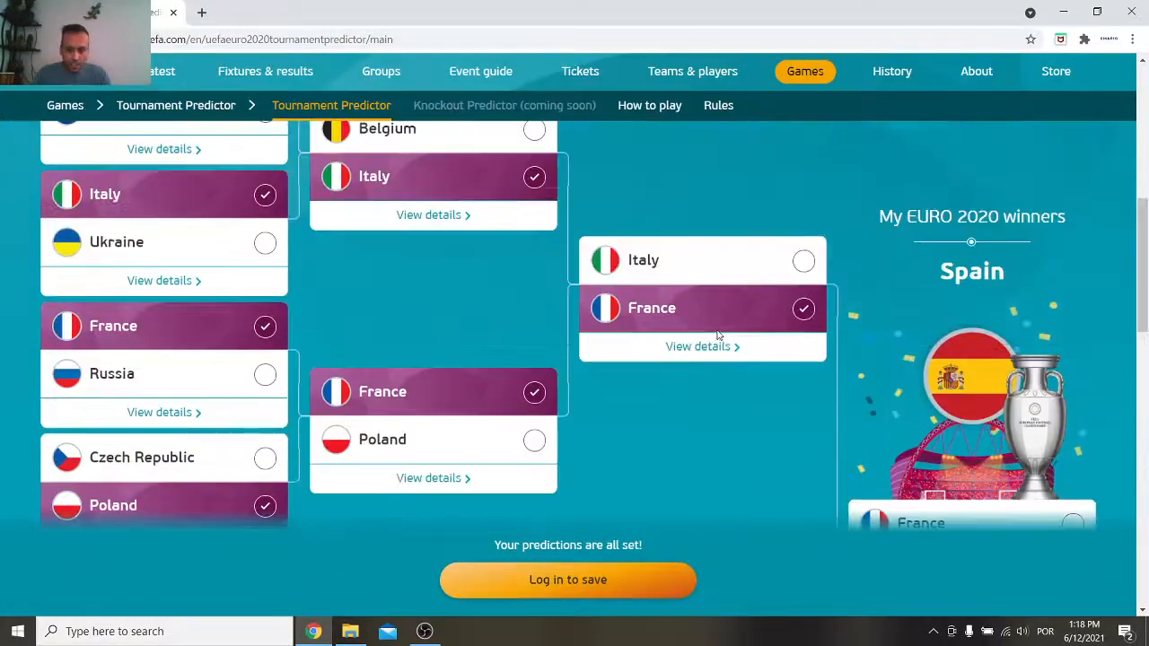
{"action": "scroll", "scroll_direction": "down", "scroll_amount": 3}
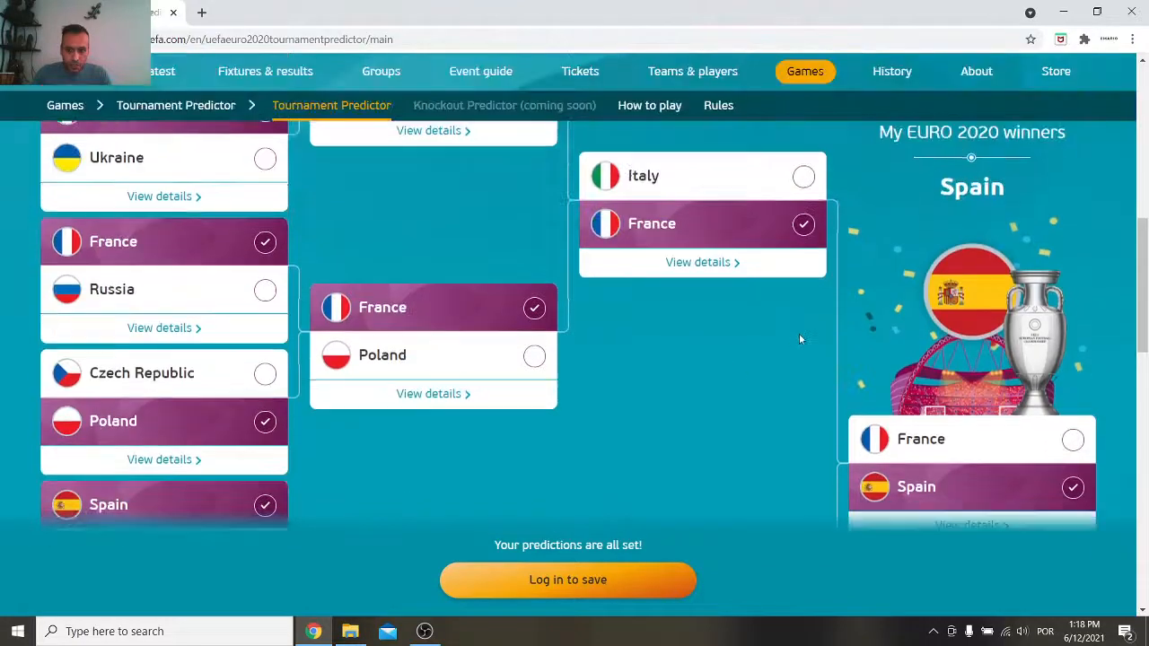
{"action": "scroll", "scroll_direction": "down", "scroll_amount": 3}
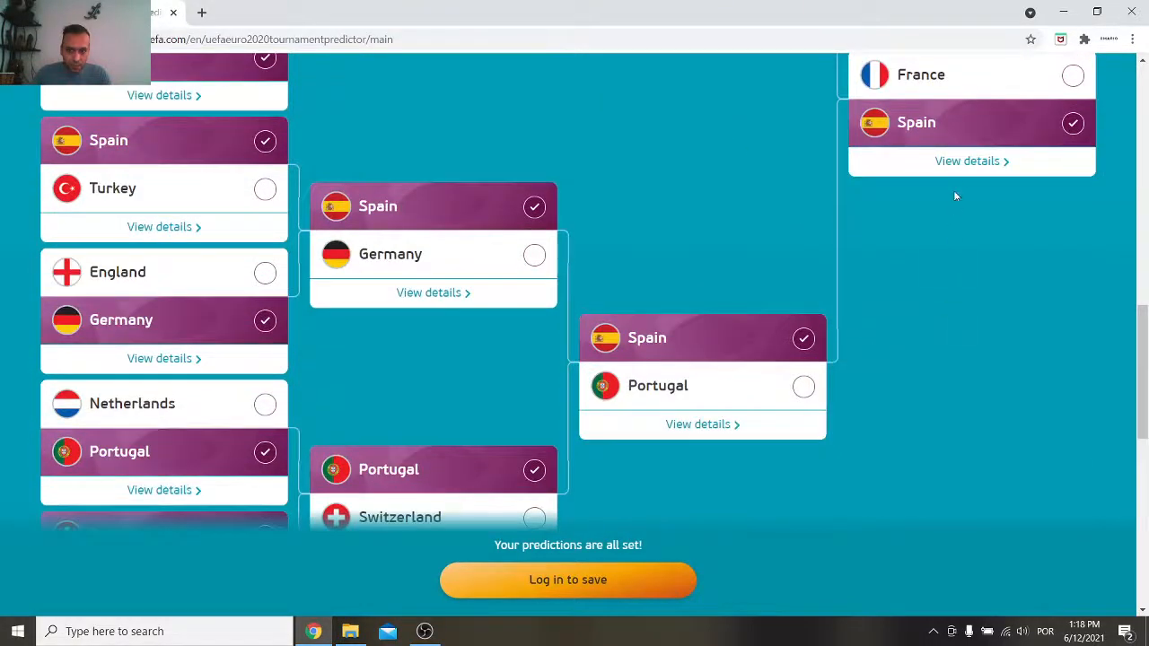
{"action": "left_click", "coordinate": [967, 160]}
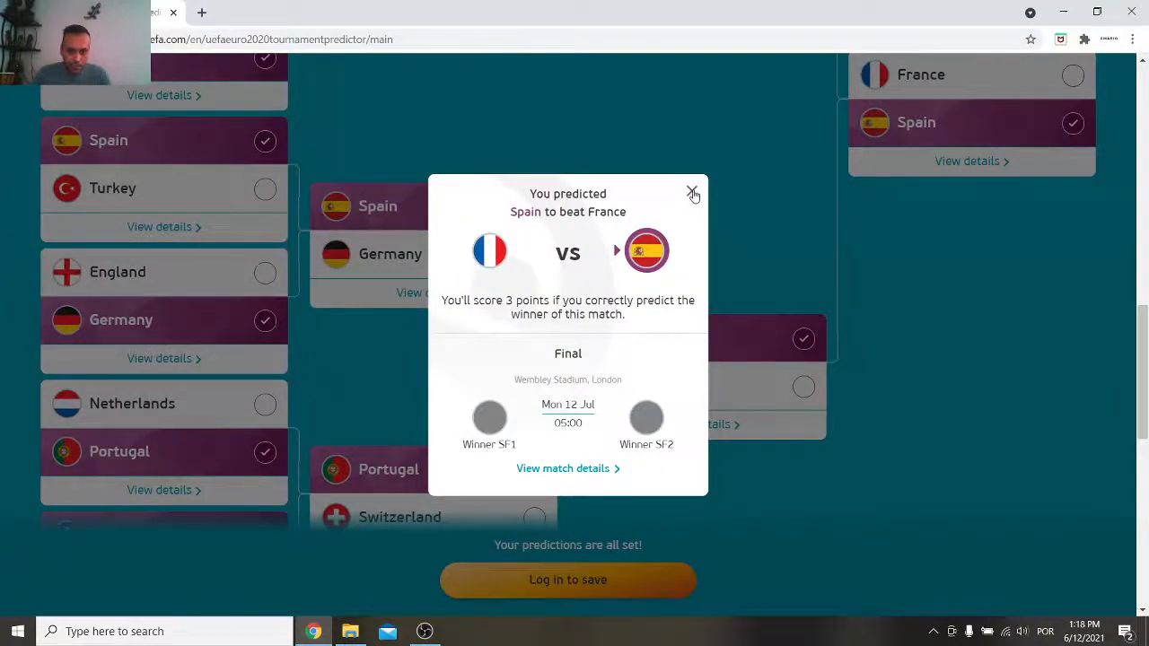
{"action": "left_click", "coordinate": [693, 194]}
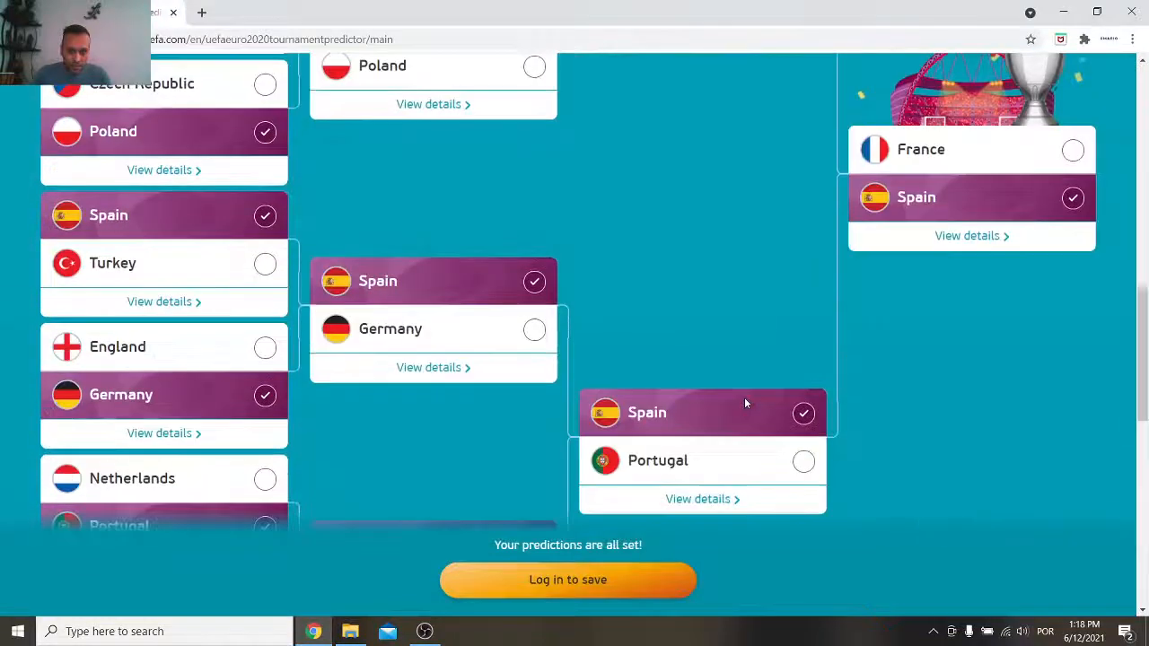
{"action": "scroll", "scroll_direction": "down", "scroll_amount": 3}
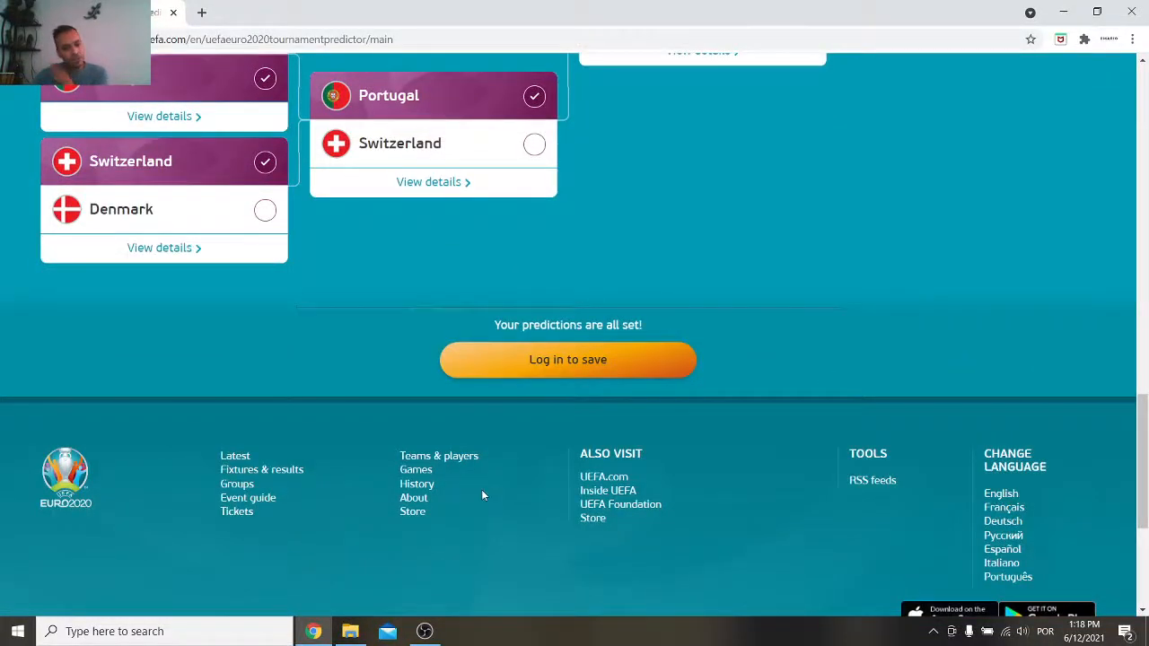
{"action": "mouse_move", "coordinate": [467, 496]}
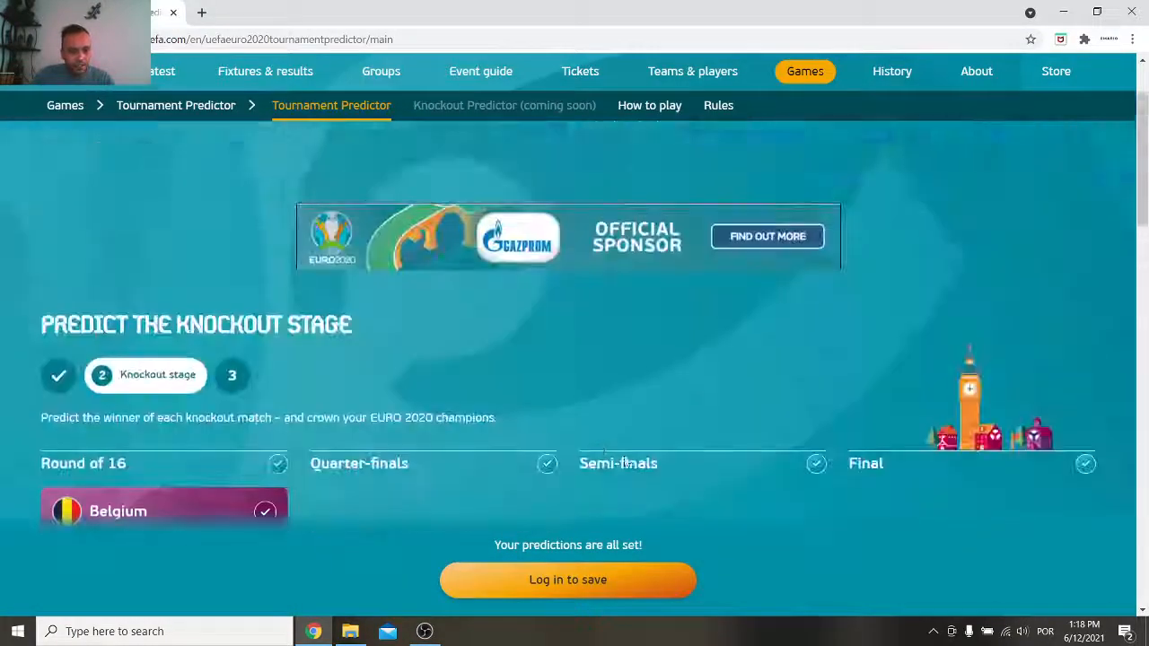
{"action": "scroll", "scroll_direction": "down", "scroll_amount": 3}
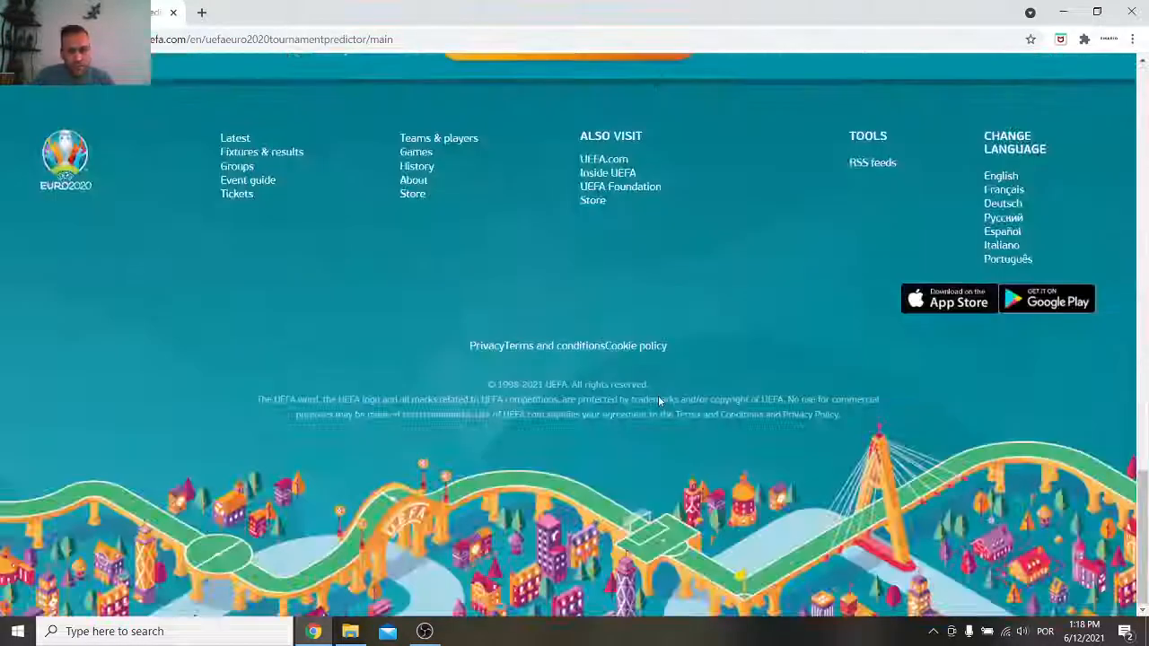